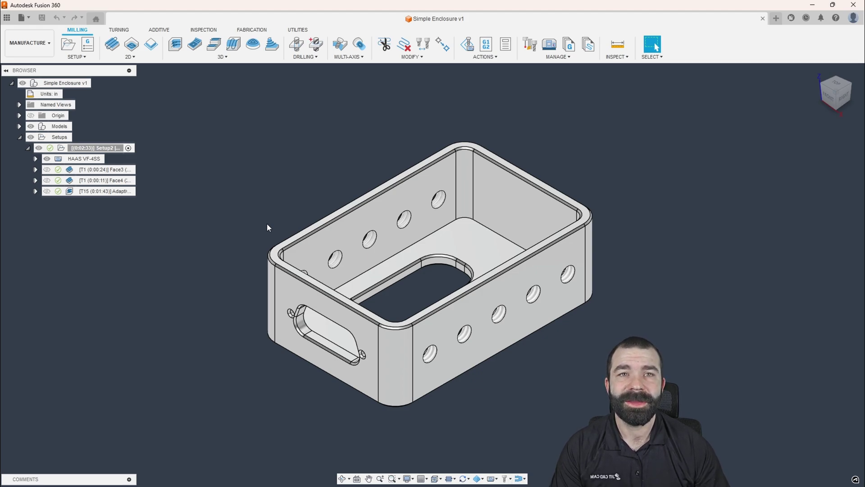
{"action": "mouse_move", "coordinate": [287, 193]}
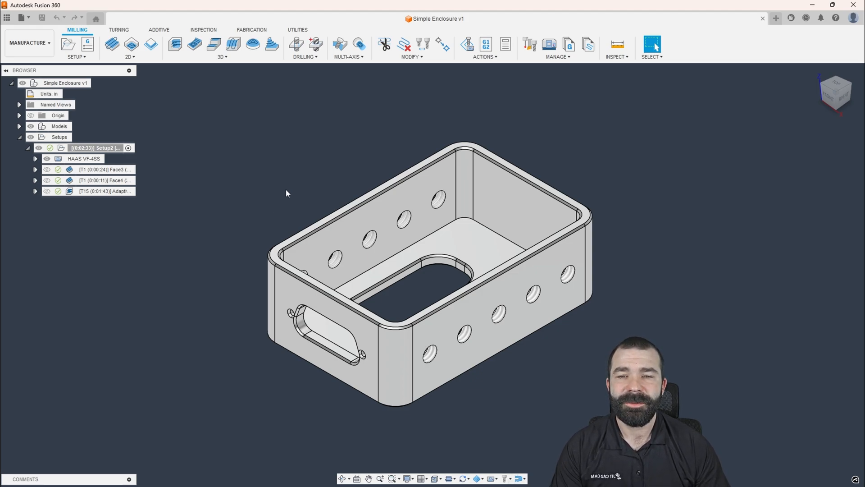
Step: Open Preferences from the profile menu and scroll the General > Manufacture browser display settings
{"action": "left_click", "coordinate": [852, 18]}
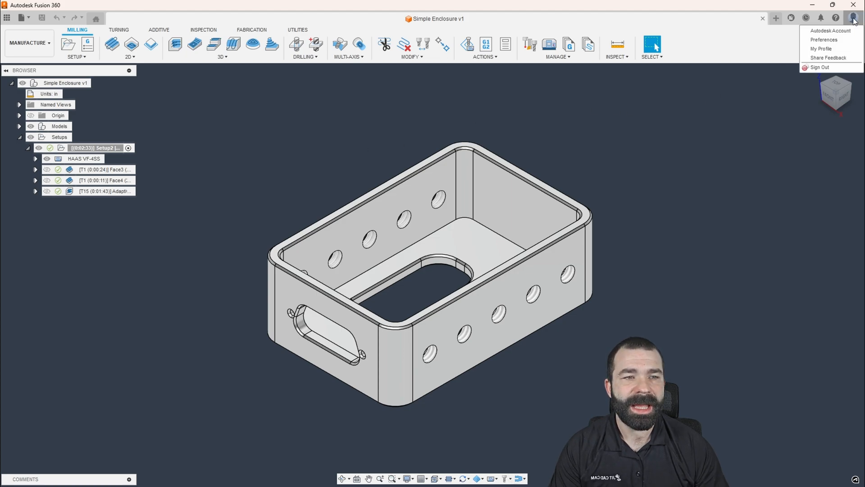
{"action": "left_click", "coordinate": [824, 39]}
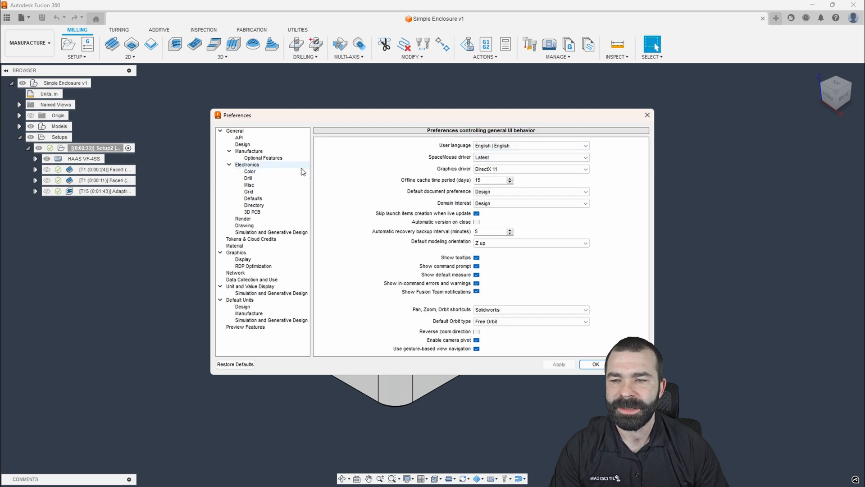
{"action": "left_click", "coordinate": [249, 152]}
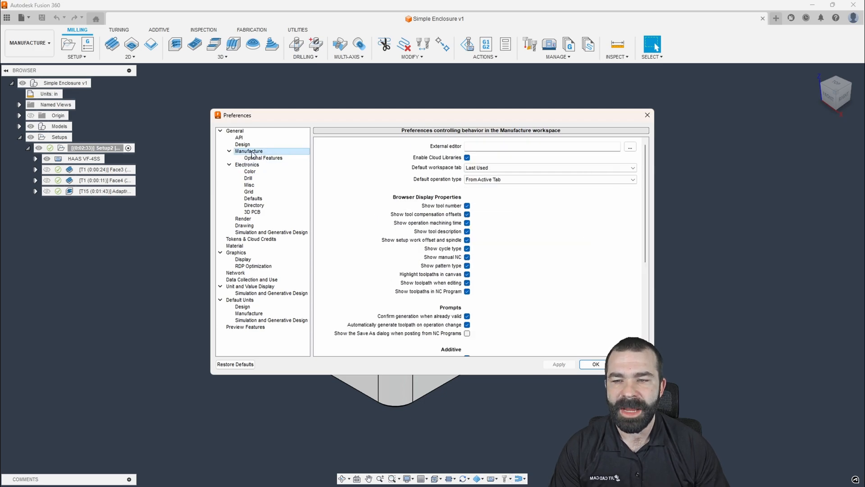
{"action": "mouse_move", "coordinate": [395, 158]}
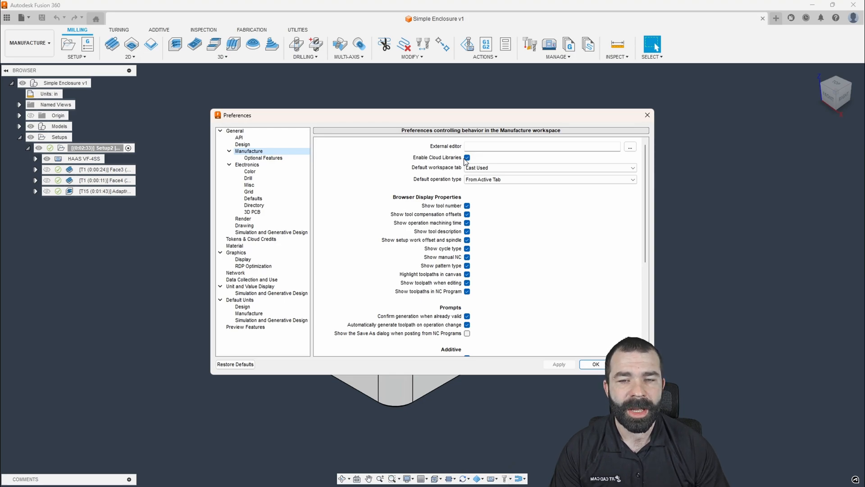
{"action": "scroll", "scroll_direction": "down", "scroll_amount": 3}
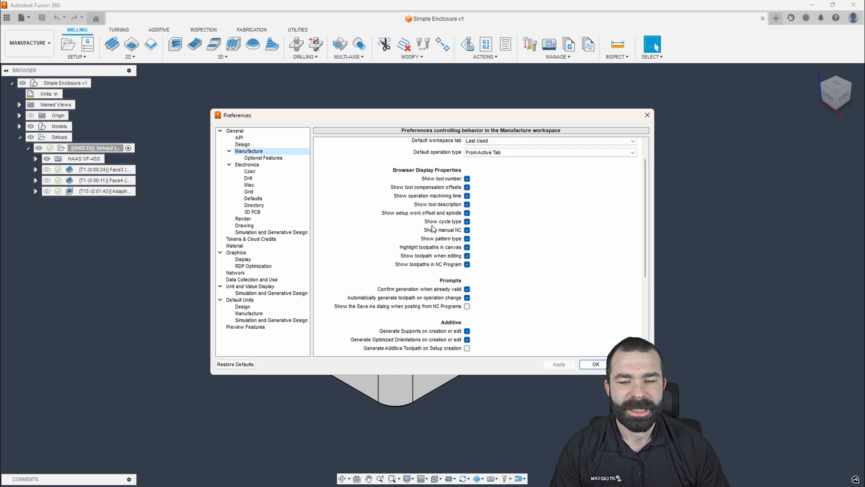
{"action": "mouse_move", "coordinate": [423, 238]}
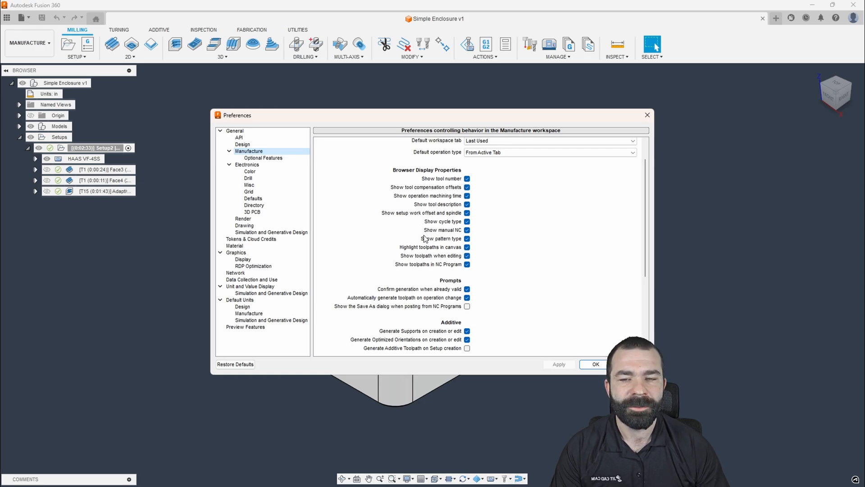
{"action": "mouse_move", "coordinate": [436, 255]}
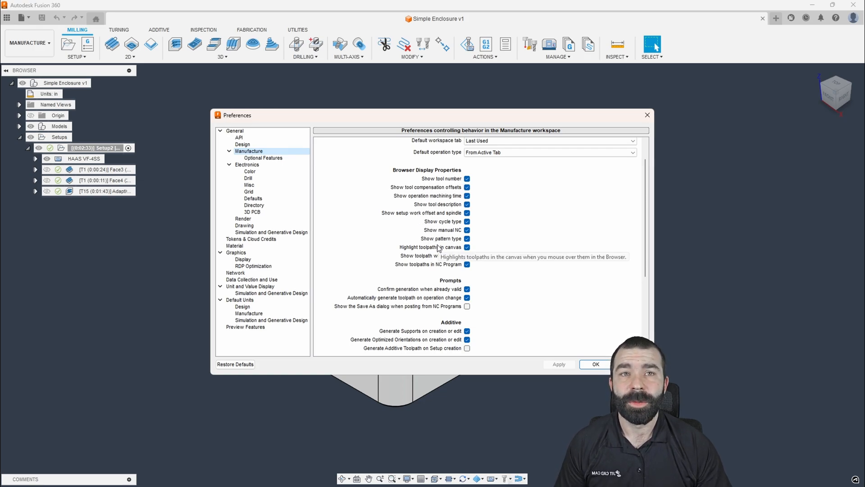
{"action": "mouse_move", "coordinate": [441, 188]}
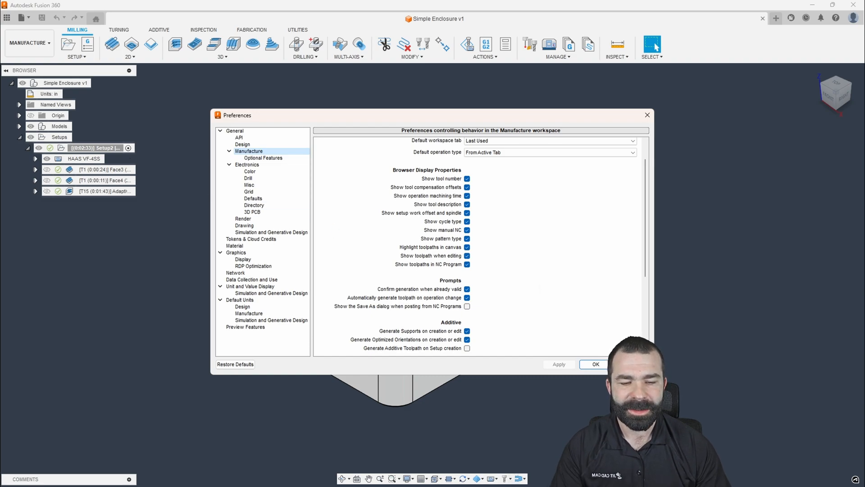
Step: Confirm Preferences with OK so Setup2 lists its work offset and tool descriptions
{"action": "left_click", "coordinate": [594, 364]}
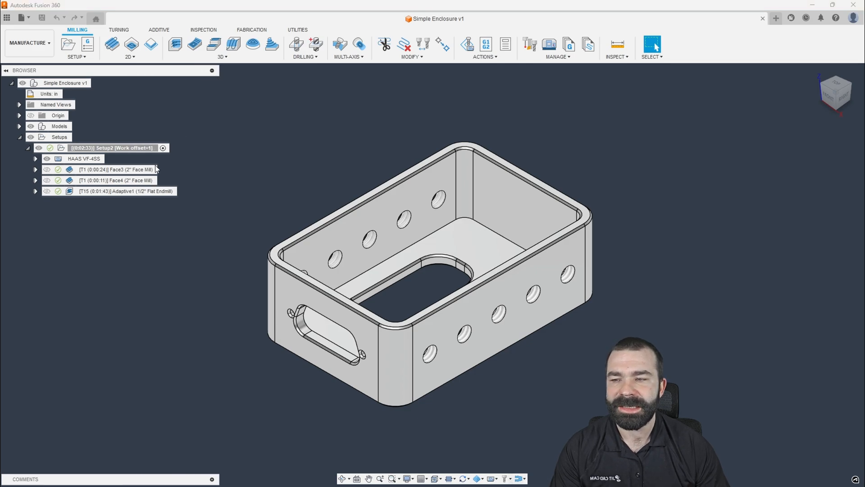
{"action": "mouse_move", "coordinate": [776, 58]}
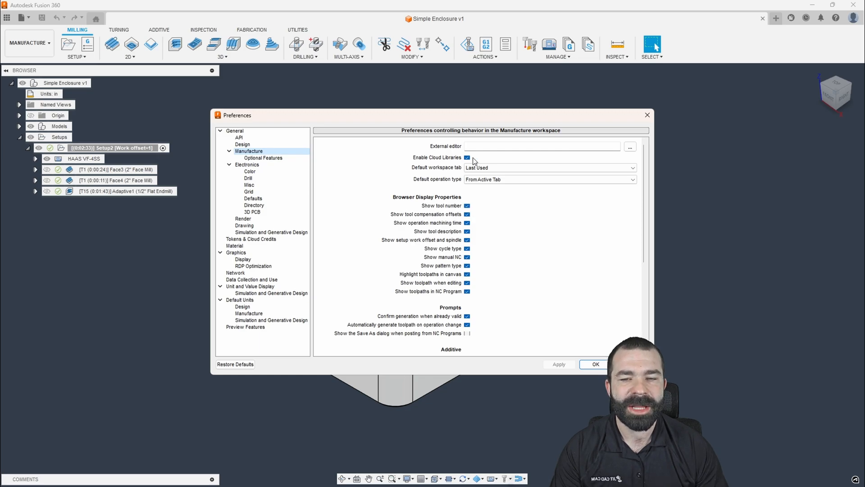
{"action": "mouse_move", "coordinate": [432, 229]}
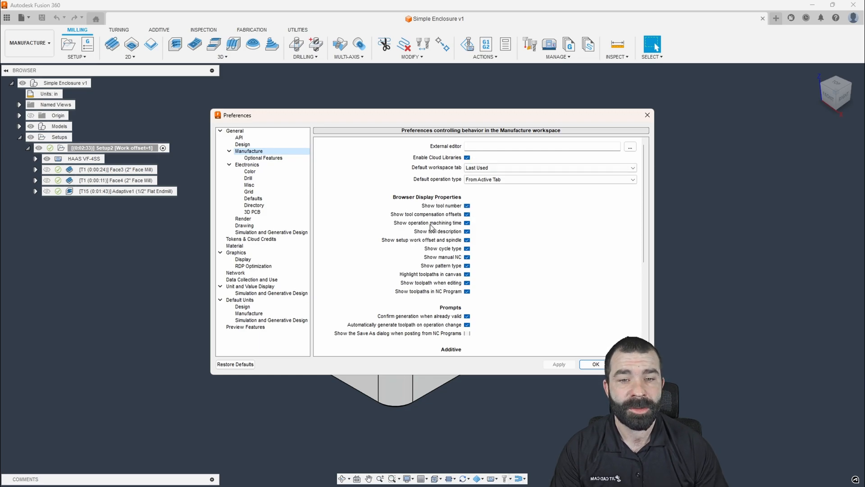
Step: Scroll through the Manufacture preferences again and close the dialog with OK
{"action": "scroll", "scroll_direction": "down", "scroll_amount": 3}
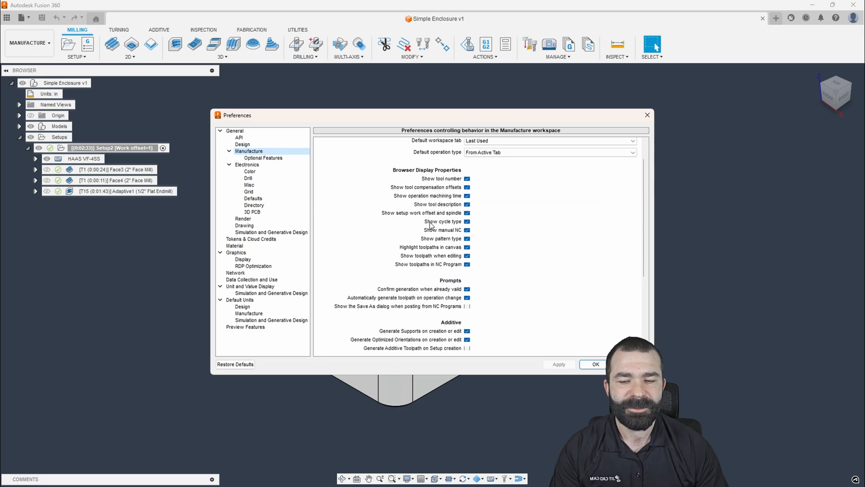
{"action": "left_click", "coordinate": [595, 364]}
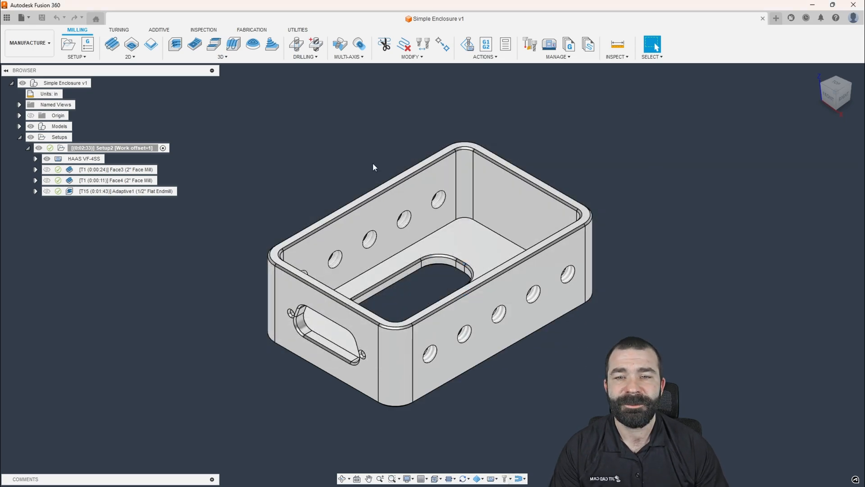
{"action": "mouse_move", "coordinate": [368, 164]}
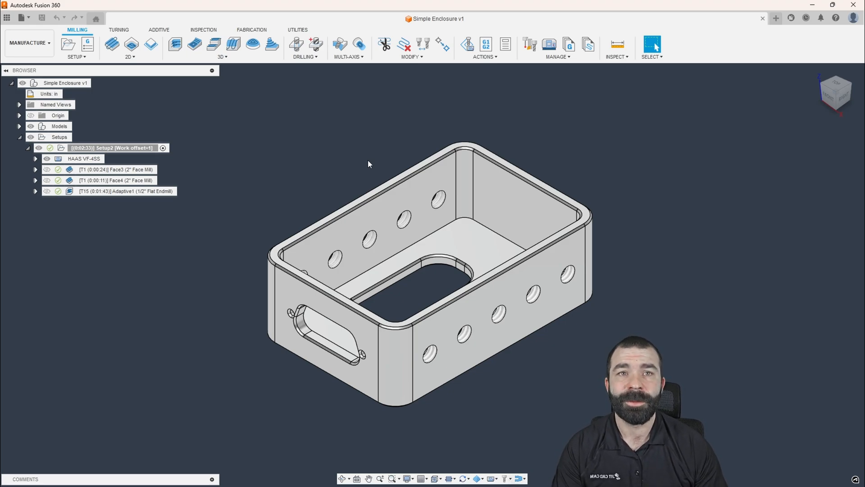
{"action": "mouse_move", "coordinate": [335, 156]}
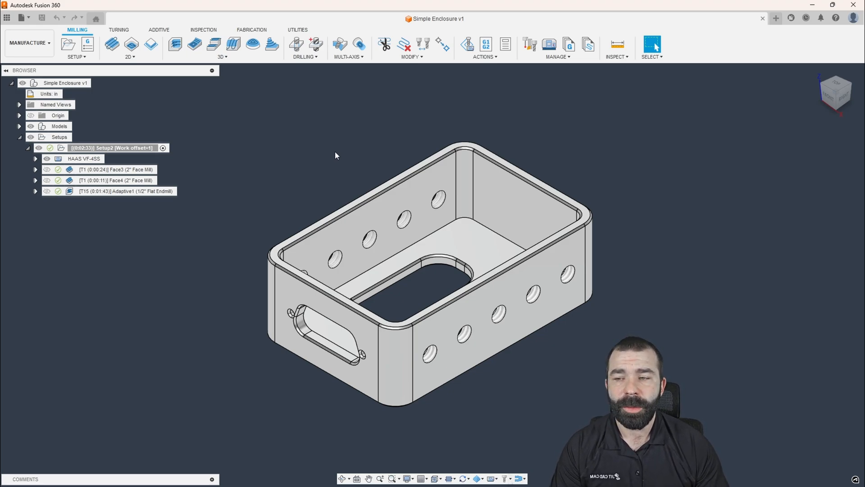
{"action": "mouse_move", "coordinate": [529, 45]}
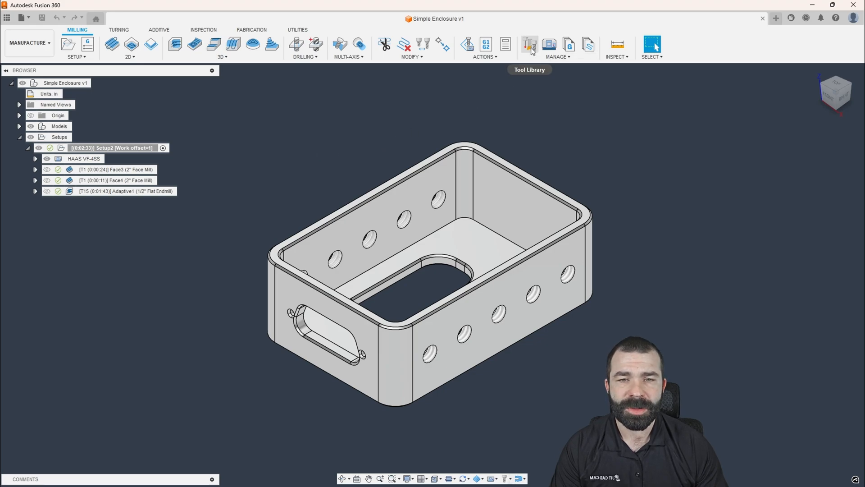
Step: Open the Tool Library and browse Documents, Simple Enclosure v1, Setup2 and both Haas libraries
{"action": "left_click", "coordinate": [529, 44]}
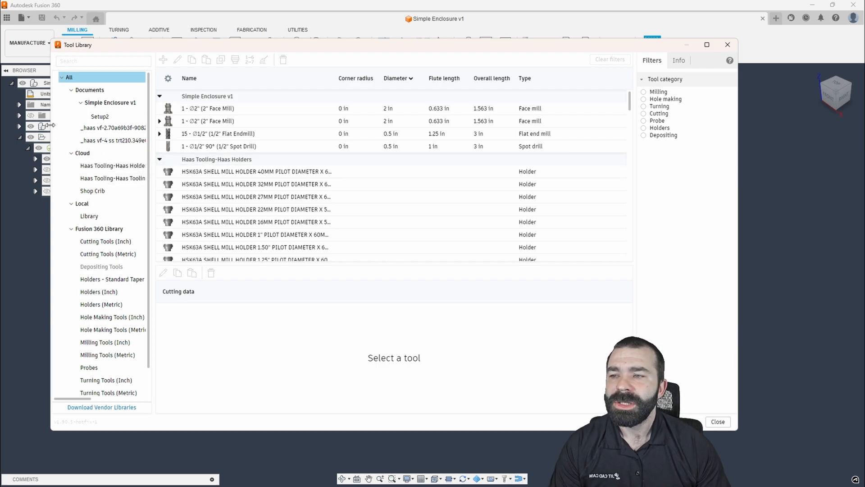
{"action": "left_click", "coordinate": [89, 90]}
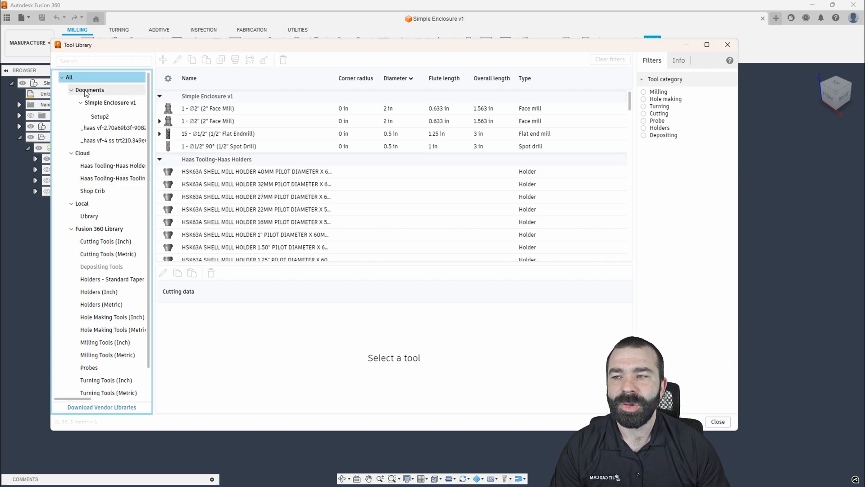
{"action": "left_click", "coordinate": [89, 89]}
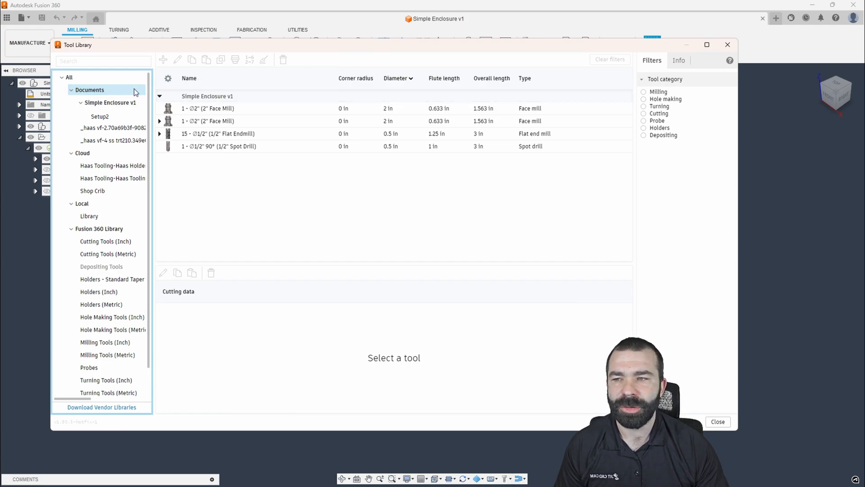
{"action": "left_click", "coordinate": [110, 103]}
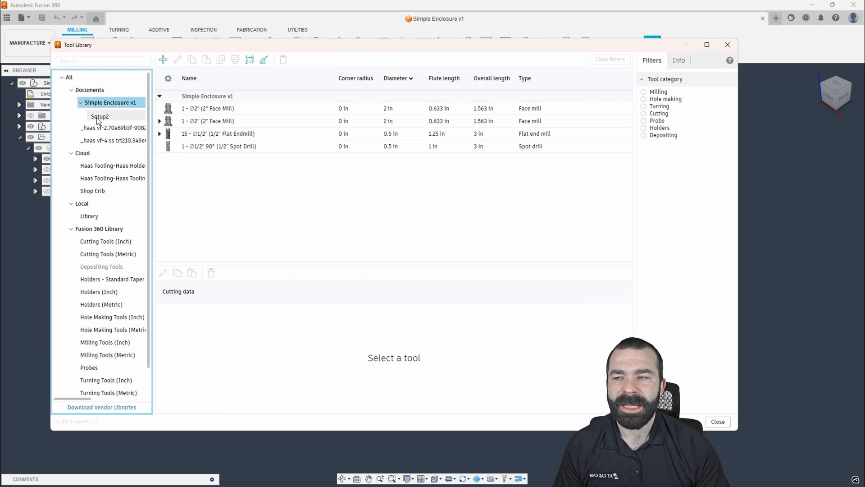
{"action": "left_click", "coordinate": [101, 116]}
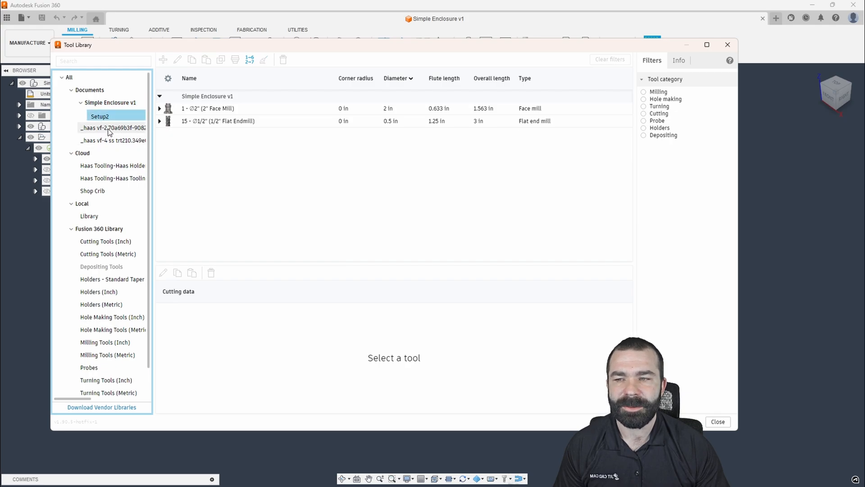
{"action": "left_click", "coordinate": [114, 127]}
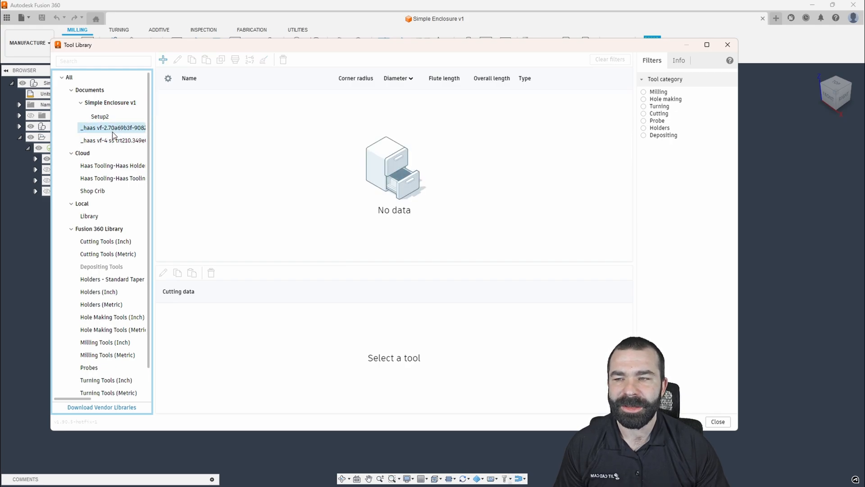
{"action": "left_click", "coordinate": [113, 140]}
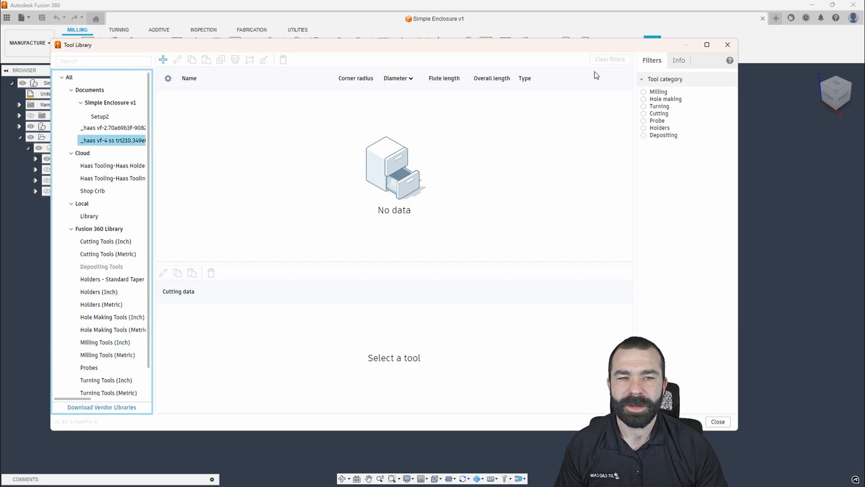
Step: Enlarge the Tool Library and expand Setup2's face mill and flat endmill operations
{"action": "left_click", "coordinate": [707, 44]}
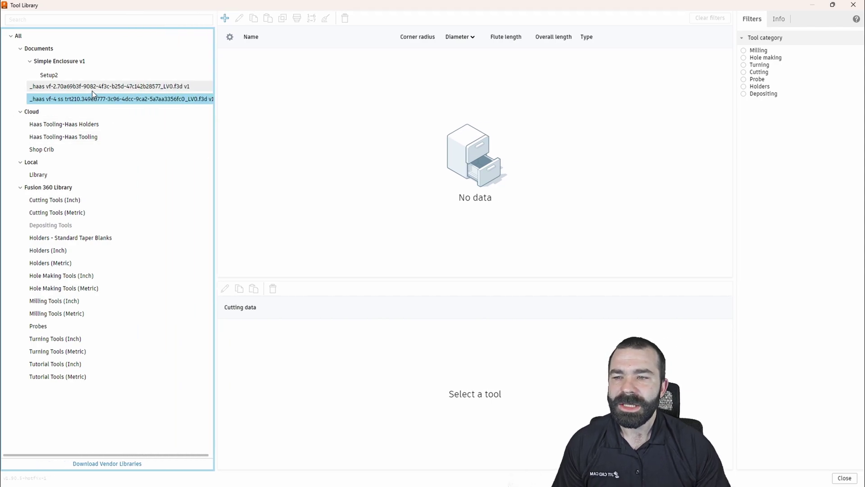
{"action": "left_click", "coordinate": [49, 74]}
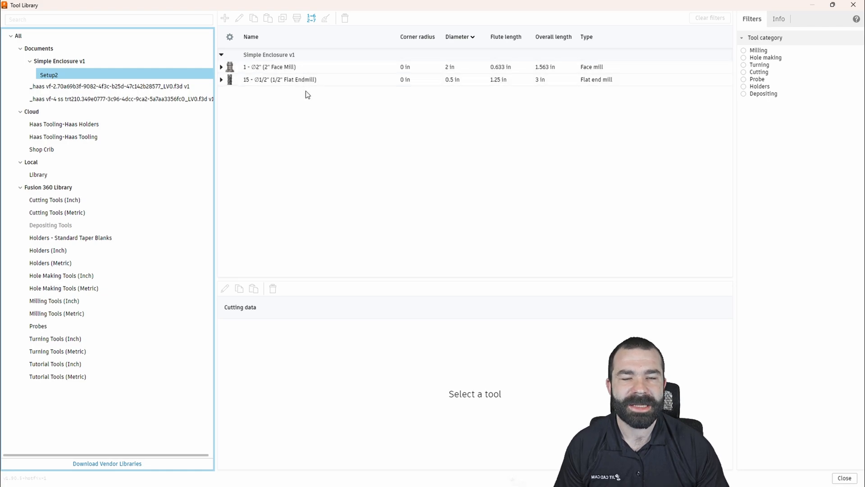
{"action": "mouse_move", "coordinate": [226, 127]}
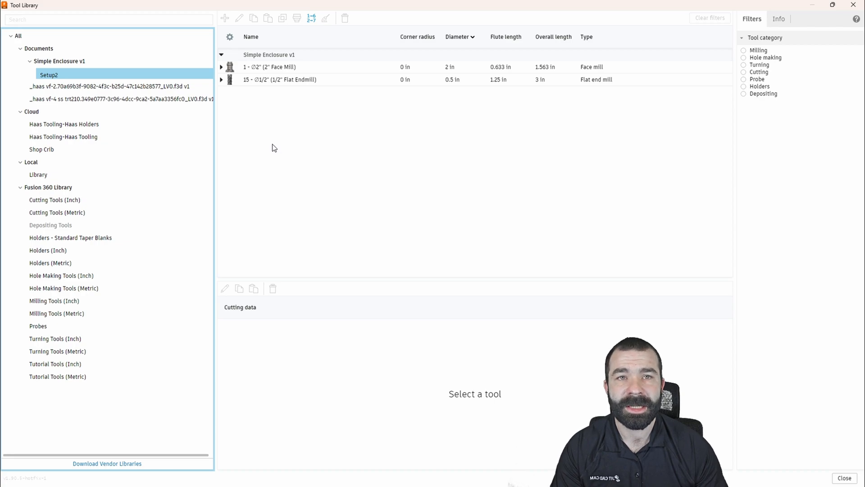
{"action": "left_click", "coordinate": [221, 67]}
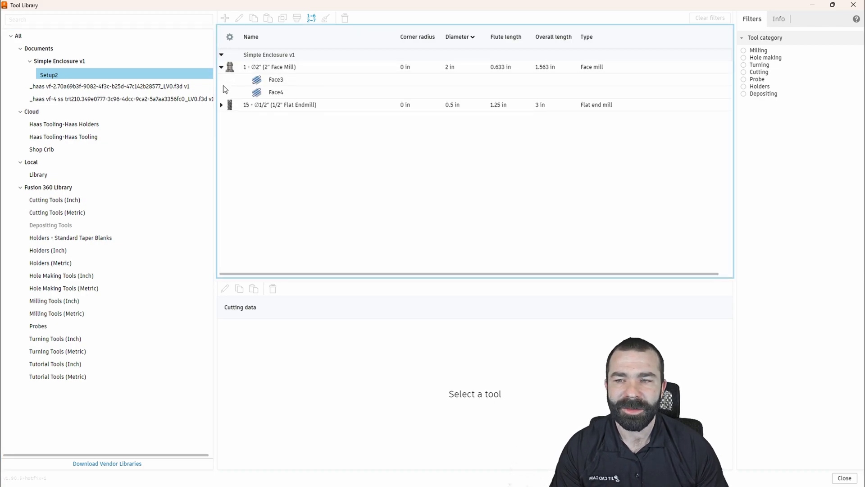
{"action": "left_click", "coordinate": [220, 104]}
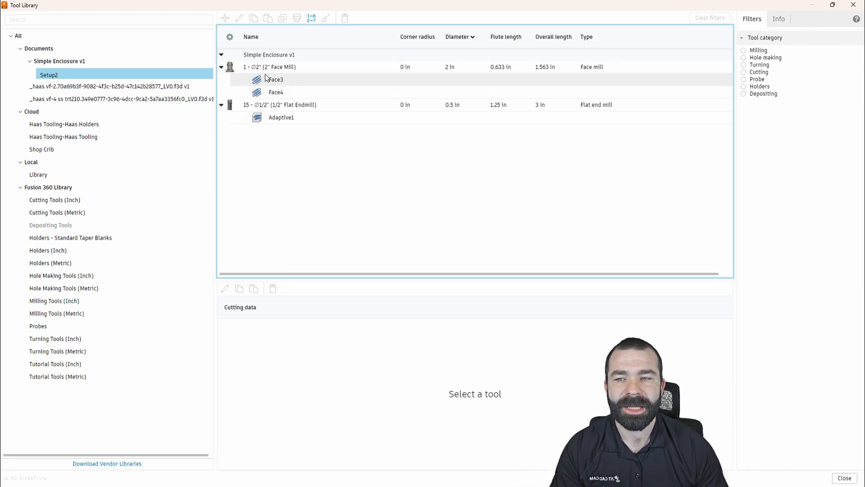
{"action": "left_click", "coordinate": [778, 19]}
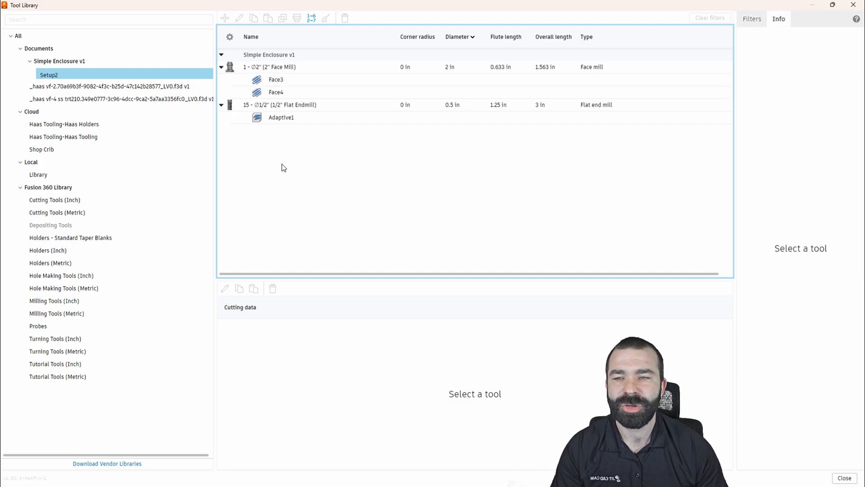
{"action": "mouse_move", "coordinate": [281, 160]}
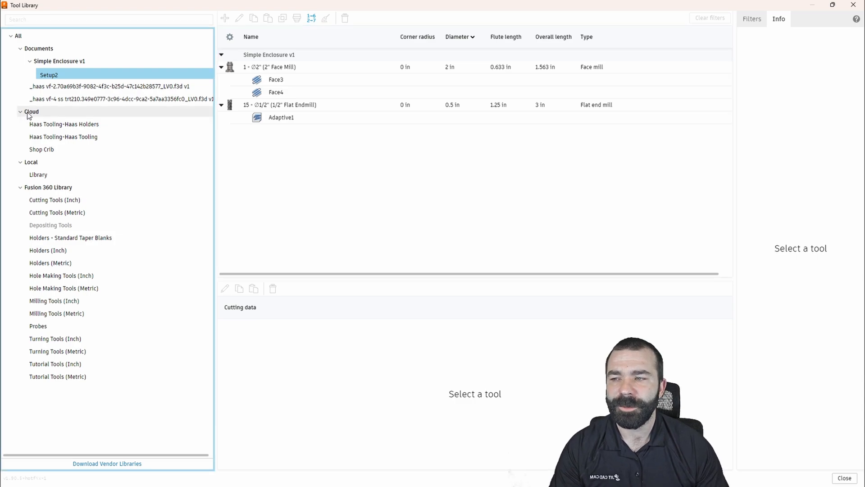
Step: Select the Cloud node to view the Haas Tooling holders library
{"action": "left_click", "coordinate": [64, 124]}
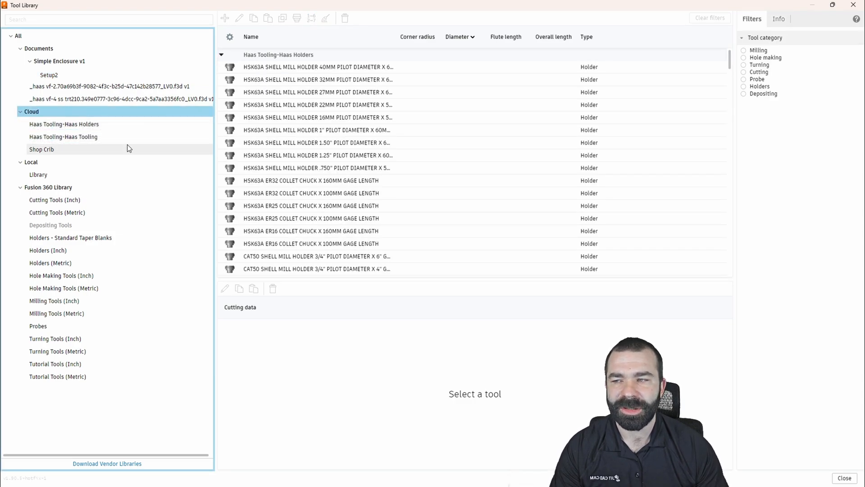
{"action": "mouse_move", "coordinate": [31, 111]}
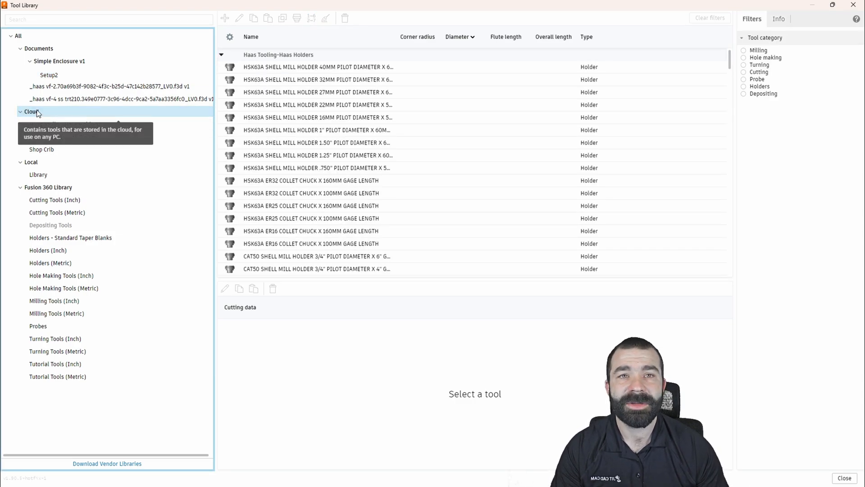
{"action": "left_click", "coordinate": [32, 111]}
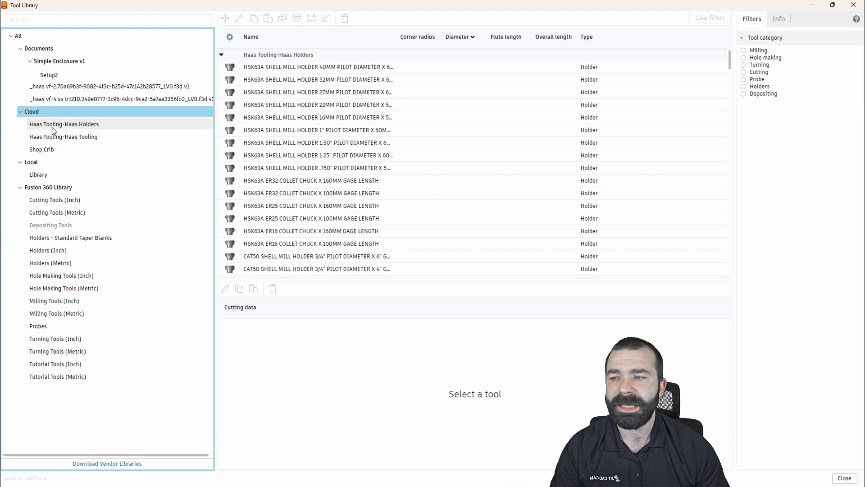
{"action": "mouse_move", "coordinate": [10, 136]}
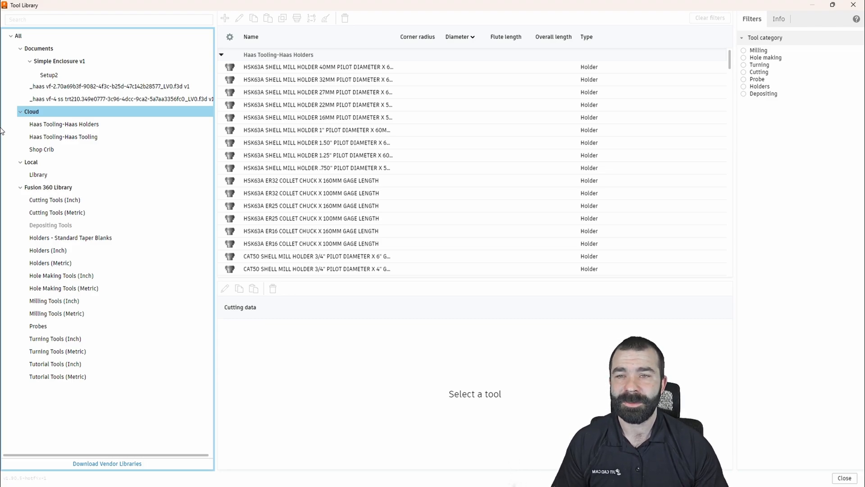
{"action": "left_click", "coordinate": [32, 162]}
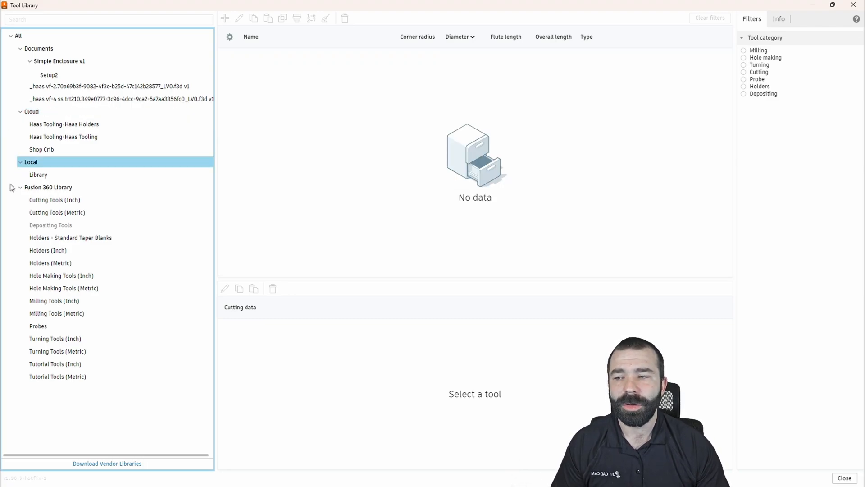
{"action": "mouse_move", "coordinate": [13, 184]}
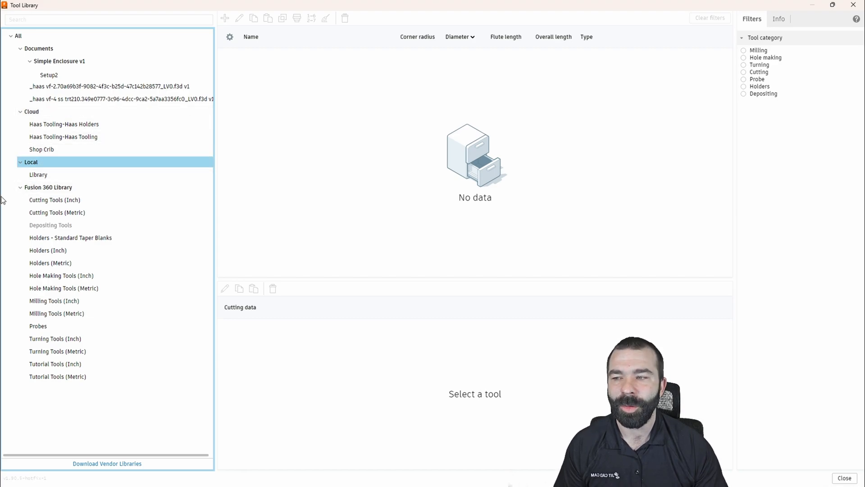
{"action": "left_click", "coordinate": [48, 186]}
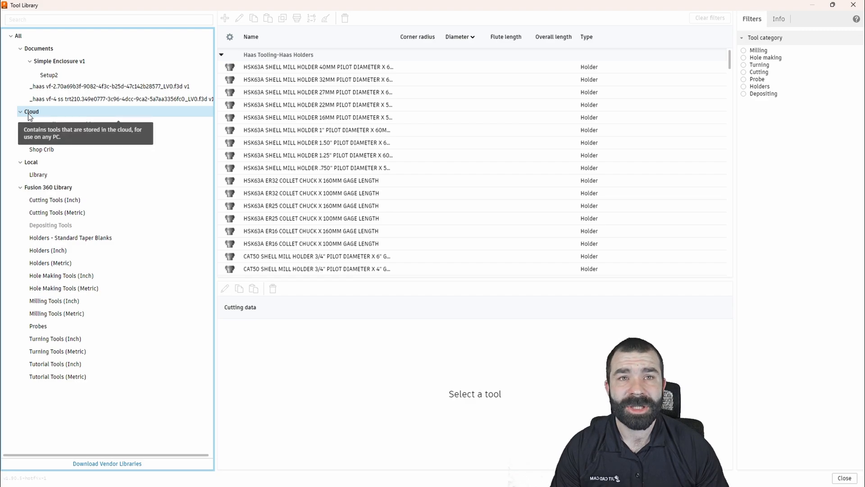
{"action": "mouse_move", "coordinate": [31, 111]}
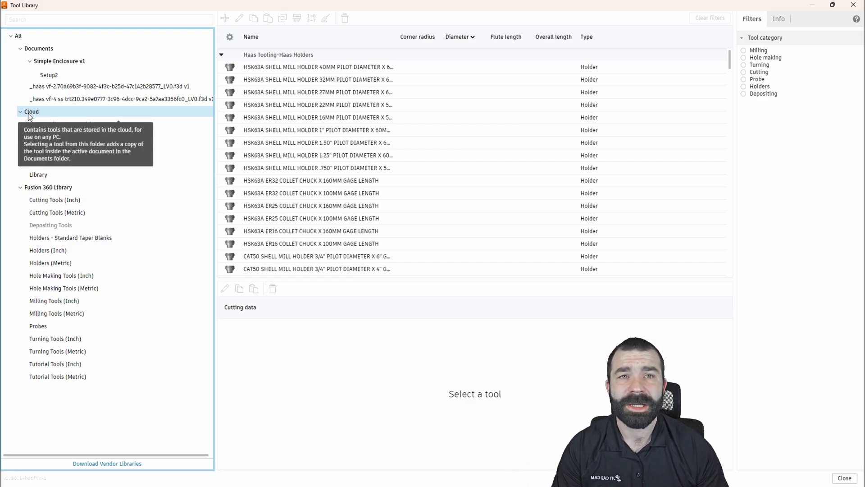
{"action": "left_click", "coordinate": [32, 111]}
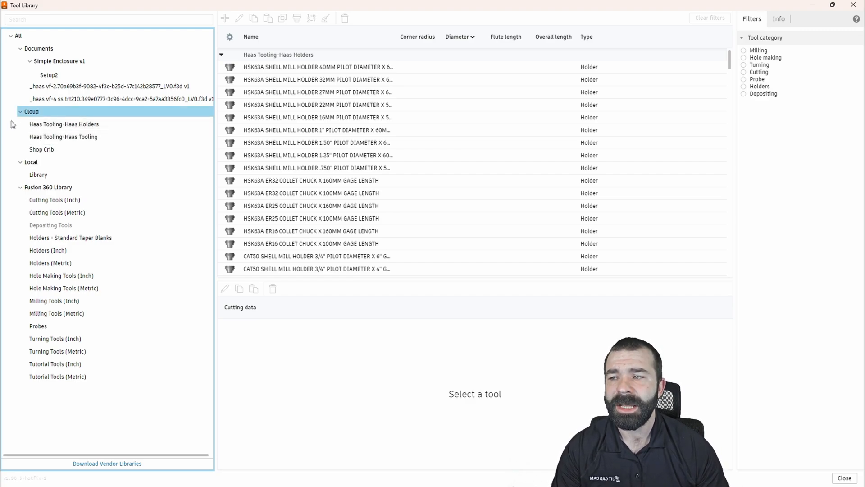
{"action": "mouse_move", "coordinate": [47, 113]}
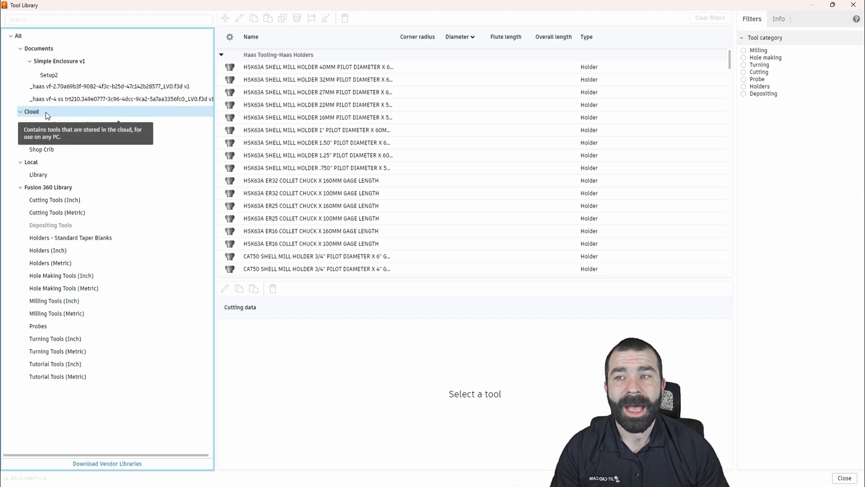
{"action": "mouse_move", "coordinate": [32, 111]}
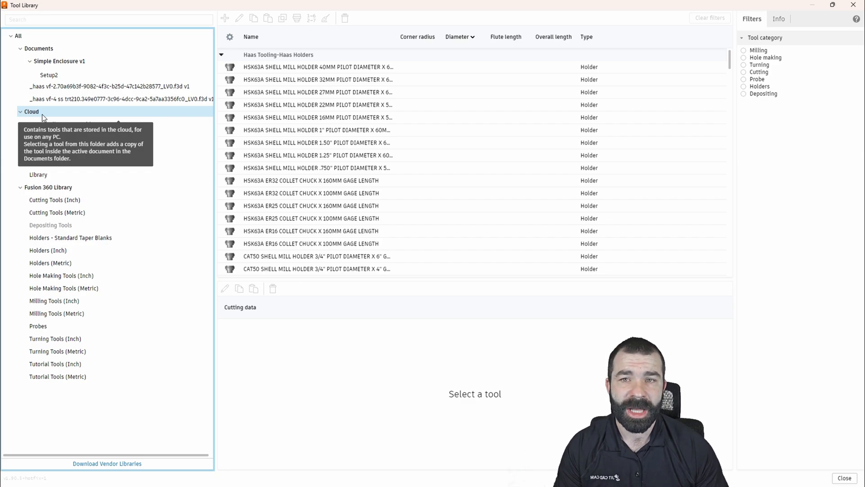
{"action": "left_click", "coordinate": [31, 111]}
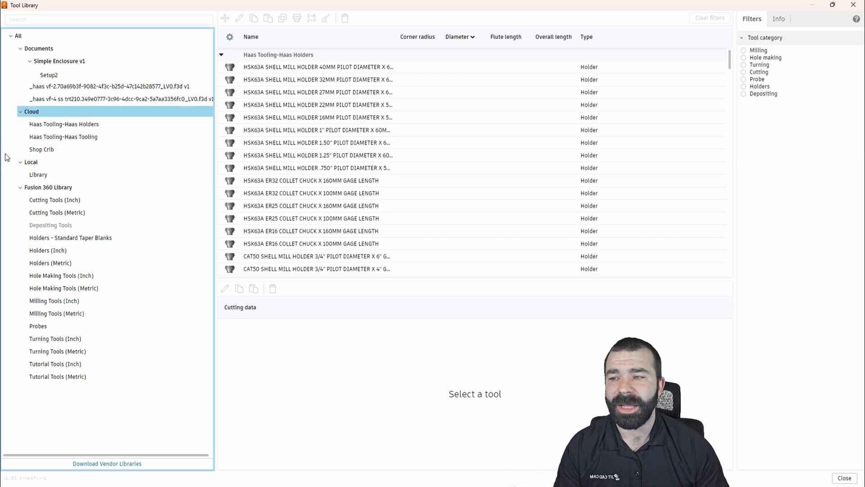
{"action": "mouse_move", "coordinate": [7, 158]}
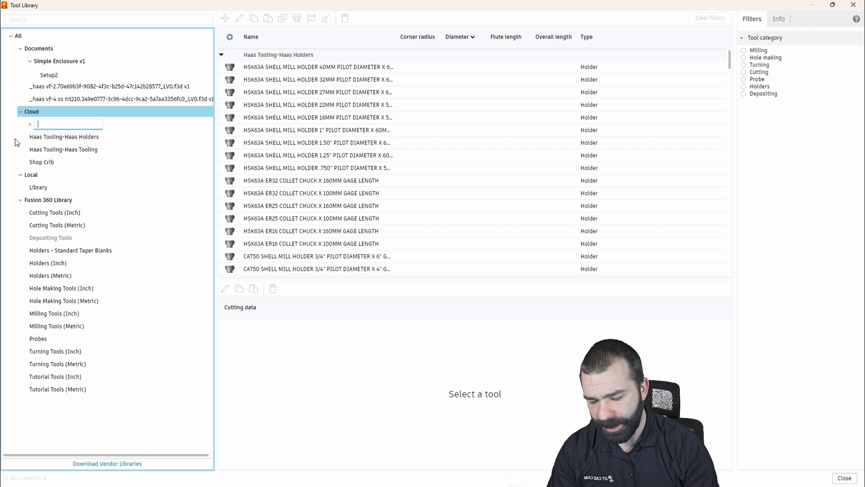
Step: Name the new cloud folder Mills and add Shop Crib and VF1 libraries inside it
{"action": "type", "text": "Mils"}
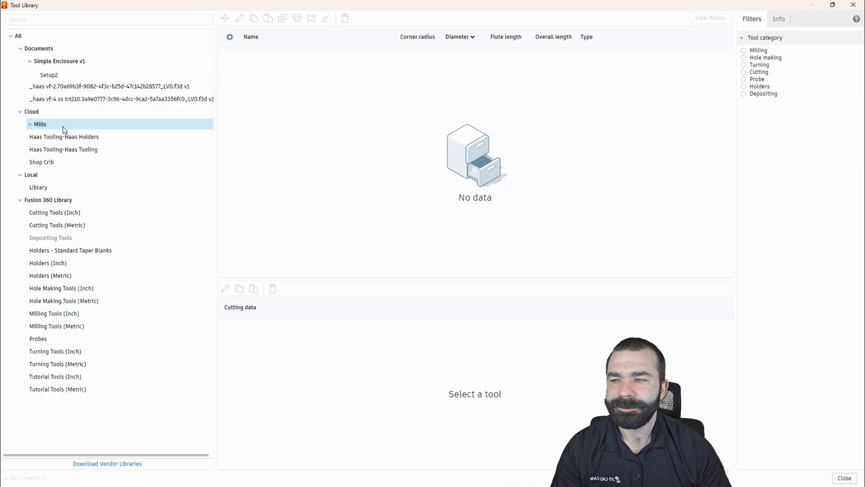
{"action": "right_click", "coordinate": [40, 123]}
{"action": "type", "text": "5"}
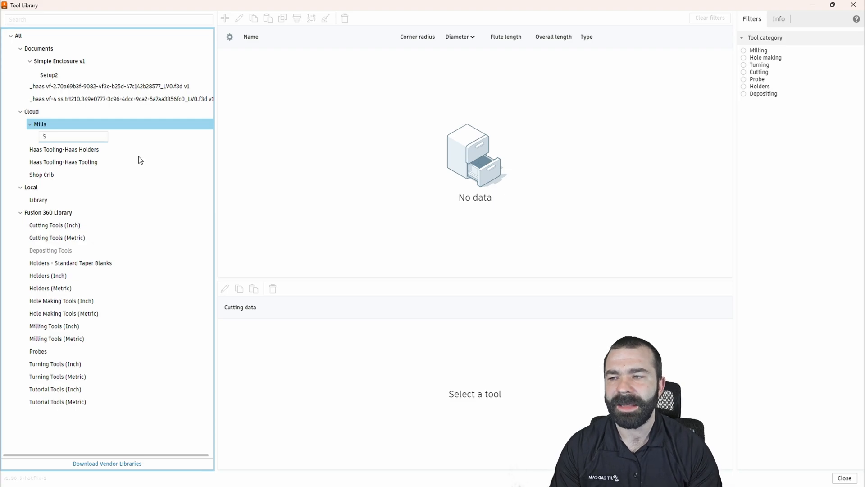
{"action": "type", "text": "Shop Crib"}
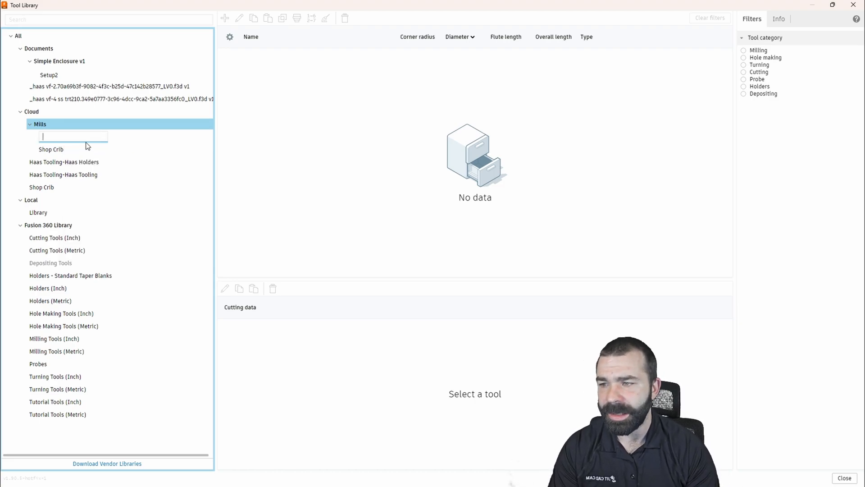
{"action": "type", "text": "VF1"}
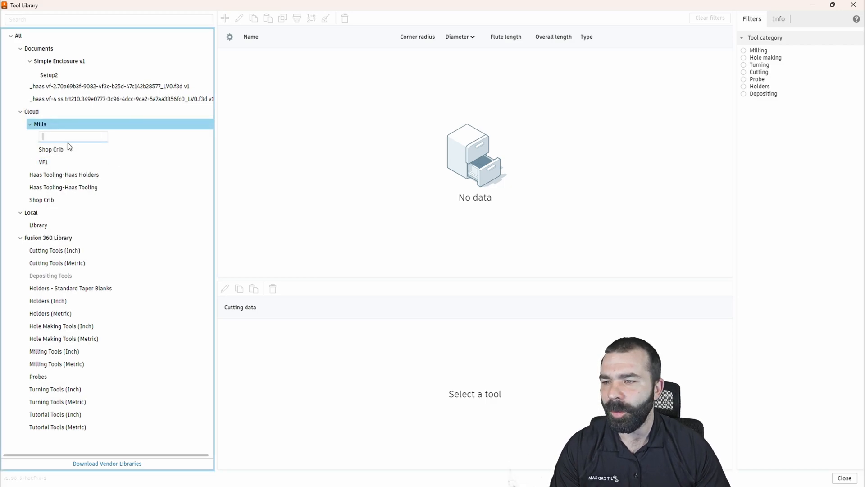
Step: Add the Fadal library and another library inside the Mills folder
{"action": "type", "text": "F"}
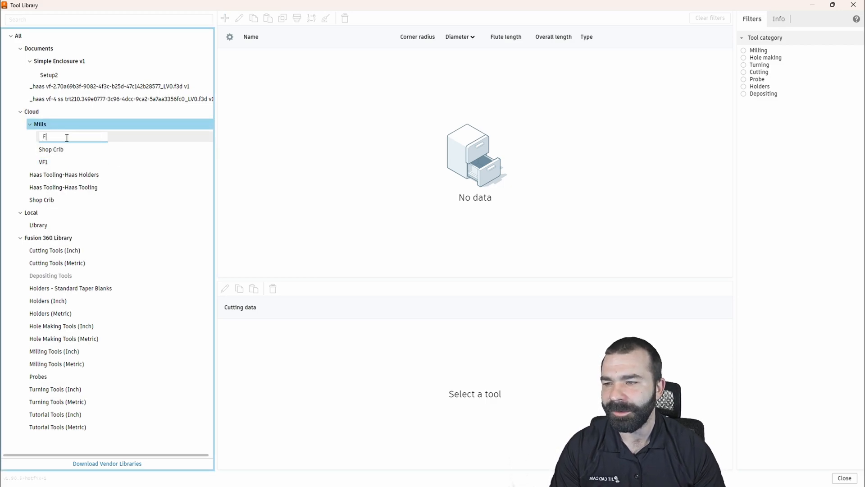
{"action": "type", "text": "adal"}
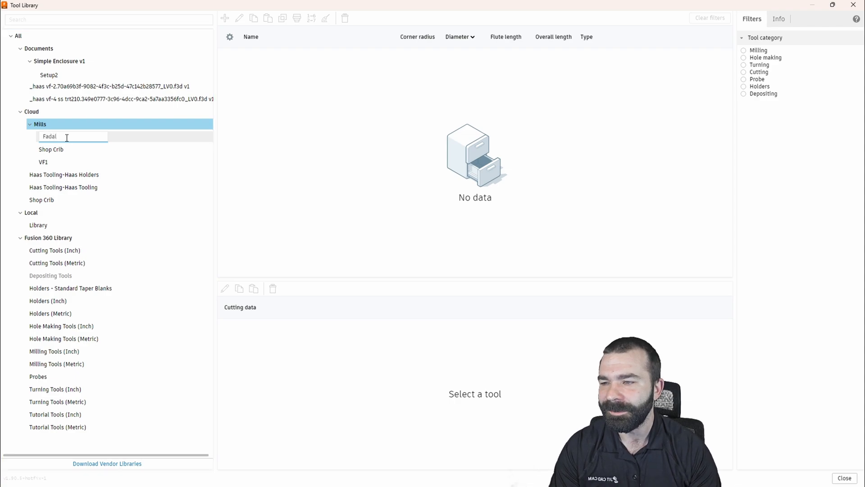
{"action": "right_click", "coordinate": [39, 124]}
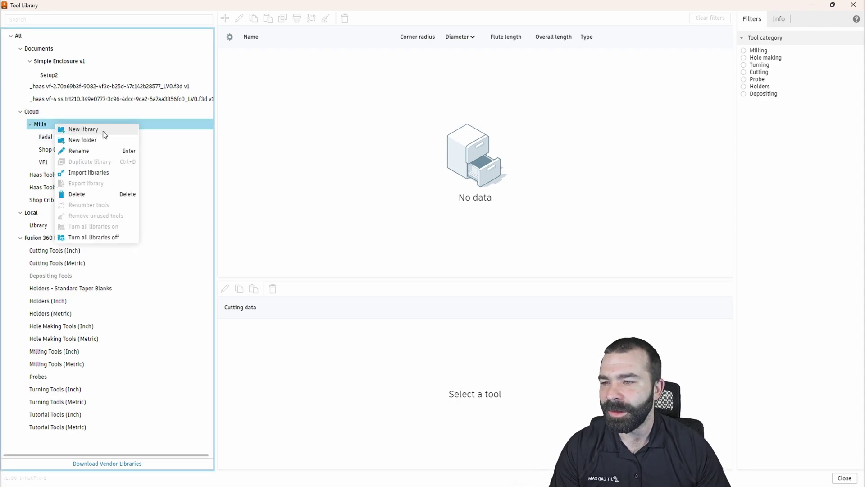
{"action": "left_click", "coordinate": [83, 128]}
{"action": "type", "text": "AWEA"}
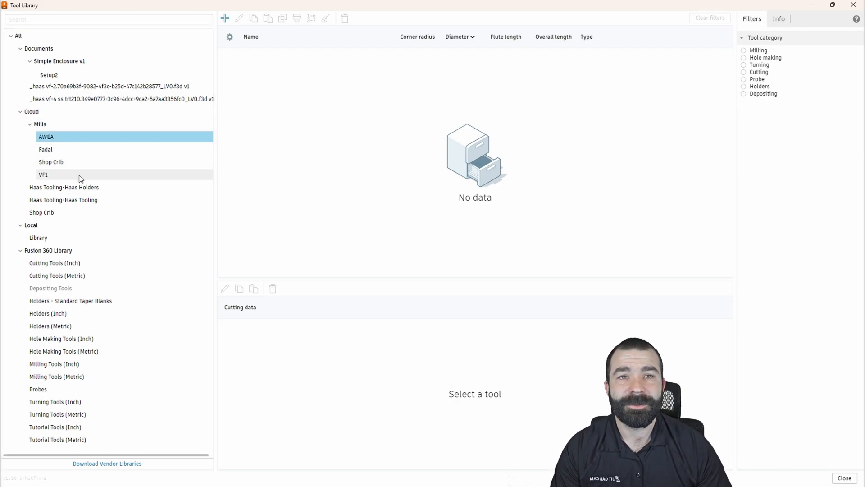
{"action": "right_click", "coordinate": [39, 124]}
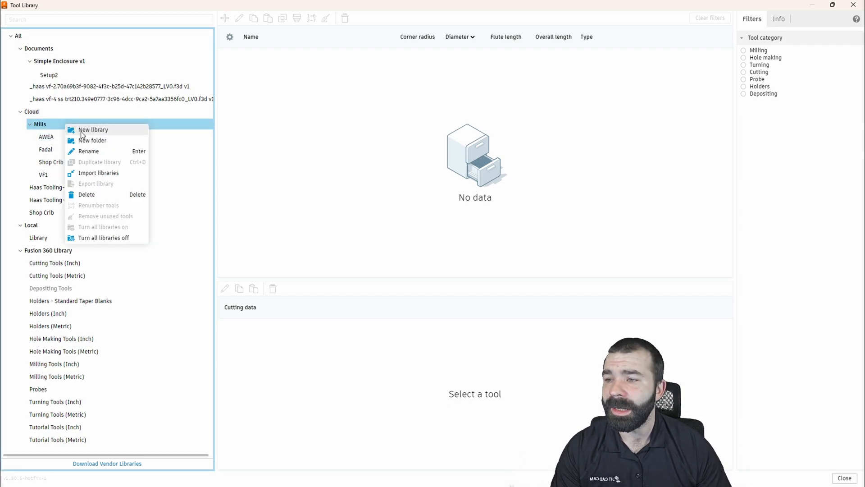
{"action": "left_click", "coordinate": [93, 130]}
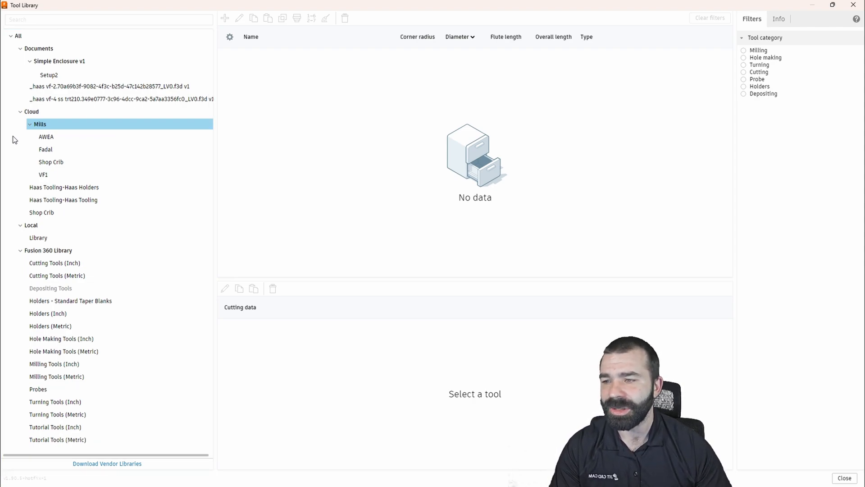
{"action": "mouse_move", "coordinate": [51, 161]}
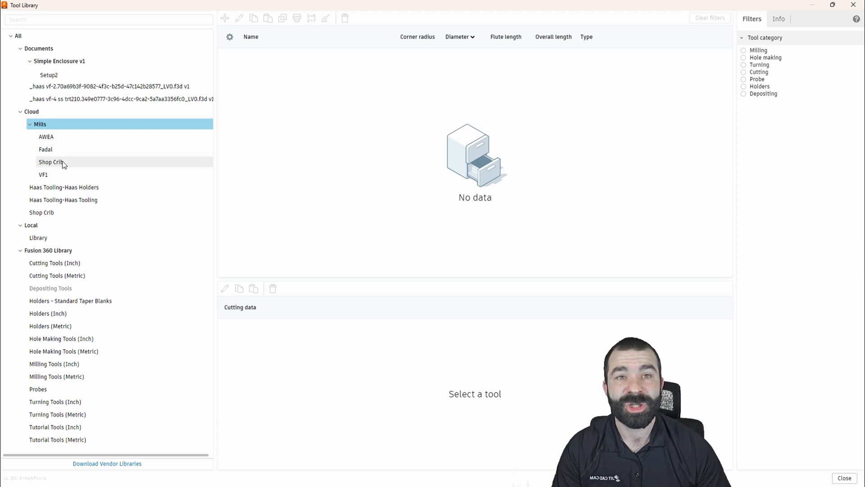
Step: Create a 'Turn' folder under Cloud and add a Shop Crib library inside it
{"action": "right_click", "coordinate": [32, 111]}
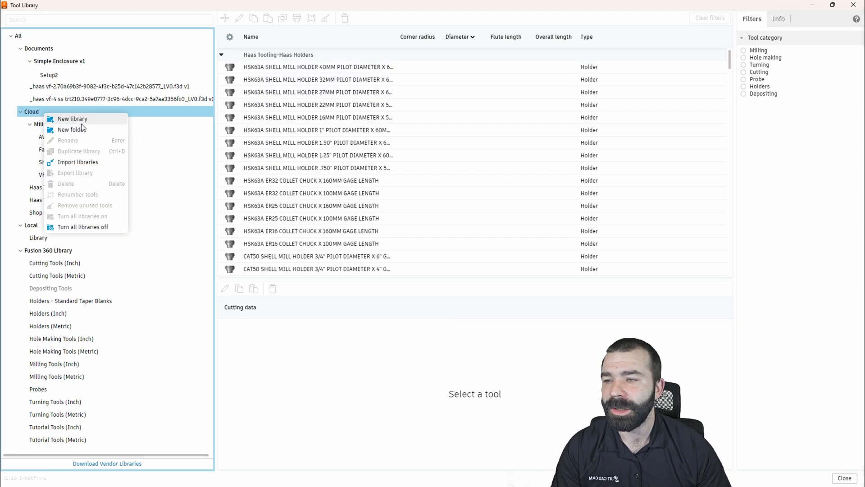
{"action": "left_click", "coordinate": [72, 118]}
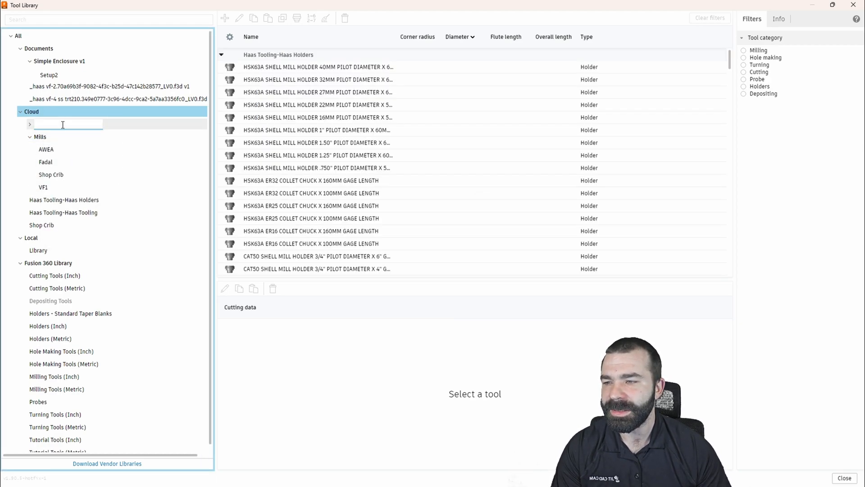
{"action": "type", "text": "Turn"}
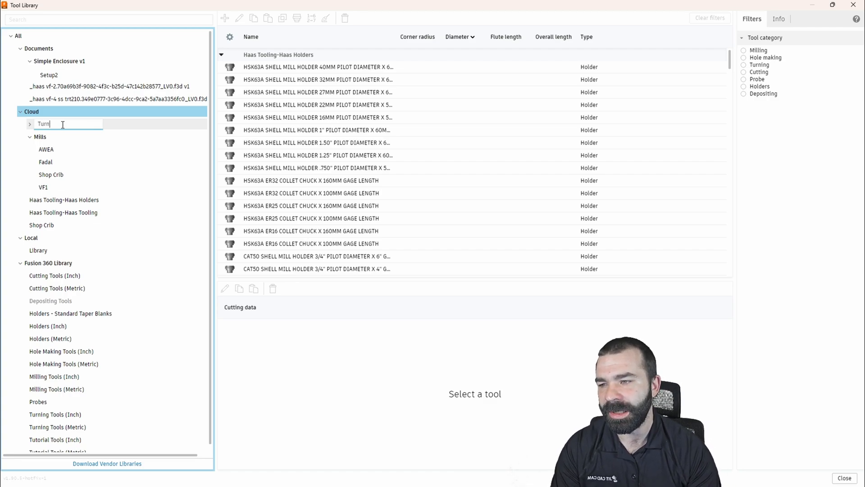
{"action": "right_click", "coordinate": [43, 187]}
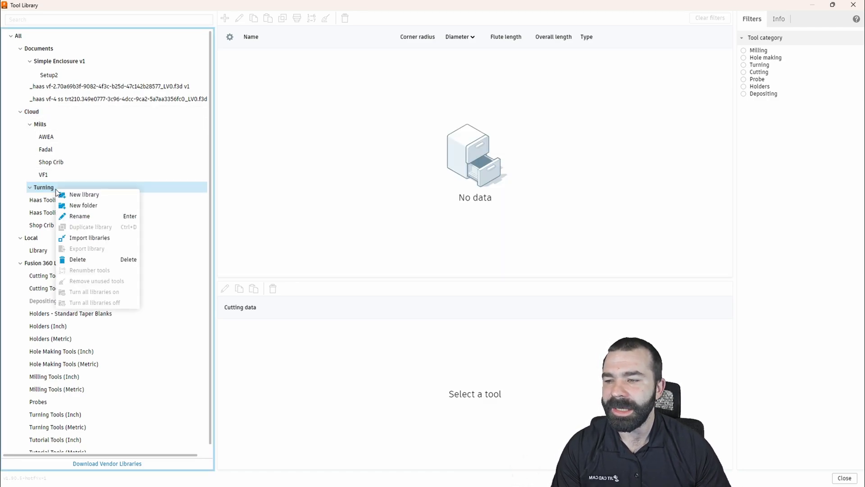
{"action": "left_click", "coordinate": [84, 204]}
{"action": "type", "text": "ST20 (520)"}
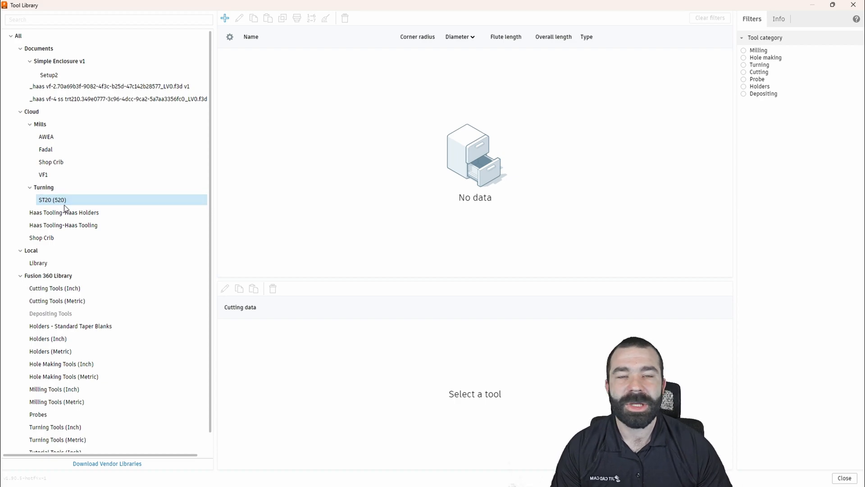
{"action": "right_click", "coordinate": [43, 187]}
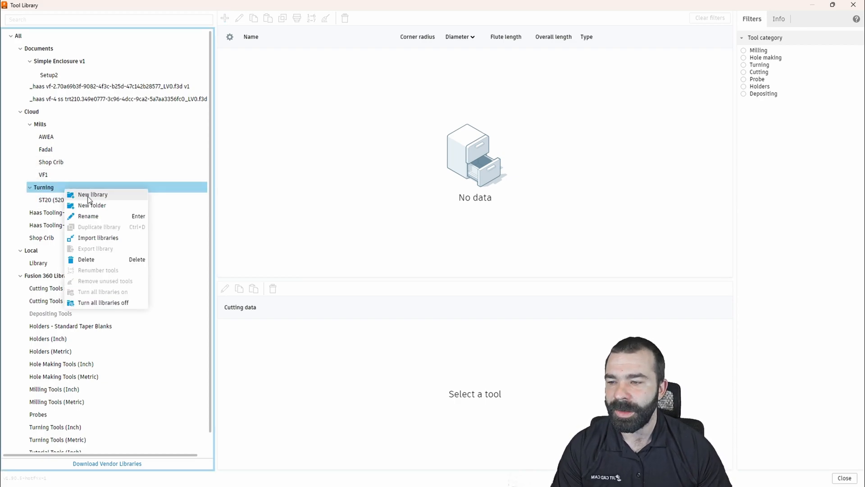
{"action": "left_click", "coordinate": [93, 194]}
{"action": "type", "text": "Shop Crib"}
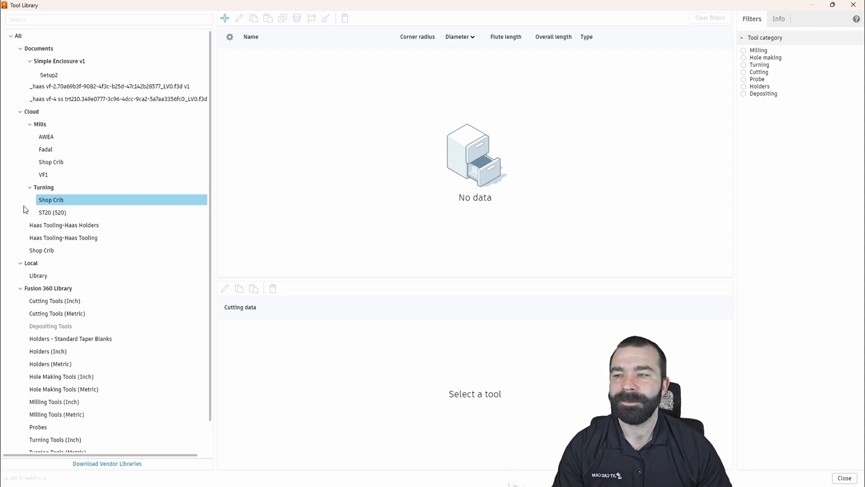
{"action": "mouse_move", "coordinate": [62, 189]}
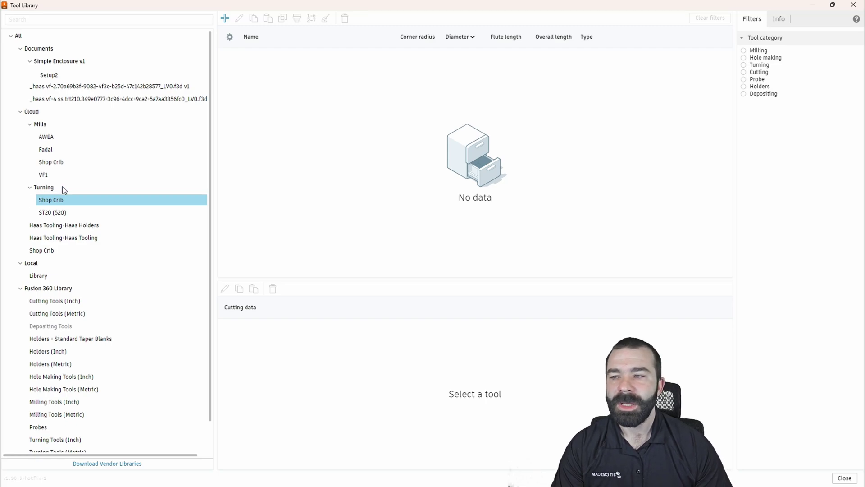
Step: Paste Setup2's face mill and flat endmill into VF1, then collapse Setup2's tool rows
{"action": "left_click", "coordinate": [49, 75]}
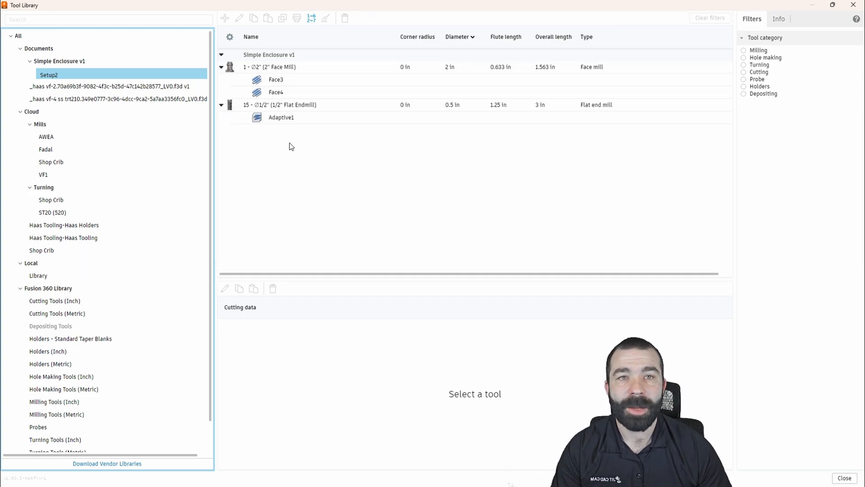
{"action": "mouse_move", "coordinate": [255, 141]}
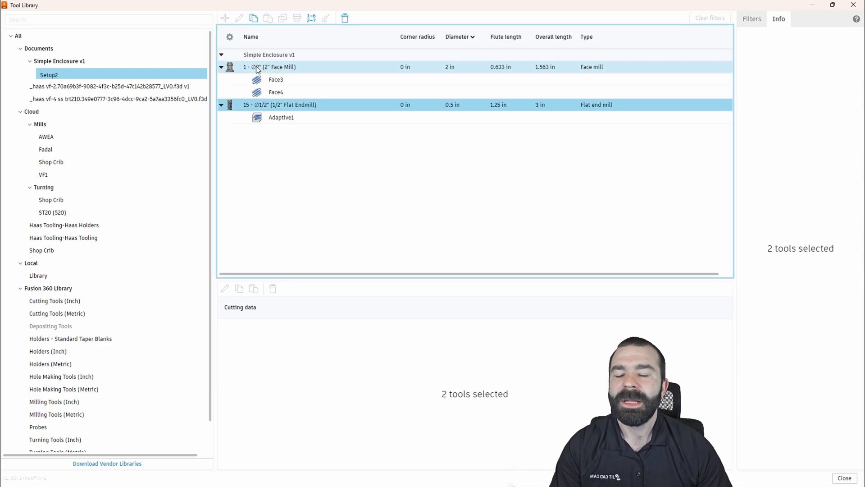
{"action": "right_click", "coordinate": [270, 66]}
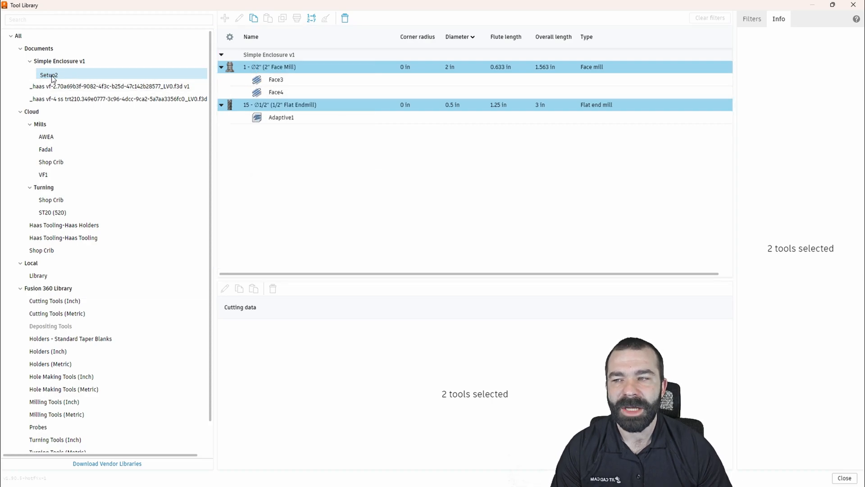
{"action": "left_click", "coordinate": [43, 174]}
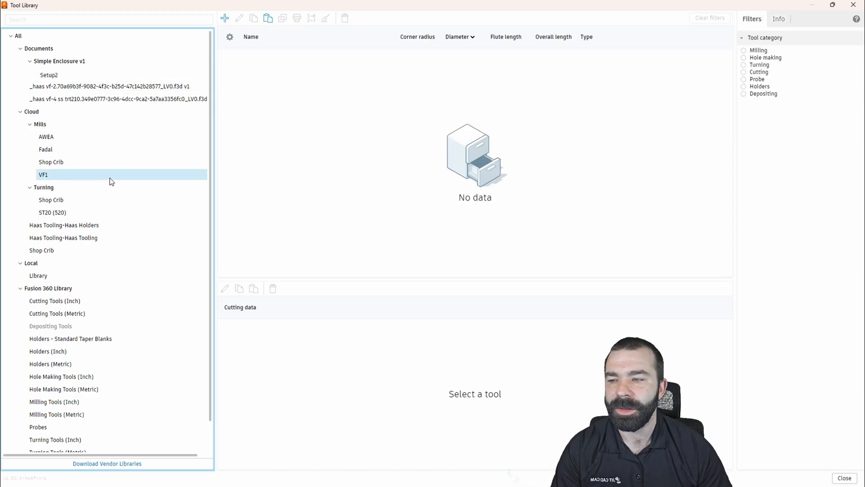
{"action": "left_click", "coordinate": [44, 174]}
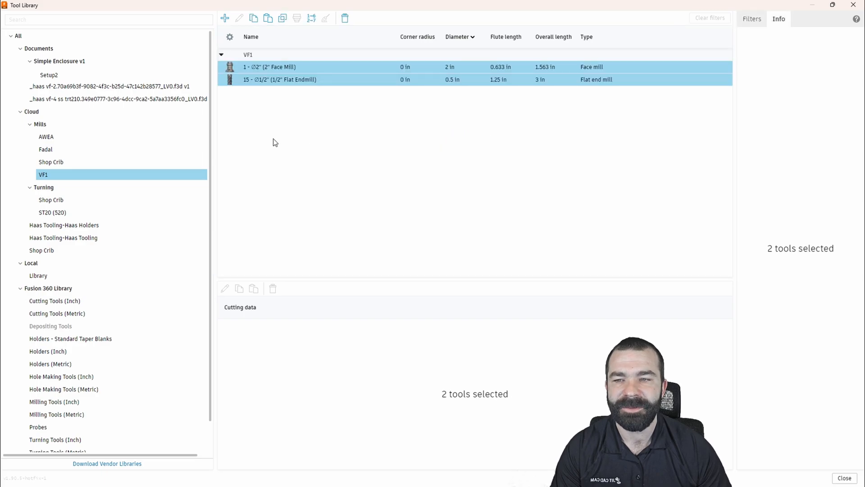
{"action": "mouse_move", "coordinate": [289, 169]}
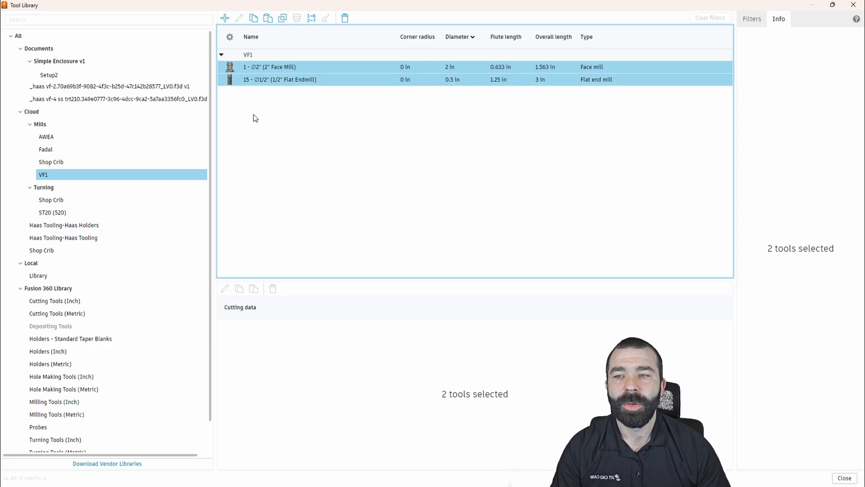
{"action": "mouse_move", "coordinate": [256, 117]}
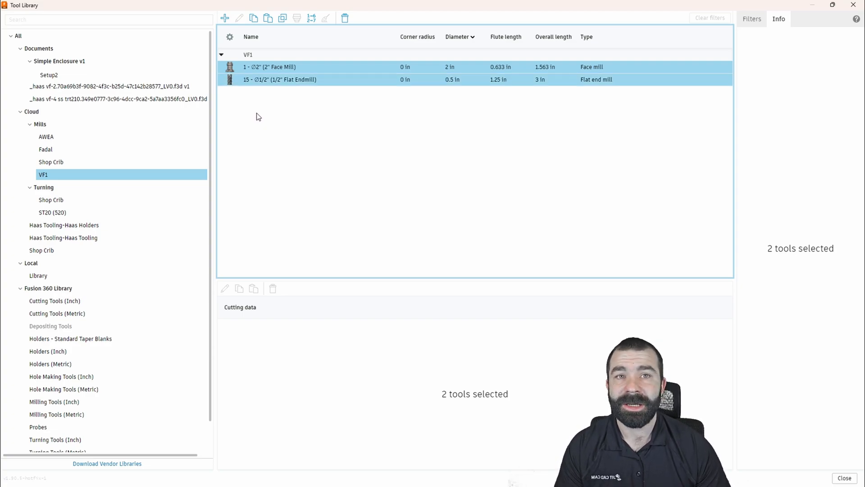
{"action": "mouse_move", "coordinate": [253, 116]}
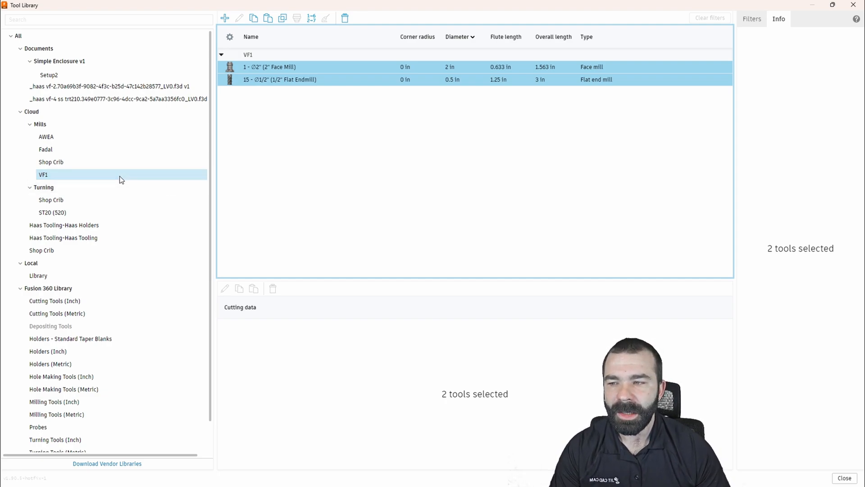
{"action": "left_click", "coordinate": [49, 75]}
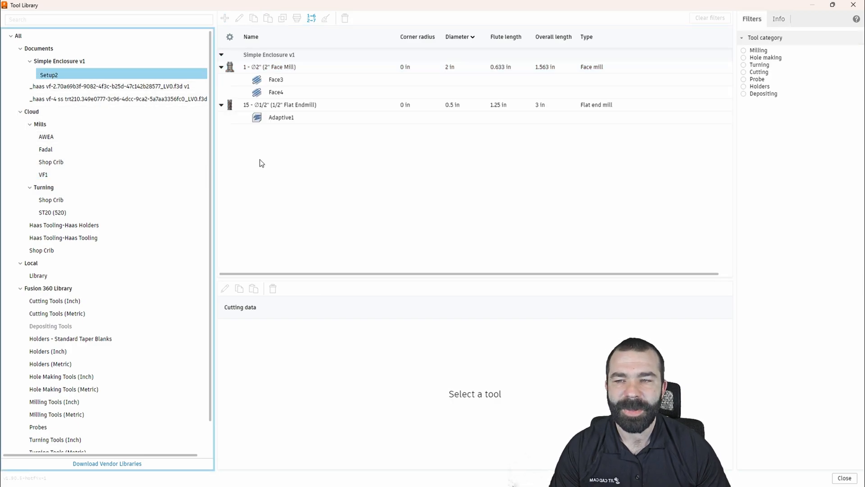
{"action": "left_click", "coordinate": [221, 66]}
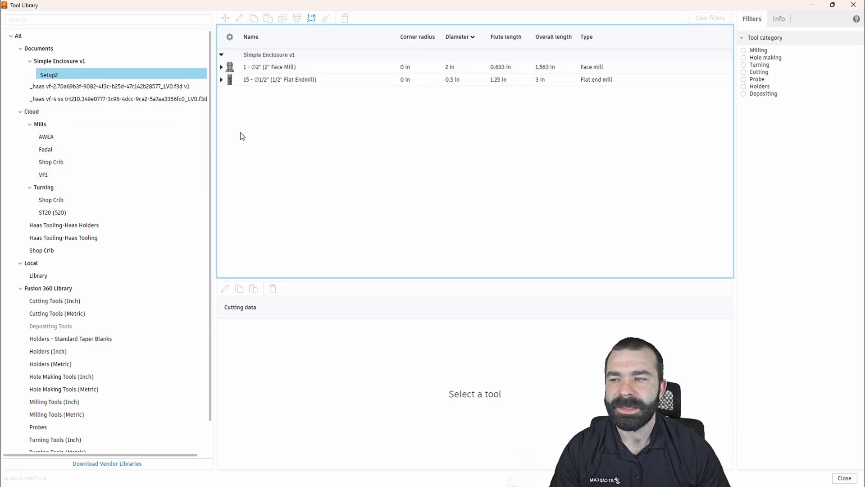
{"action": "mouse_move", "coordinate": [245, 158]}
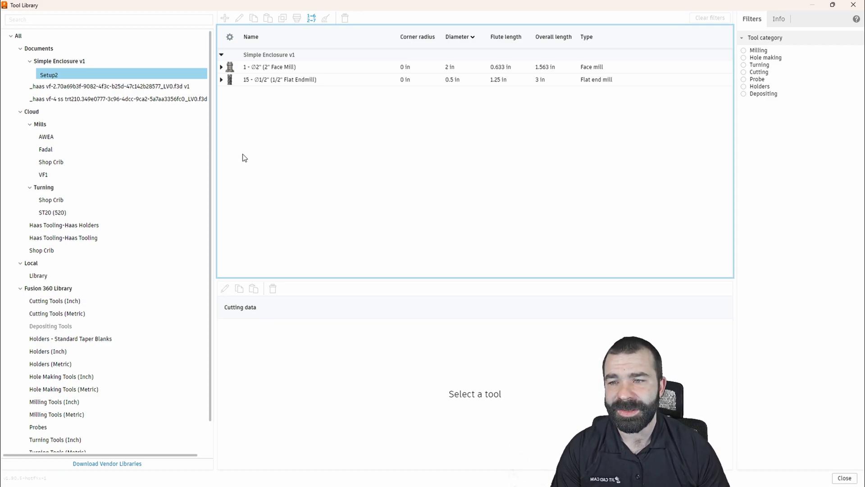
{"action": "mouse_move", "coordinate": [97, 199]}
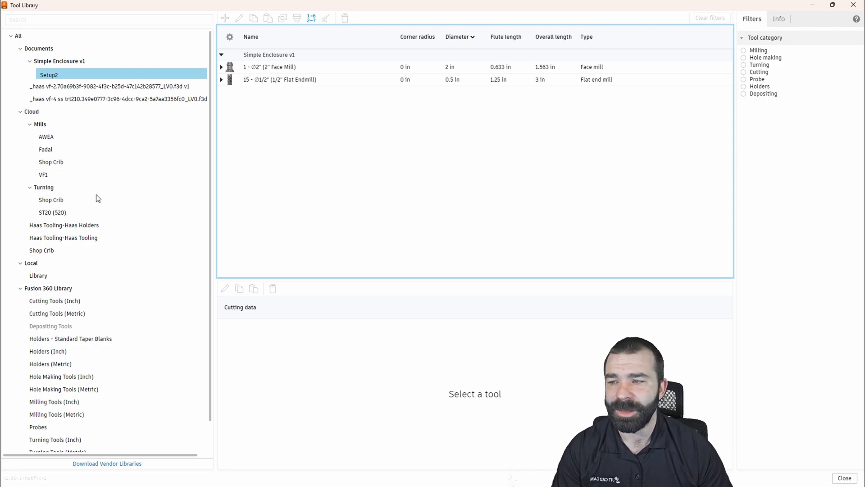
{"action": "mouse_move", "coordinate": [52, 212]}
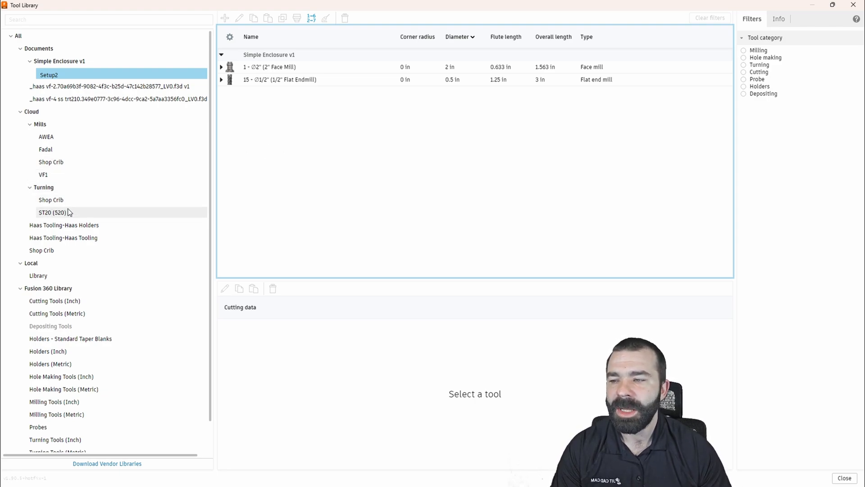
Step: Add a new Turning general tool to the empty Turning Shop Crib library
{"action": "left_click", "coordinate": [51, 199]}
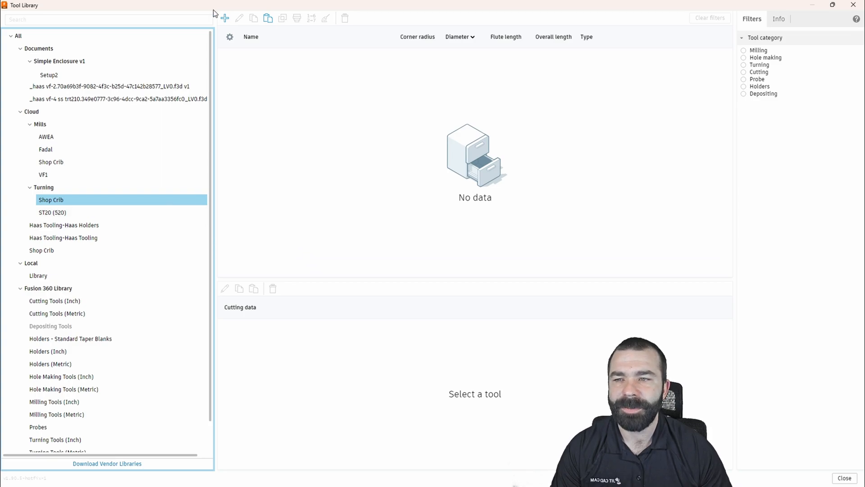
{"action": "left_click", "coordinate": [224, 18]}
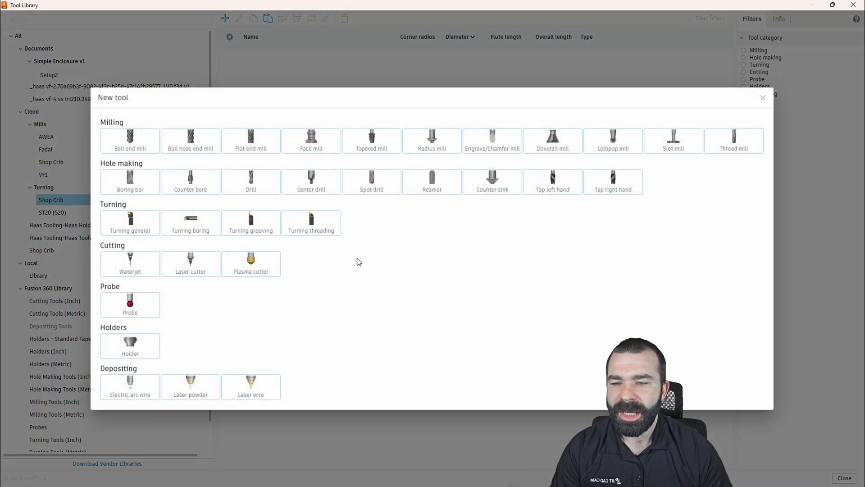
{"action": "left_click", "coordinate": [130, 223]}
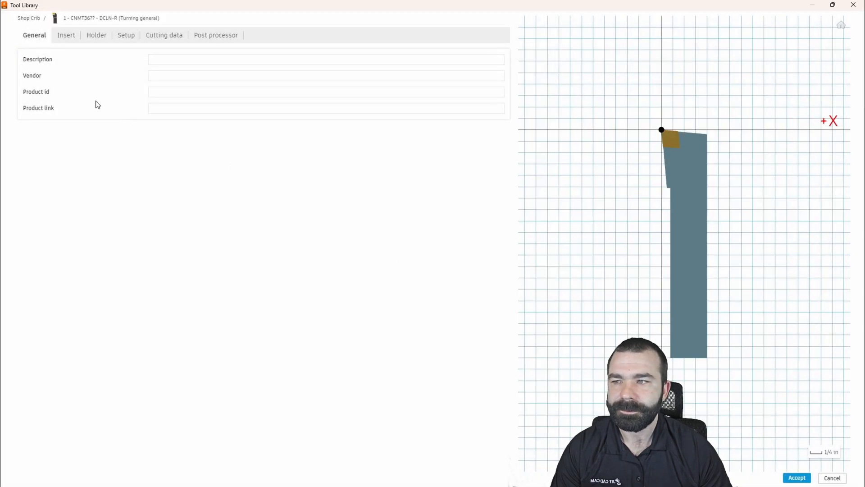
Step: Give the insert a 1/2 in size, 3/16 in thickness and 1/32 in corner radius (CNMT432)
{"action": "left_click", "coordinate": [65, 35]}
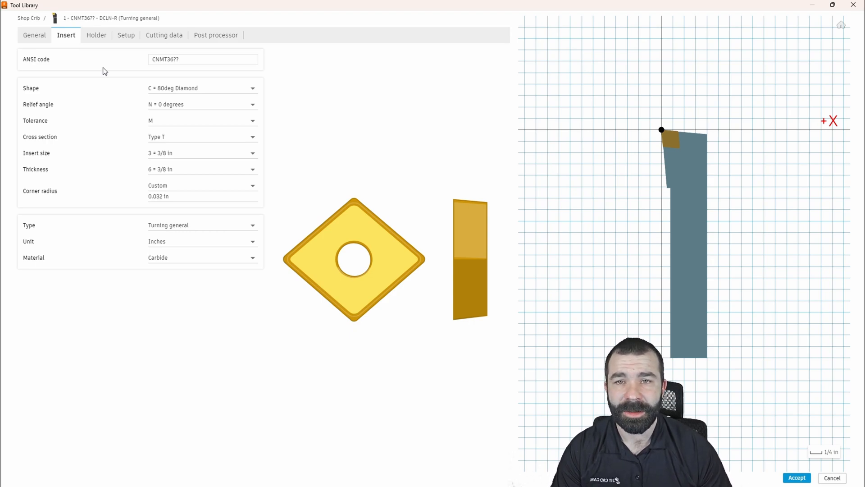
{"action": "mouse_move", "coordinate": [256, 84]}
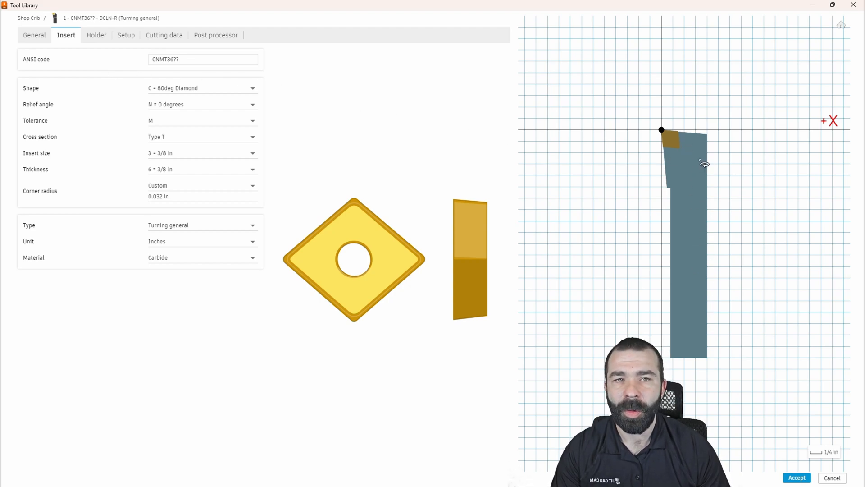
{"action": "mouse_move", "coordinate": [246, 116]}
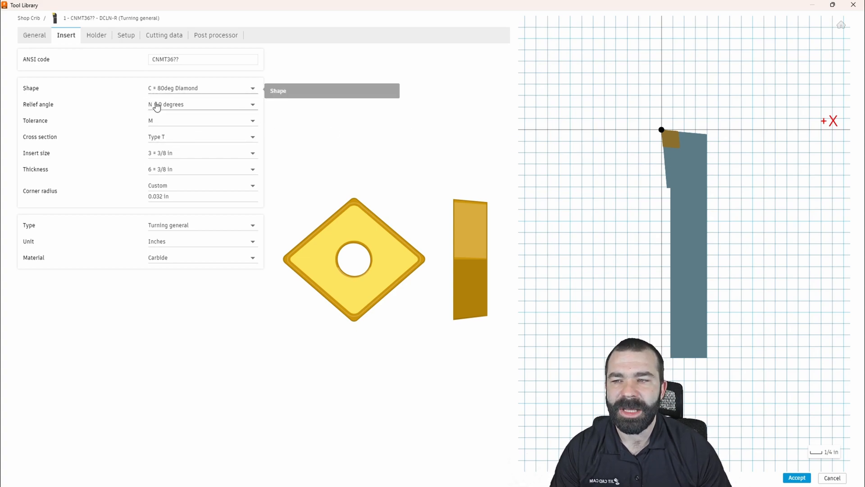
{"action": "mouse_move", "coordinate": [169, 160]}
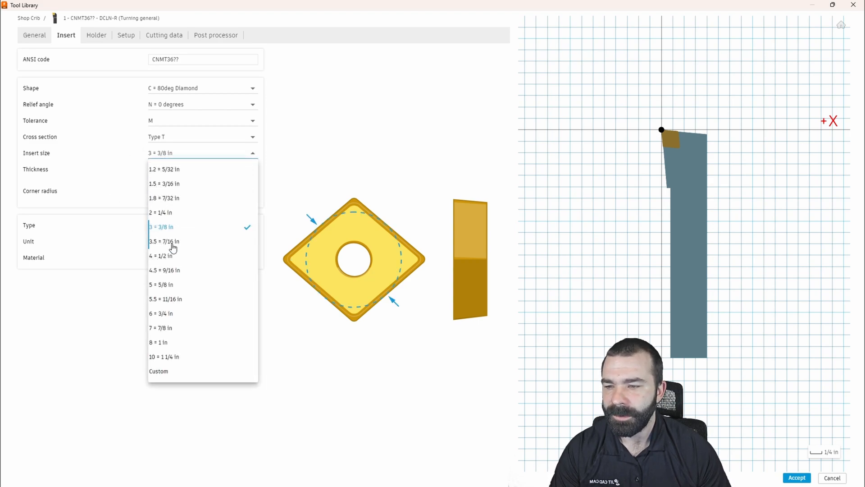
{"action": "left_click", "coordinate": [160, 255]}
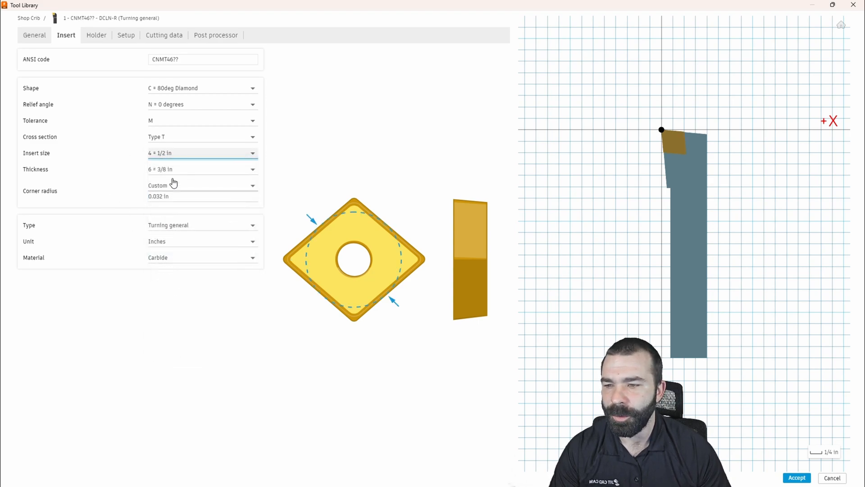
{"action": "left_click", "coordinate": [252, 169]}
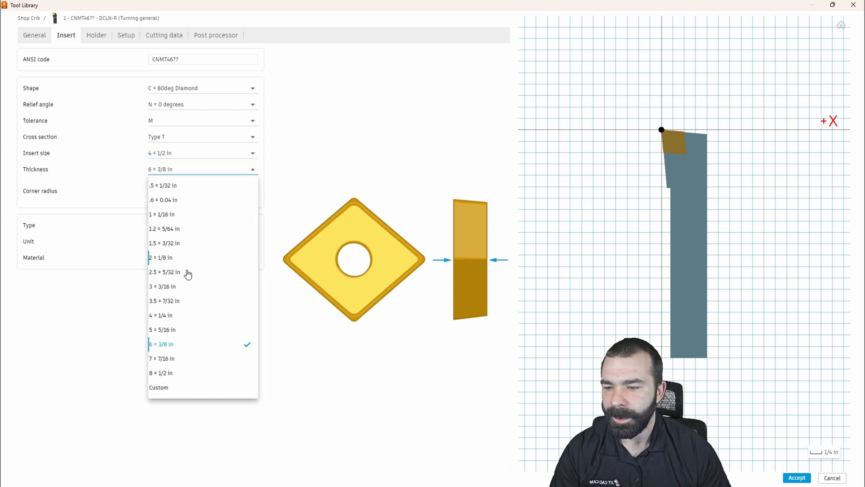
{"action": "left_click", "coordinate": [162, 285]}
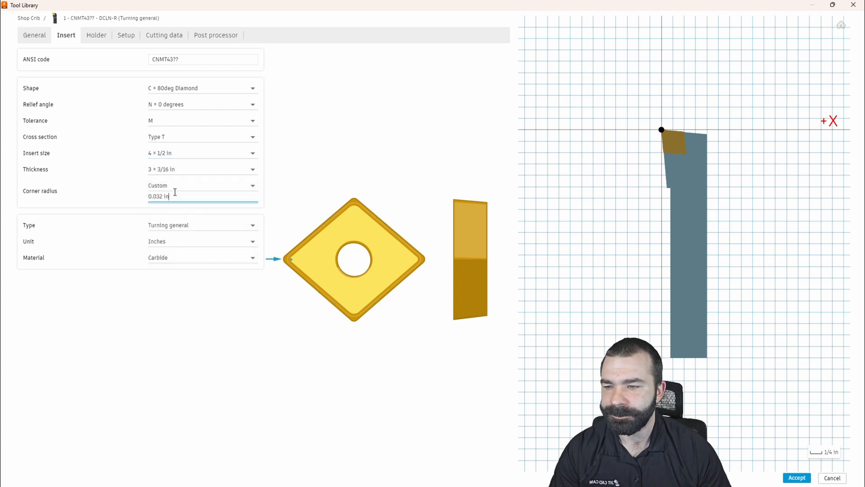
{"action": "left_click", "coordinate": [253, 185]}
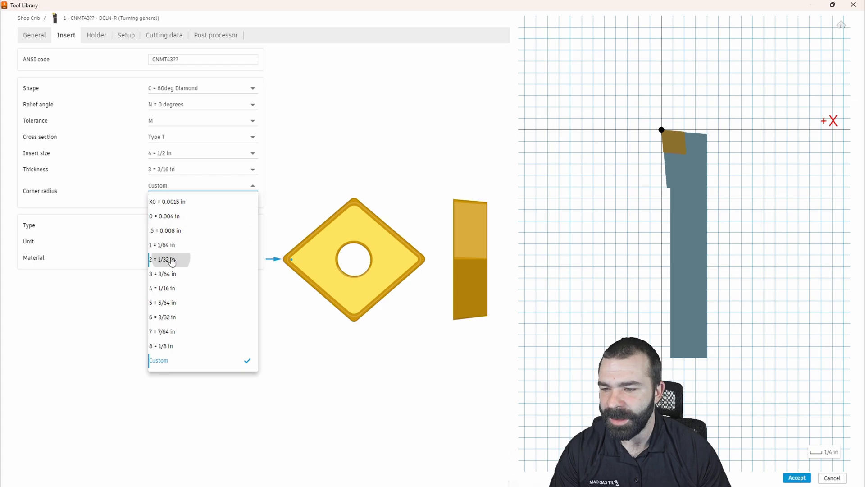
{"action": "left_click", "coordinate": [171, 259]}
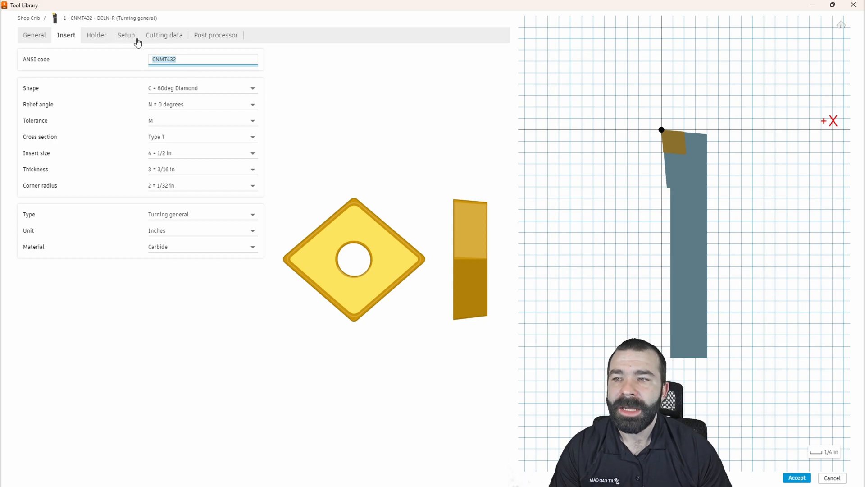
{"action": "mouse_move", "coordinate": [163, 37]}
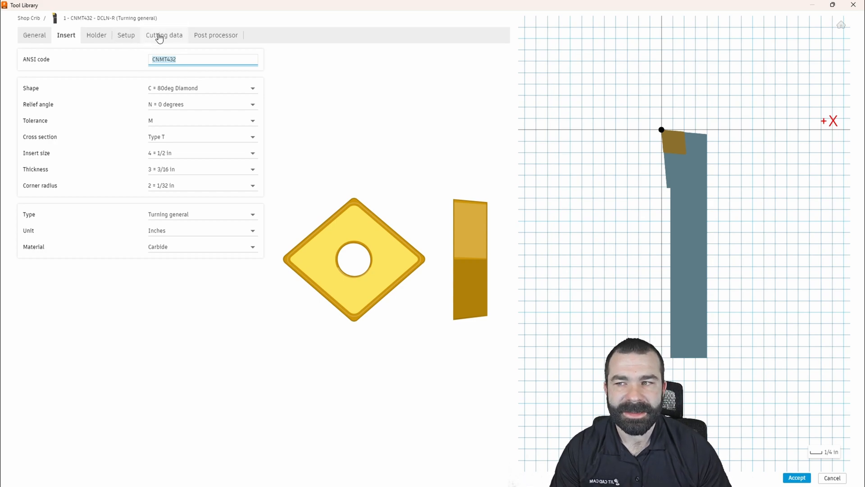
{"action": "left_click", "coordinate": [164, 35]}
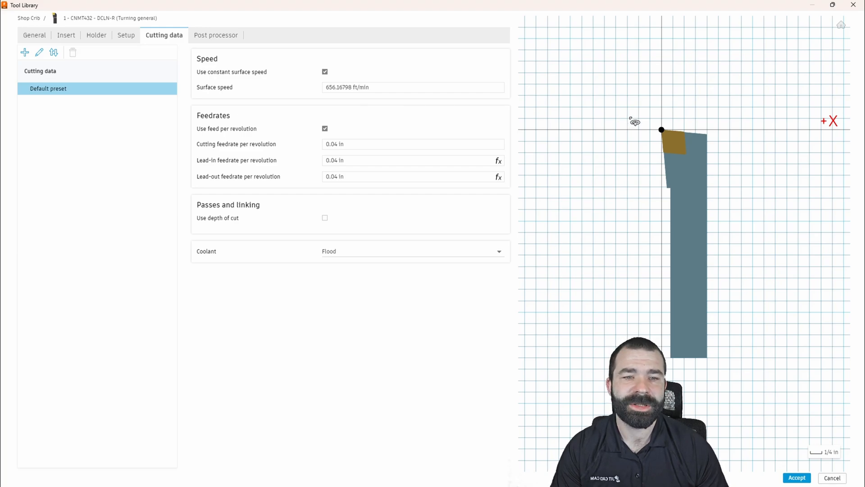
{"action": "mouse_move", "coordinate": [639, 152]}
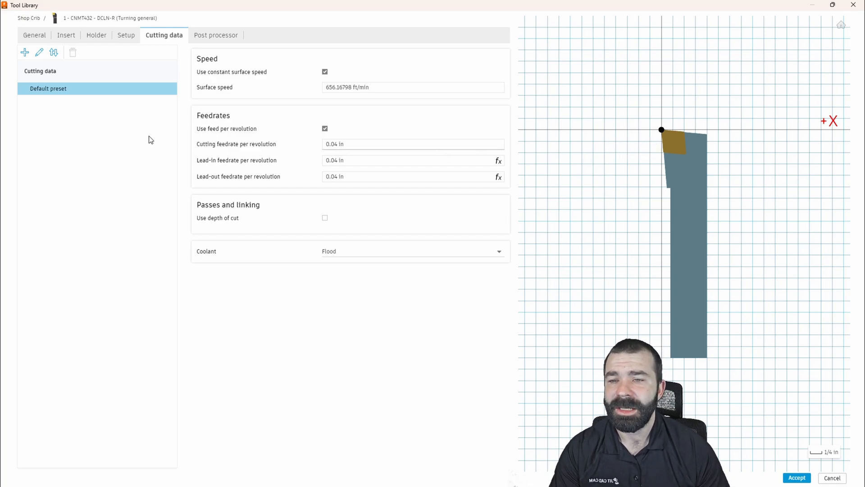
Step: Rename the Default cutting preset to '3215 (4340 HT)'
{"action": "right_click", "coordinate": [48, 88]}
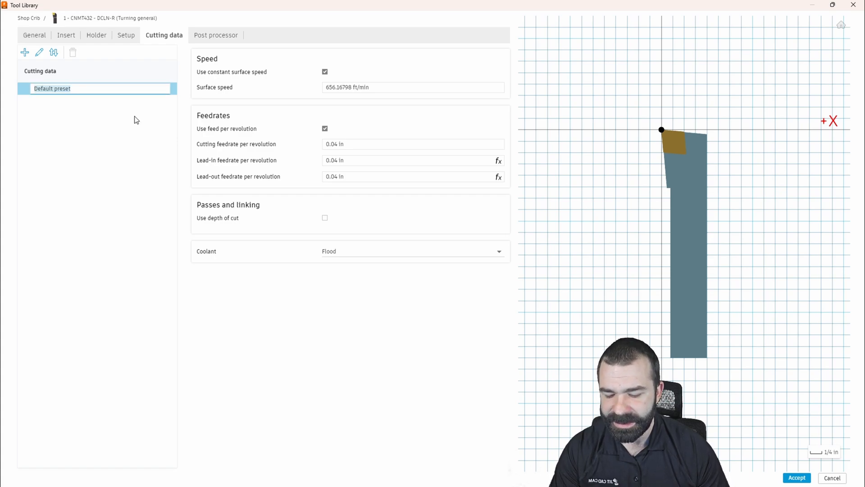
{"action": "type", "text": "3215"}
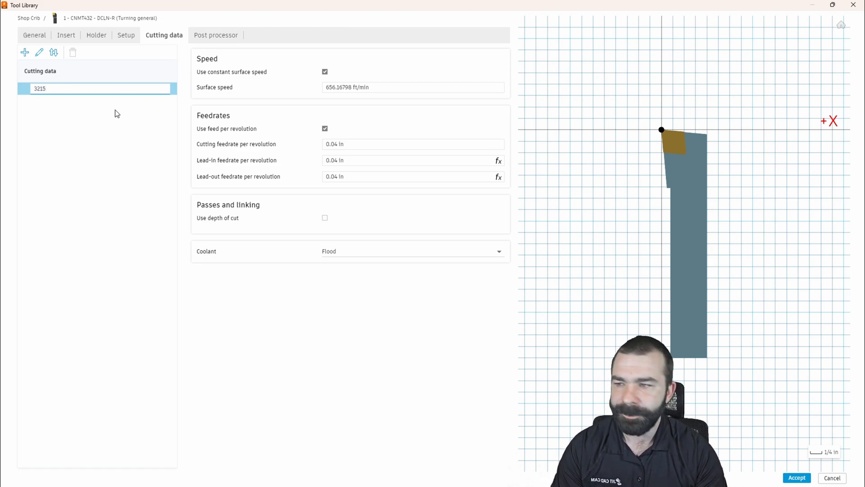
{"action": "type", "text": "("}
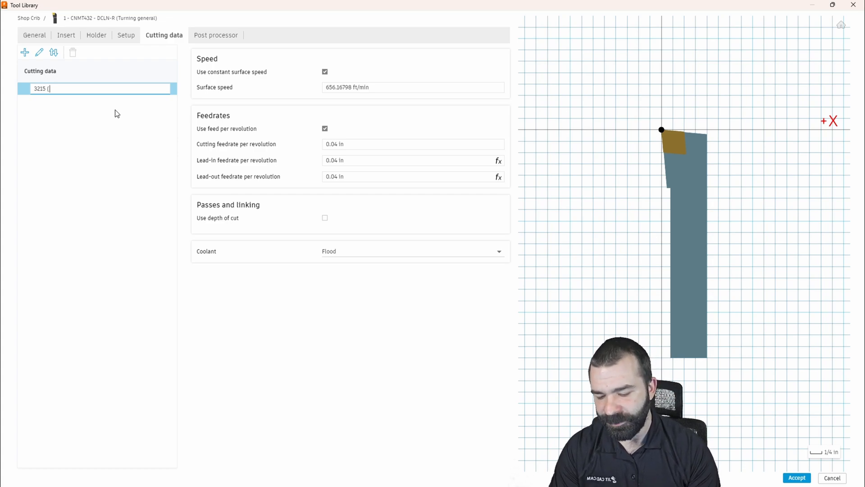
{"action": "type", "text": "434"}
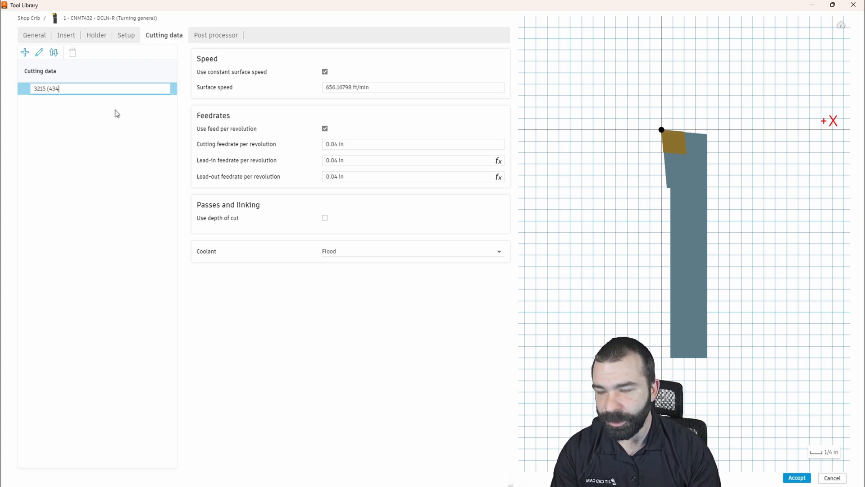
{"action": "type", "text": "0 HT"}
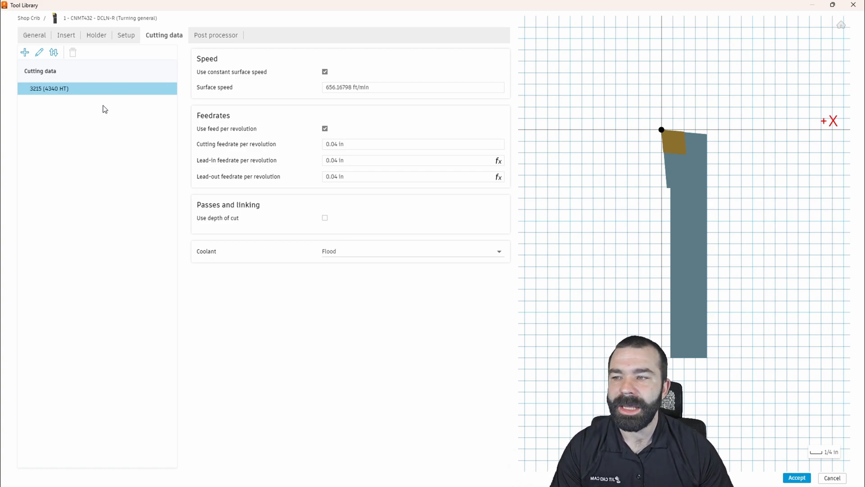
{"action": "mouse_move", "coordinate": [49, 89]}
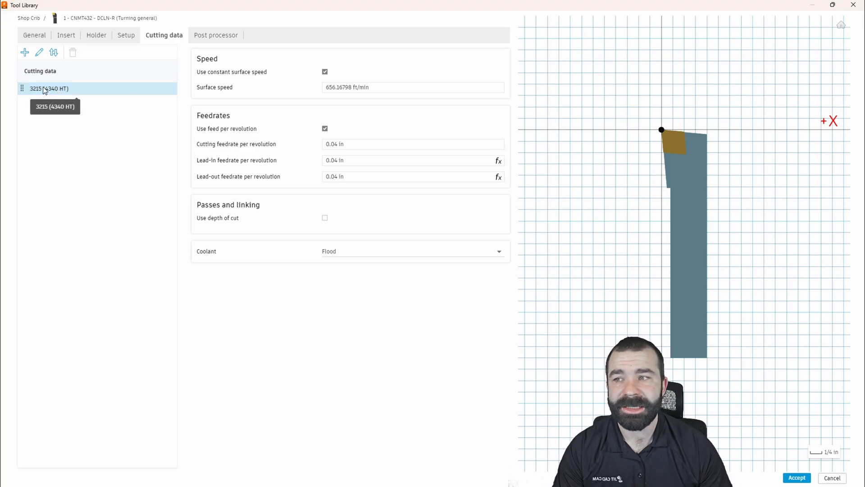
{"action": "mouse_move", "coordinate": [91, 177]}
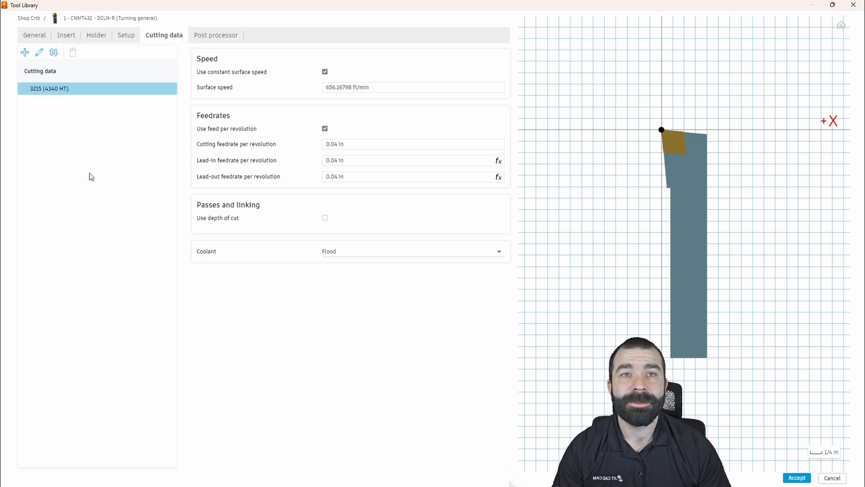
{"action": "mouse_move", "coordinate": [110, 163]}
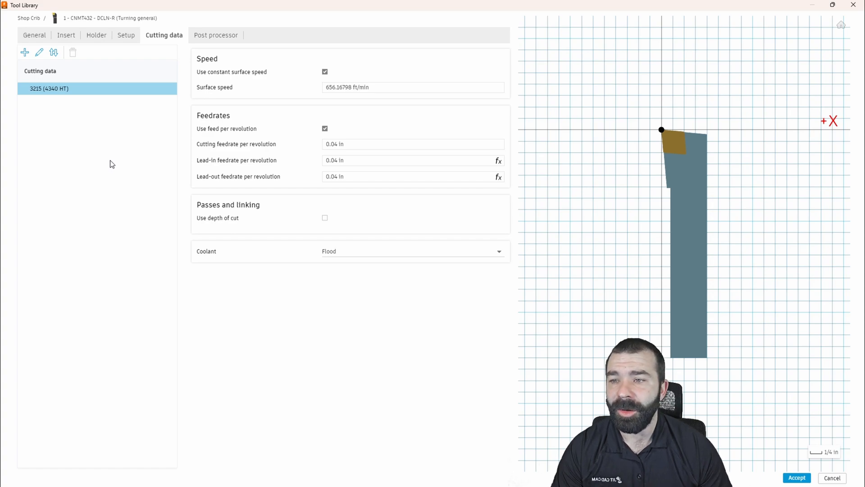
{"action": "mouse_move", "coordinate": [110, 156]}
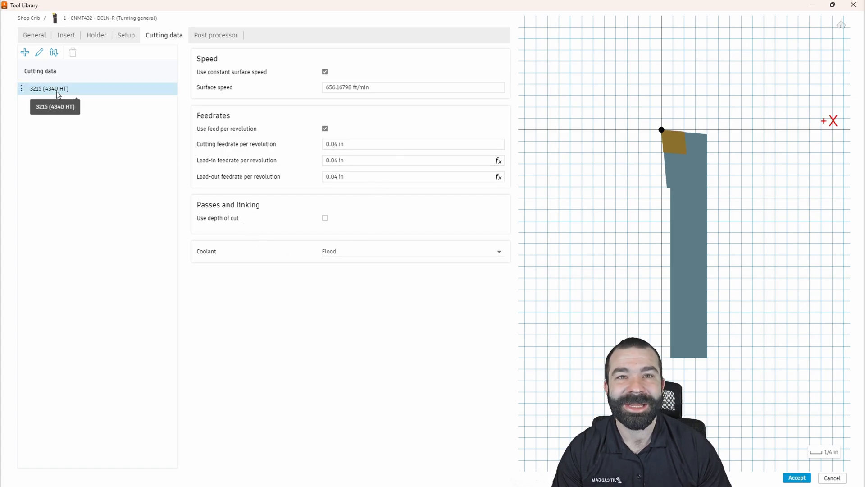
{"action": "mouse_move", "coordinate": [86, 142]}
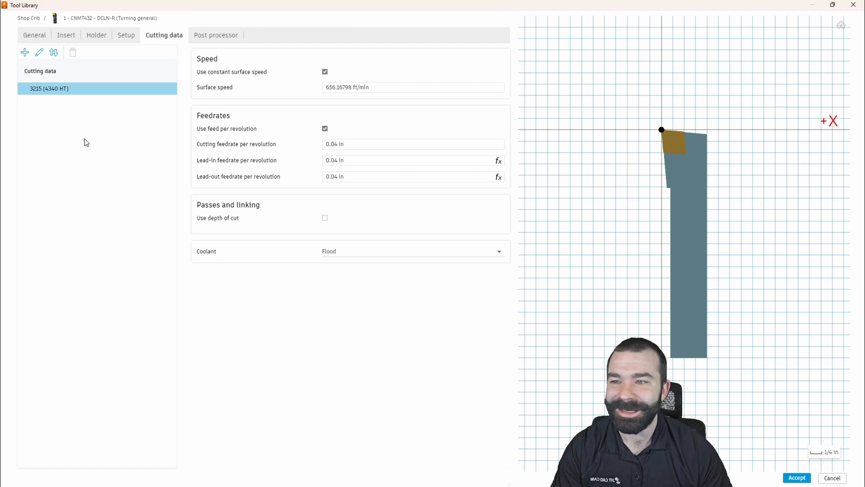
{"action": "mouse_move", "coordinate": [306, 219]}
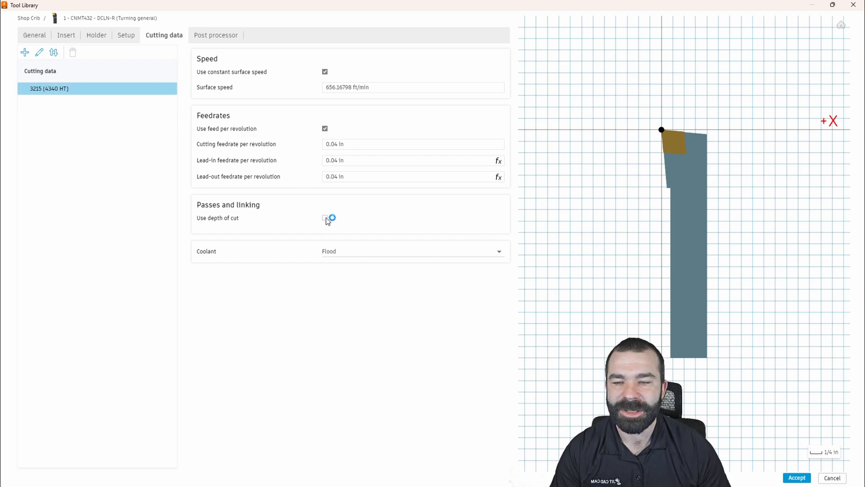
Step: Enable depth of cut, keep Flood coolant, and begin editing the preset name to add Finishing
{"action": "left_click", "coordinate": [325, 217]}
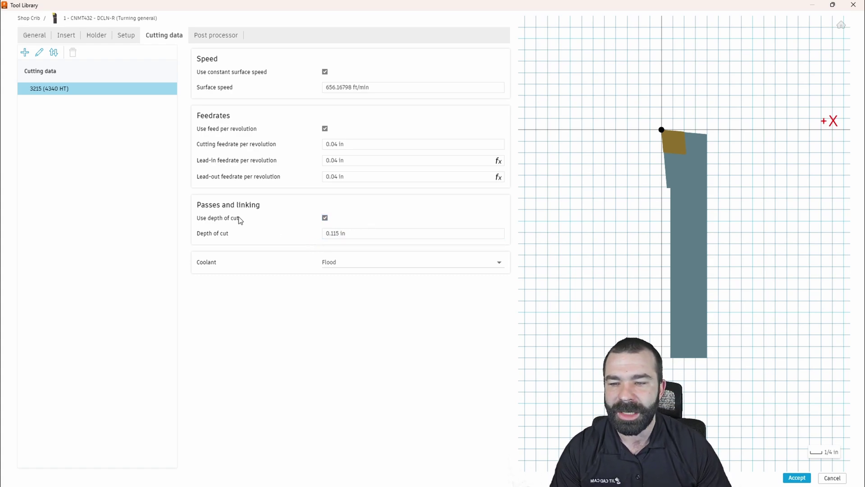
{"action": "left_click", "coordinate": [412, 144]}
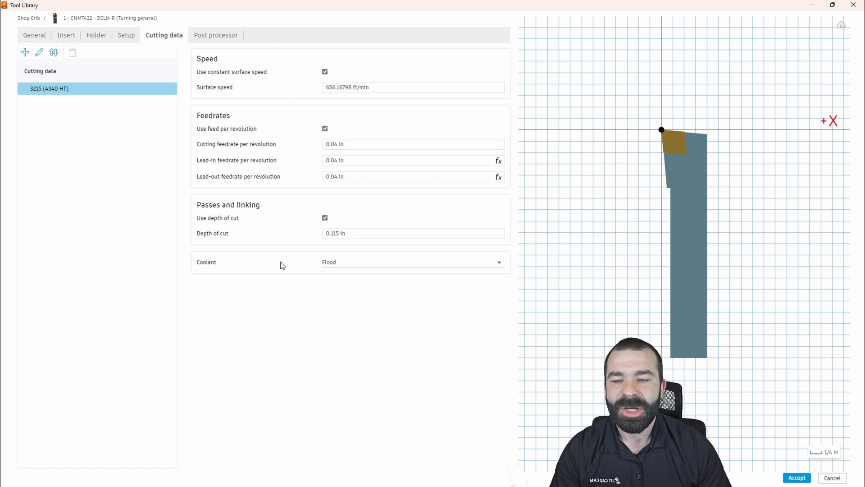
{"action": "mouse_move", "coordinate": [325, 269]}
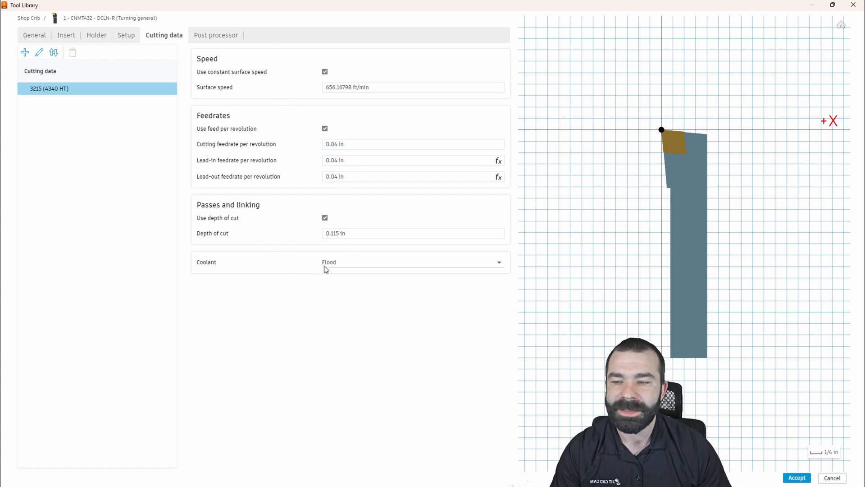
{"action": "mouse_move", "coordinate": [340, 269]}
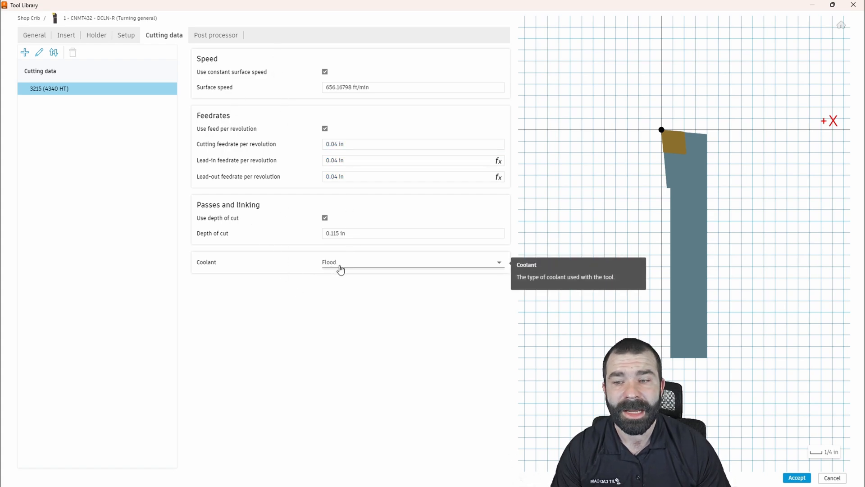
{"action": "left_click", "coordinate": [412, 261]}
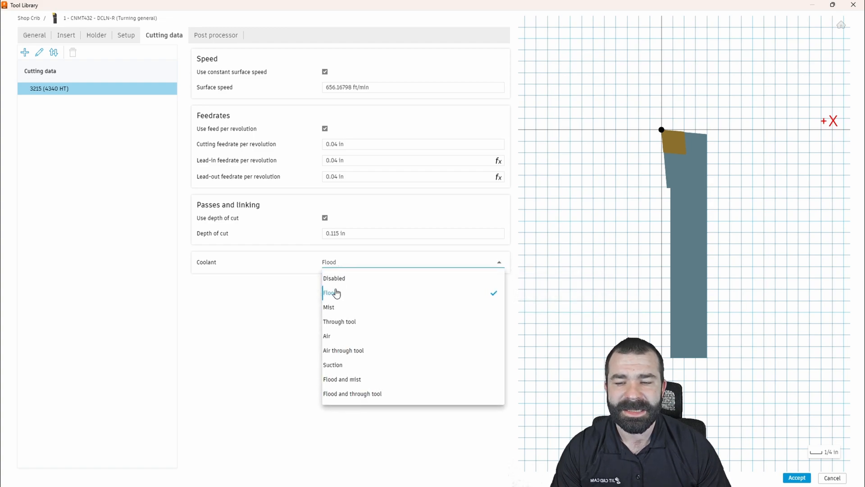
{"action": "mouse_move", "coordinate": [320, 329]}
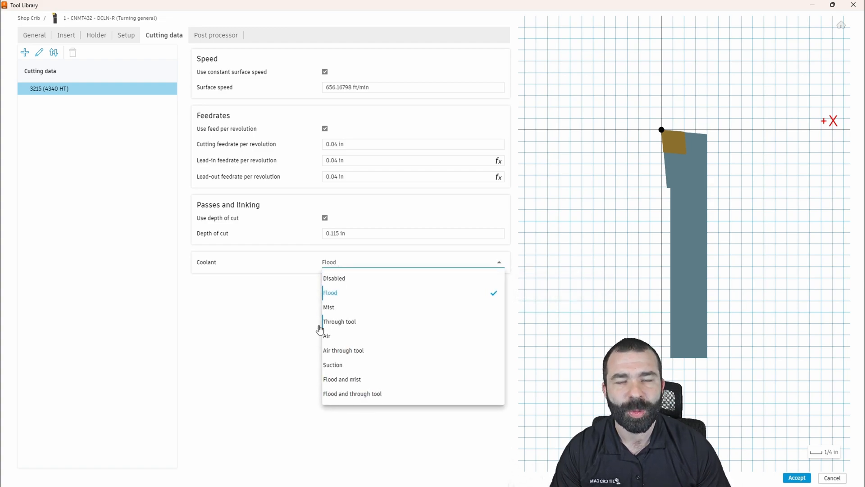
{"action": "left_click", "coordinate": [330, 293]}
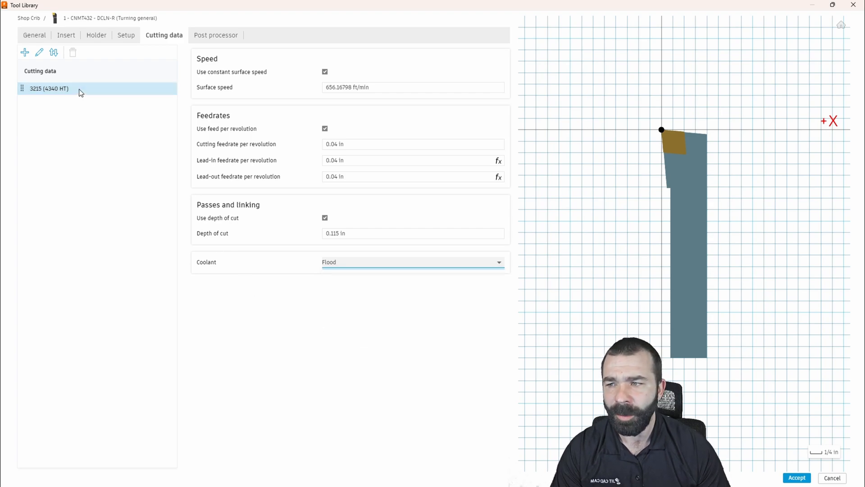
{"action": "mouse_move", "coordinate": [61, 91]}
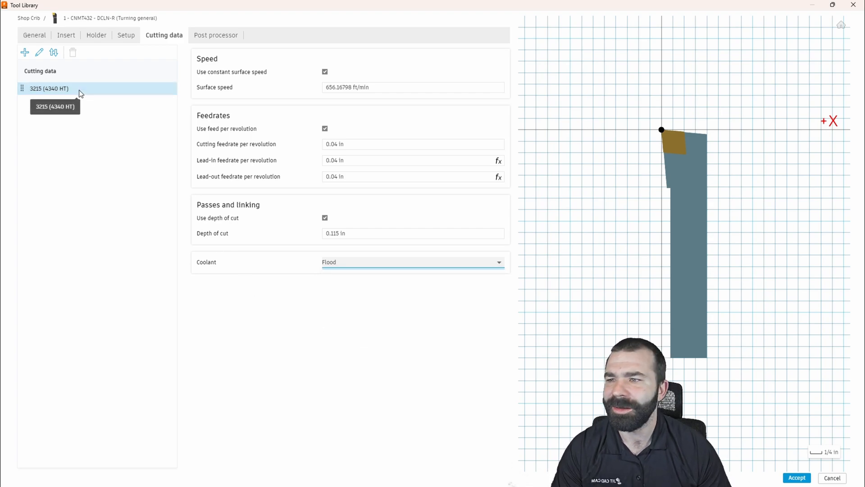
{"action": "double_click", "coordinate": [48, 88]}
{"action": "type", "text": " Finishing"}
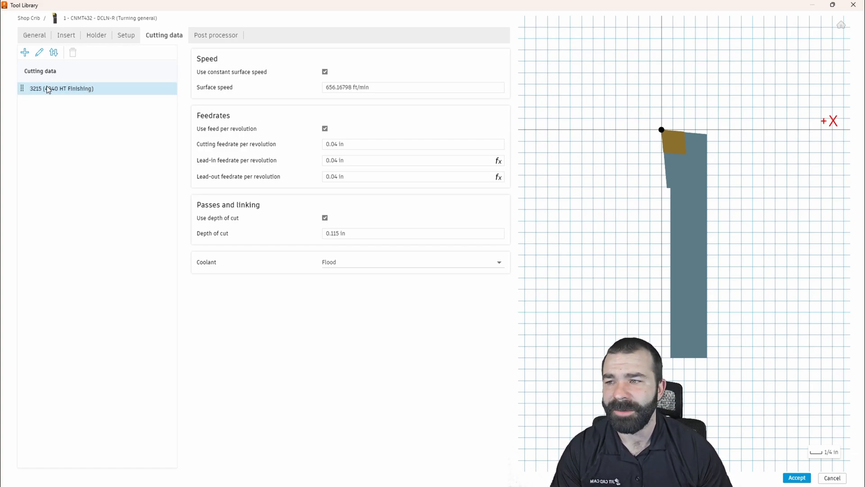
Step: Add a new cutting preset named '3215 (4340 HT Roughing)' and start renaming it
{"action": "left_click", "coordinate": [61, 89]}
{"action": "type", "text": "3"}
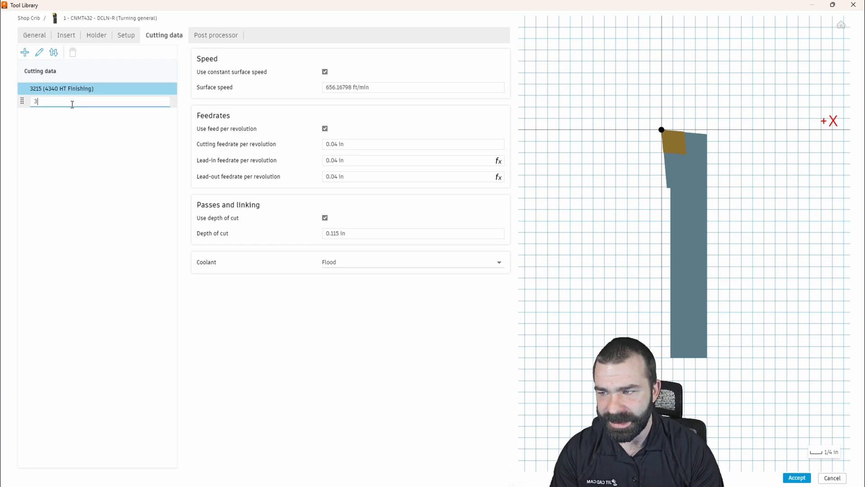
{"action": "type", "text": "215"}
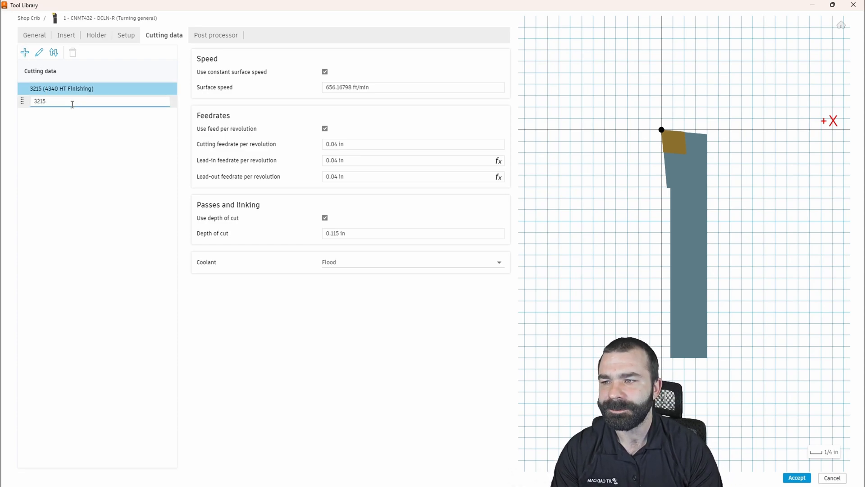
{"action": "type", "text": "("}
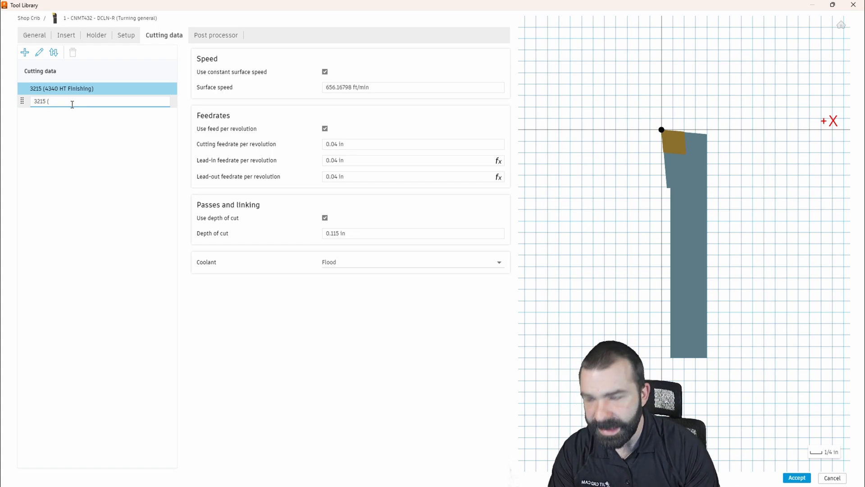
{"action": "type", "text": "4340"}
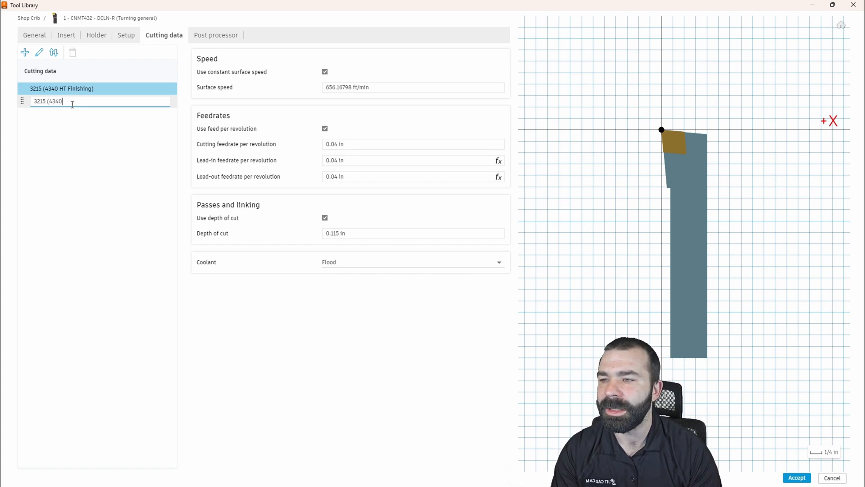
{"action": "type", "text": "HT Roughing"}
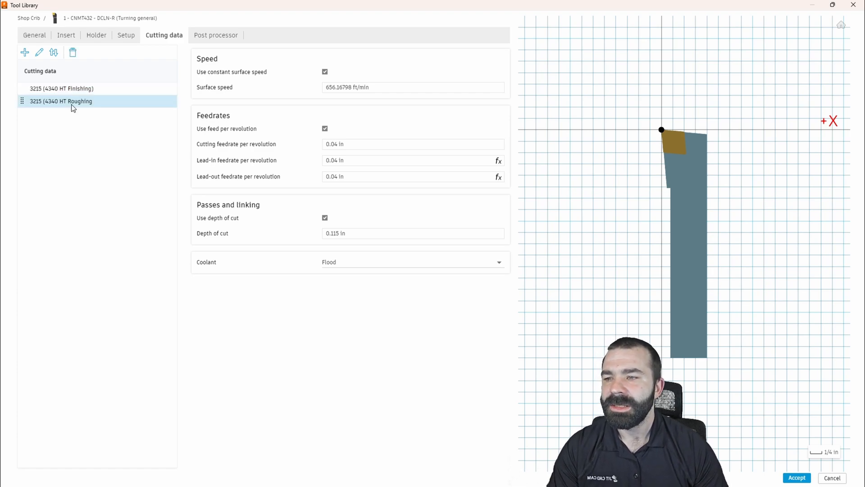
{"action": "right_click", "coordinate": [60, 101]}
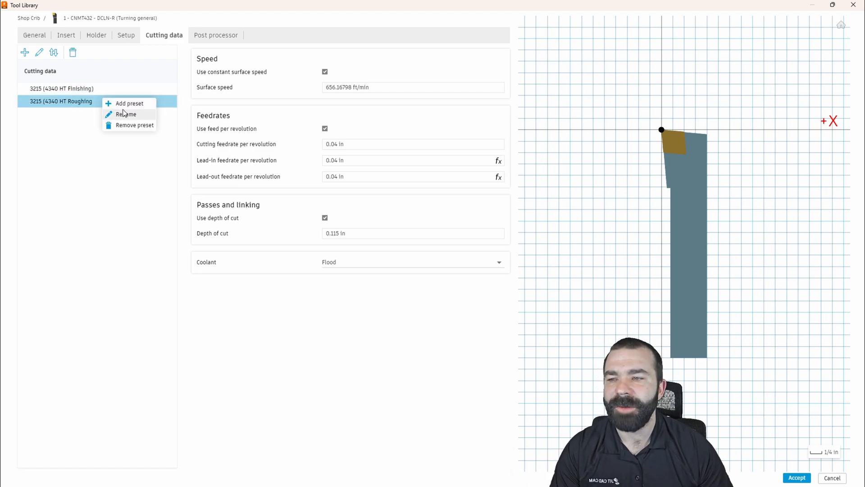
{"action": "left_click", "coordinate": [126, 113]}
{"action": "type", "text": ")"}
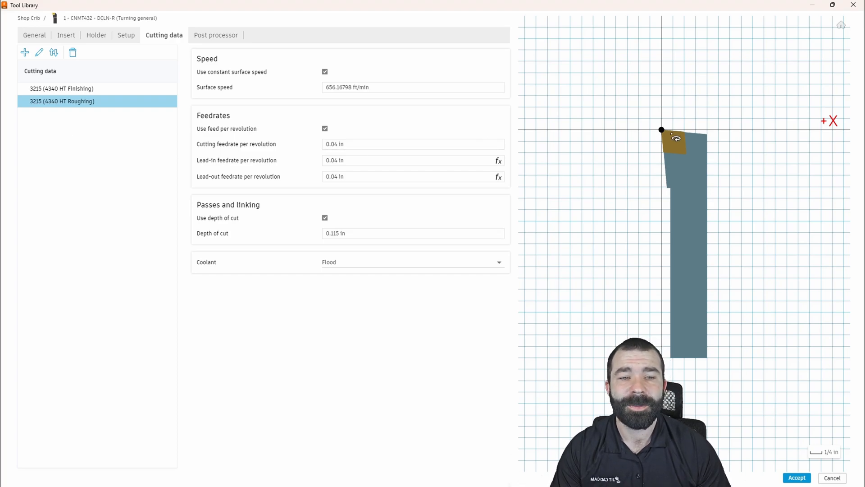
{"action": "mouse_move", "coordinate": [543, 160]}
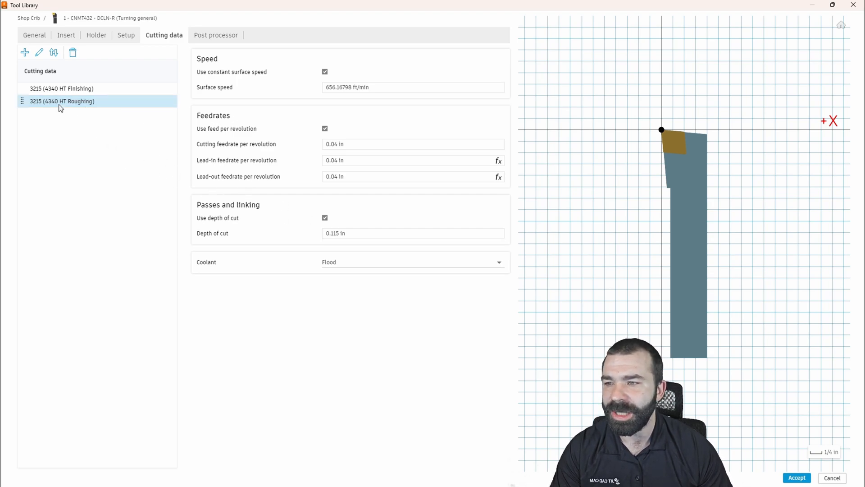
Step: Enter a .035 in depth of cut for the Finishing preset, then select the Roughing preset
{"action": "left_click", "coordinate": [61, 88]}
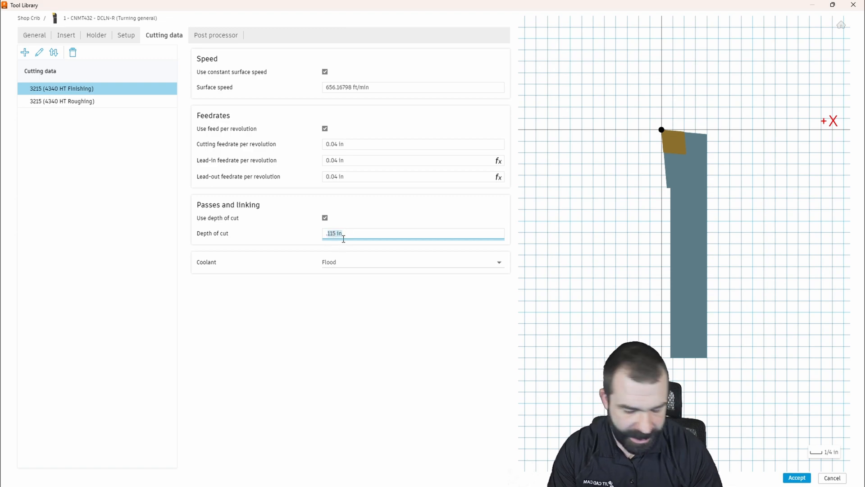
{"action": "type", "text": ".m0"}
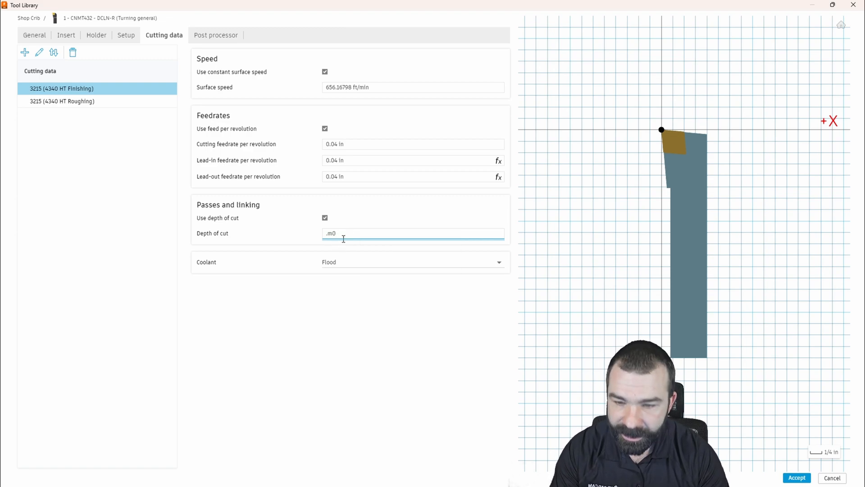
{"action": "key", "text": "Backspace"}
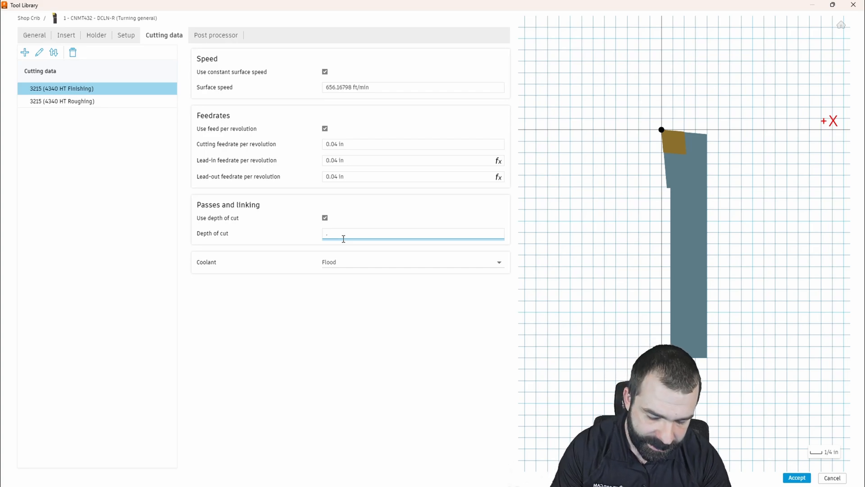
{"action": "type", "text": ".04"}
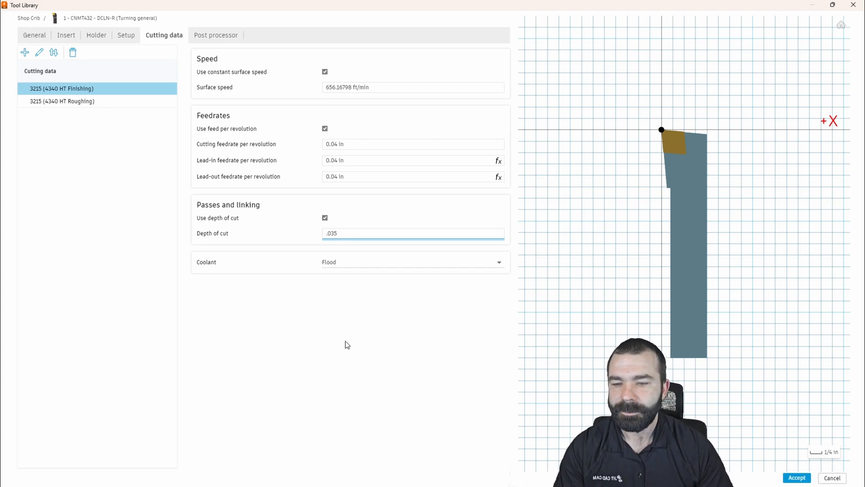
{"action": "left_click", "coordinate": [62, 101]}
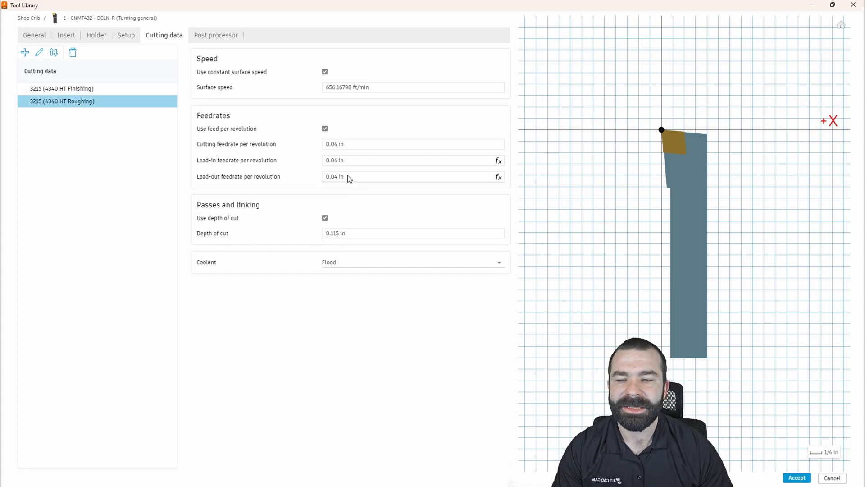
{"action": "mouse_move", "coordinate": [240, 68]}
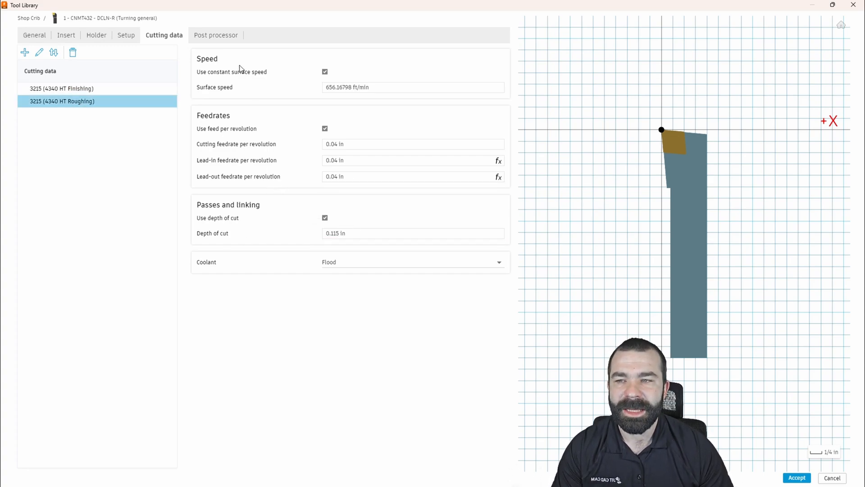
{"action": "mouse_move", "coordinate": [60, 88]}
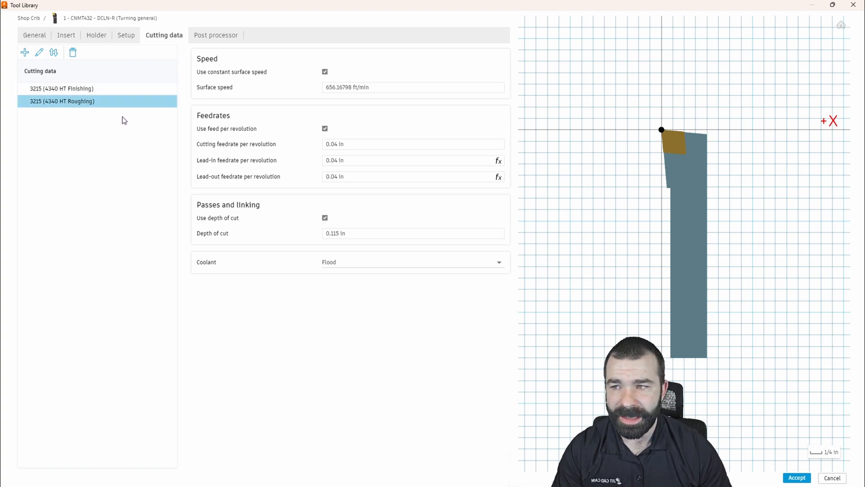
{"action": "mouse_move", "coordinate": [126, 91]}
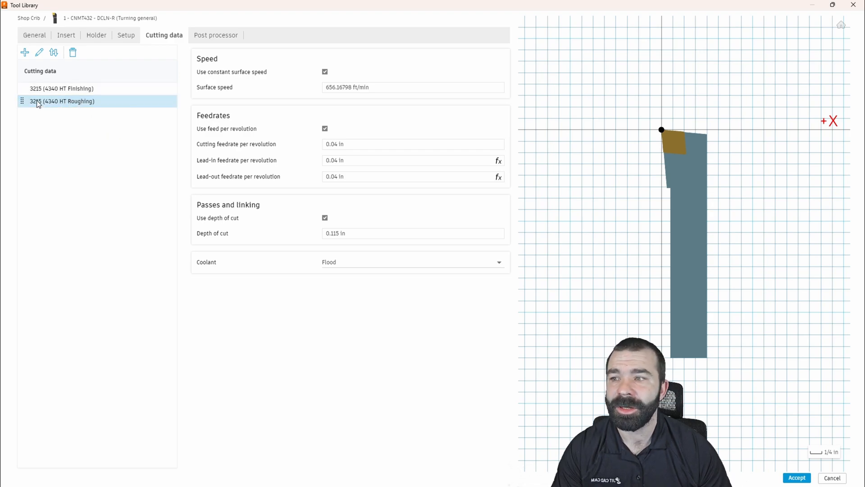
{"action": "left_click", "coordinate": [62, 101]}
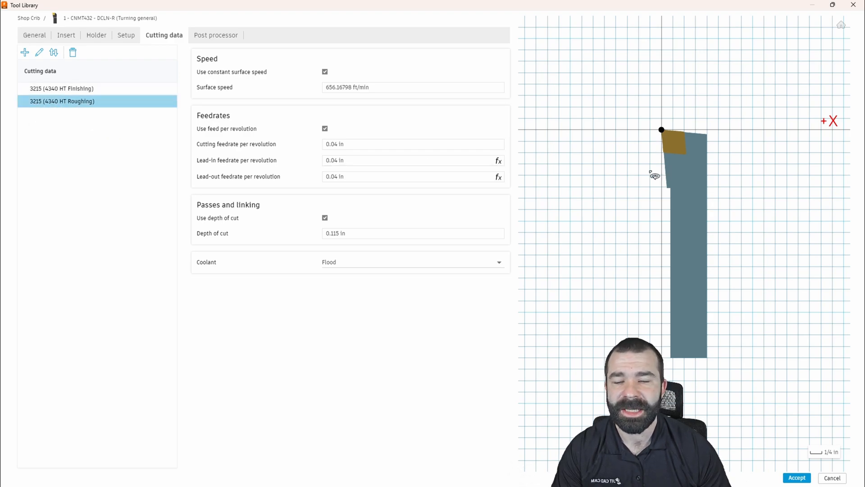
{"action": "left_click", "coordinate": [66, 34]}
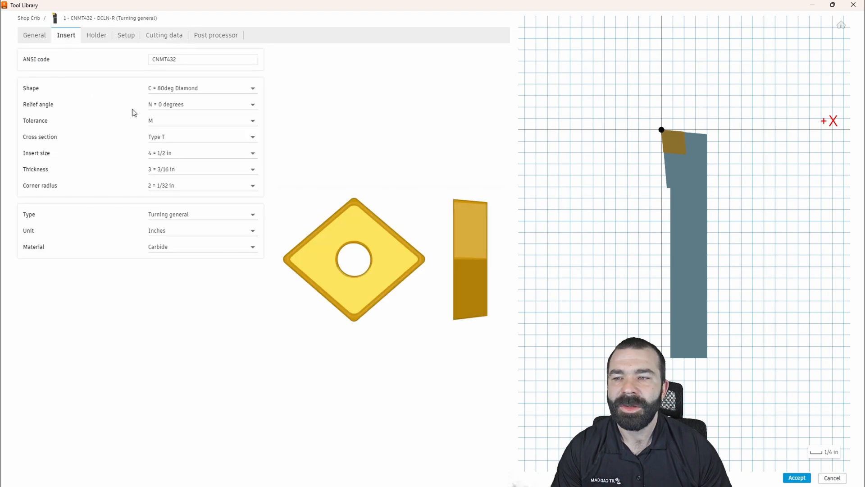
Step: Accept the tool edits and bring up actions for the CNMT432 tool in Shop Crib
{"action": "left_click", "coordinate": [202, 59]}
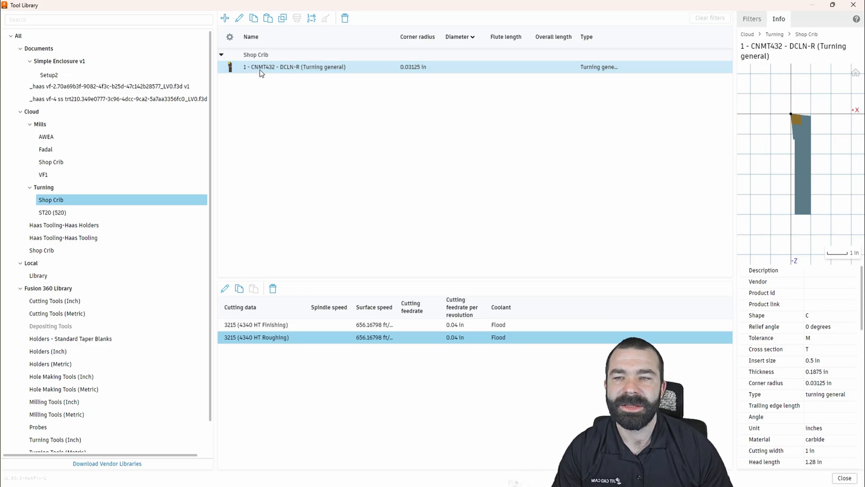
{"action": "mouse_move", "coordinate": [330, 72]}
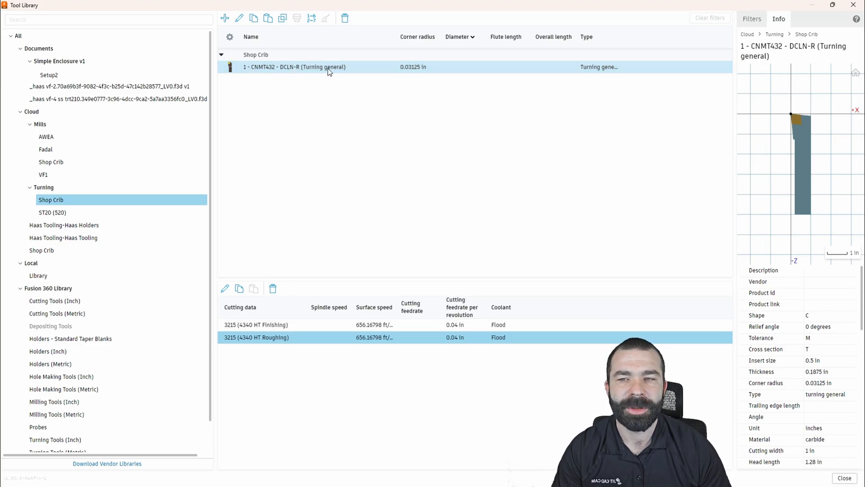
{"action": "mouse_move", "coordinate": [278, 72]}
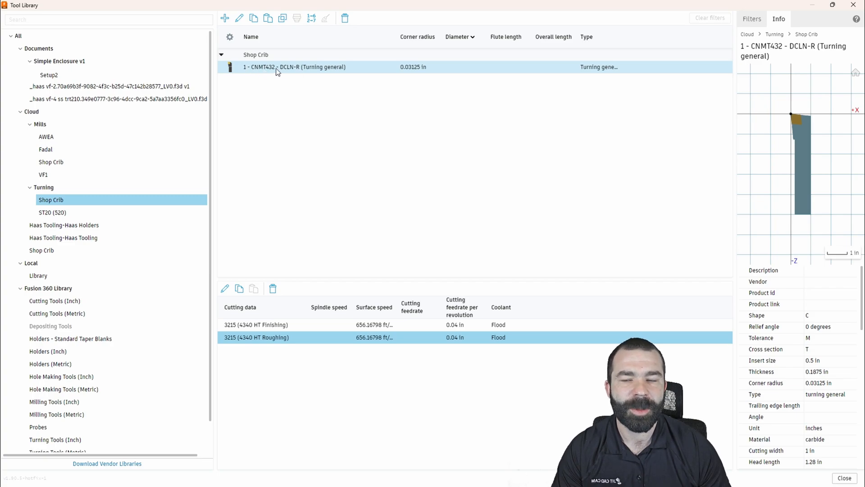
{"action": "mouse_move", "coordinate": [325, 84]}
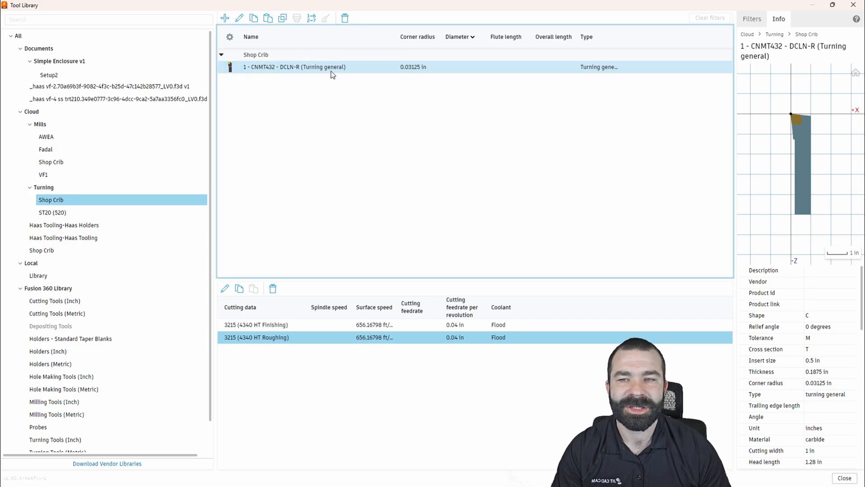
{"action": "right_click", "coordinate": [294, 67]}
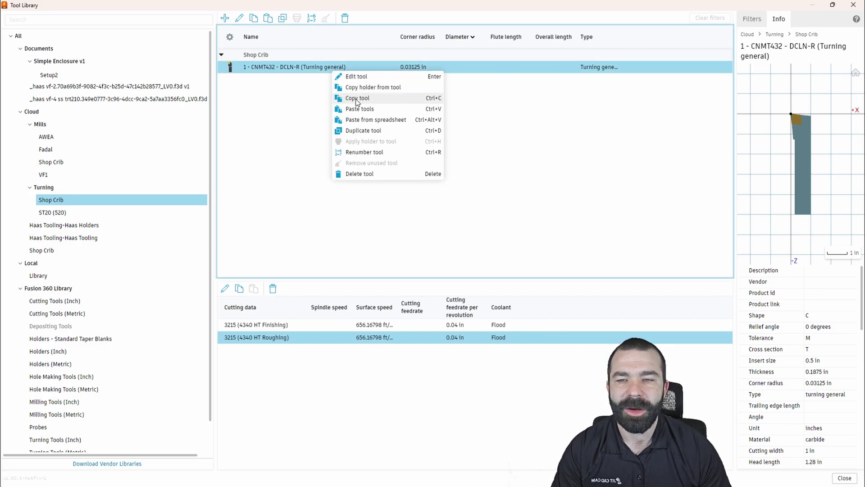
Step: Duplicate the CNMT432 tool, give the copy a 3/64 in corner radius, and accept
{"action": "left_click", "coordinate": [363, 130]}
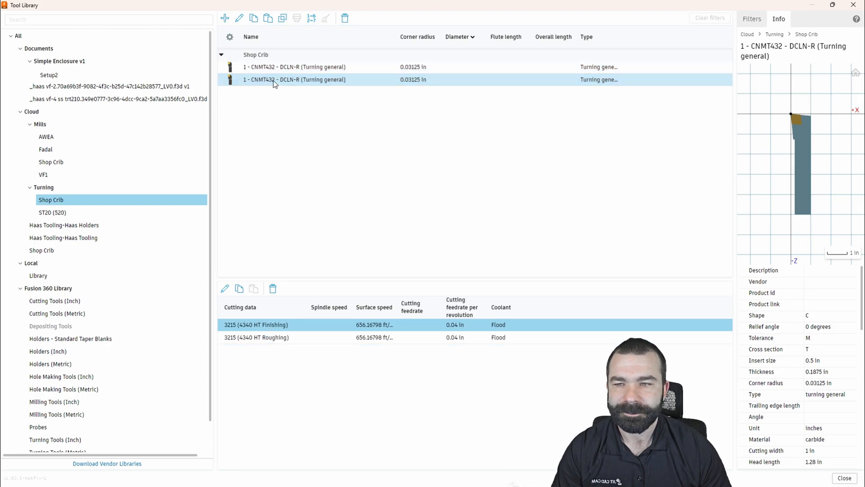
{"action": "double_click", "coordinate": [294, 79]}
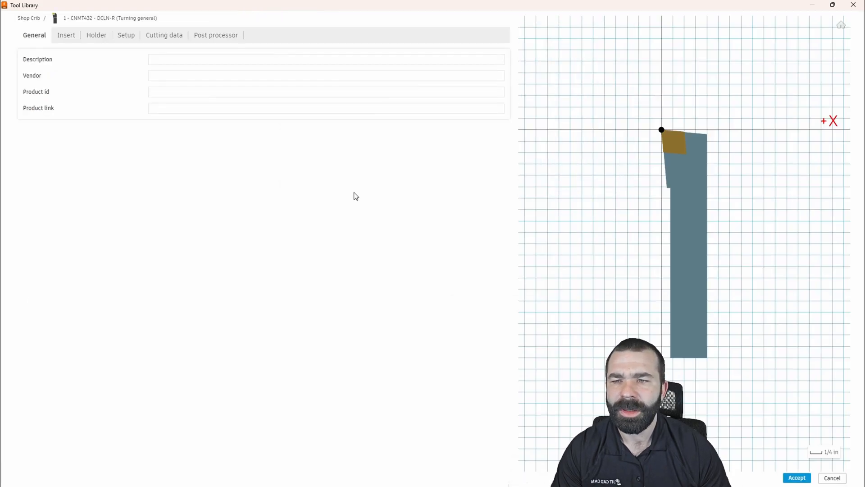
{"action": "left_click", "coordinate": [96, 34]}
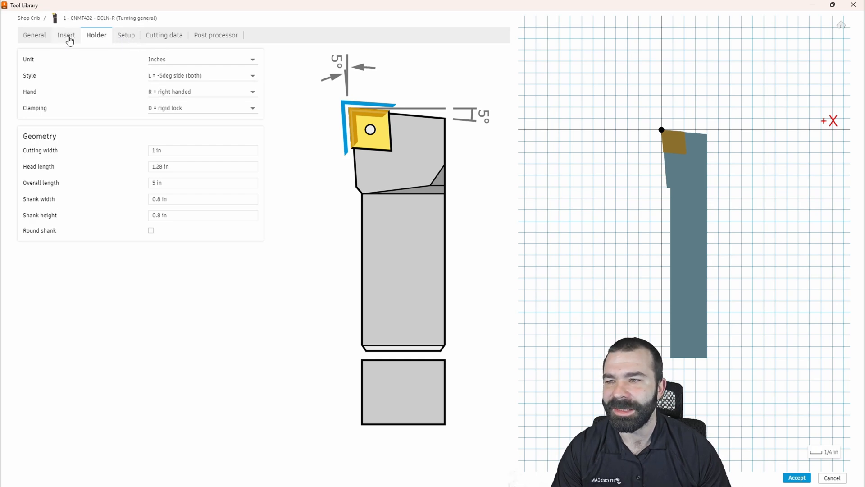
{"action": "left_click", "coordinate": [66, 35]}
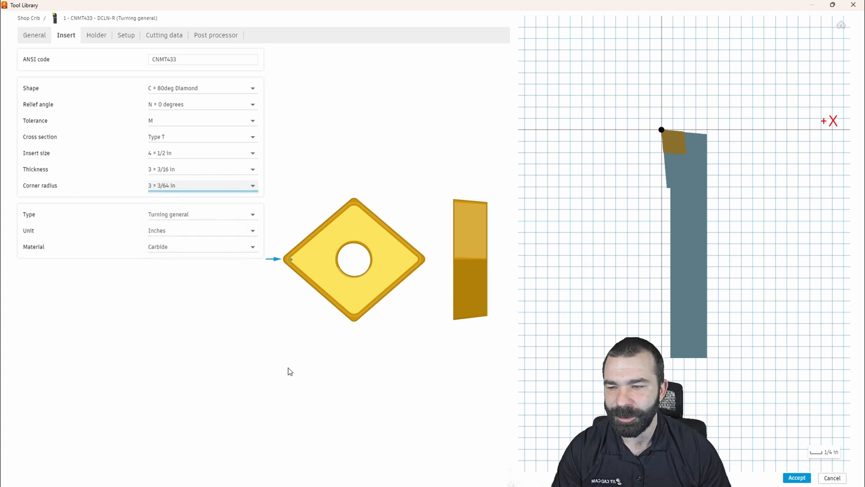
{"action": "mouse_move", "coordinate": [121, 210]}
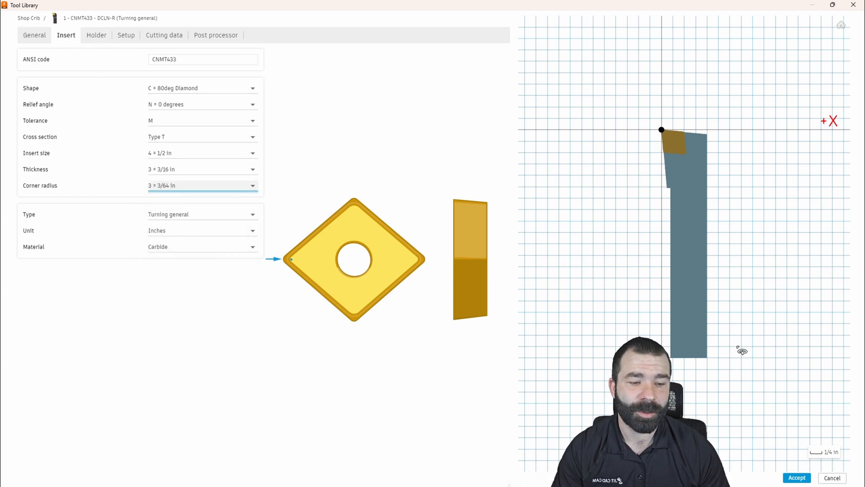
{"action": "left_click", "coordinate": [796, 477]}
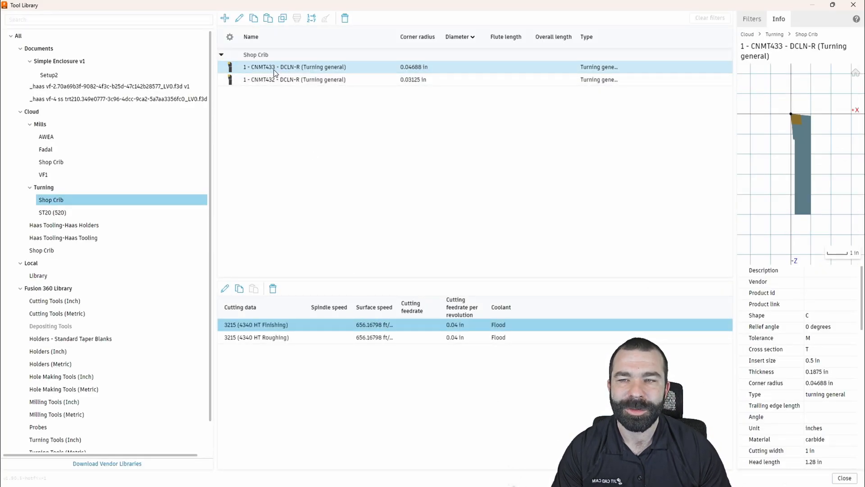
{"action": "left_click", "coordinate": [295, 79]}
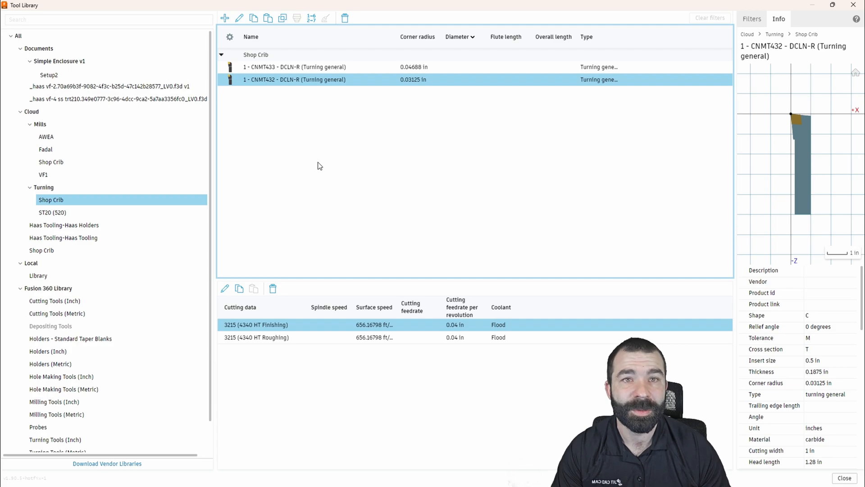
{"action": "mouse_move", "coordinate": [318, 148]}
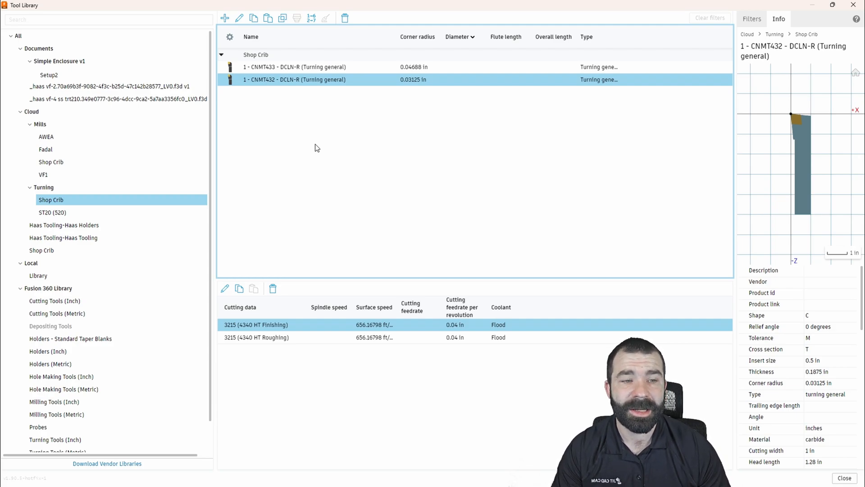
{"action": "mouse_move", "coordinate": [307, 141]}
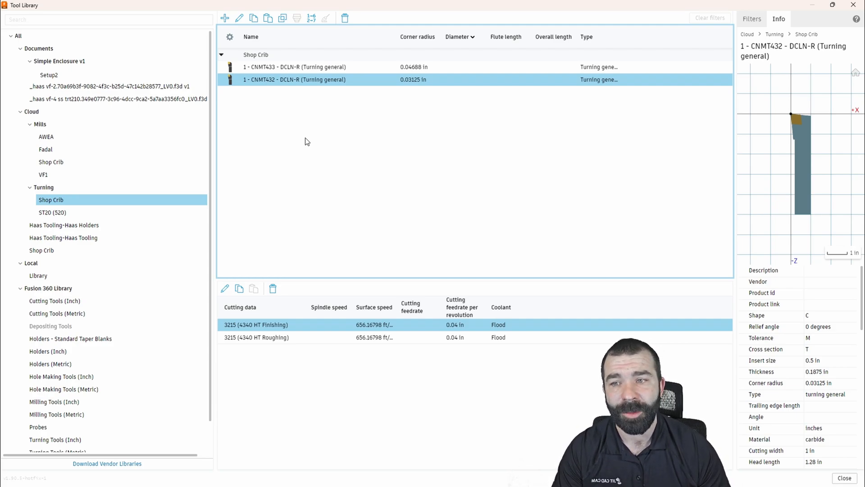
{"action": "mouse_move", "coordinate": [290, 83]}
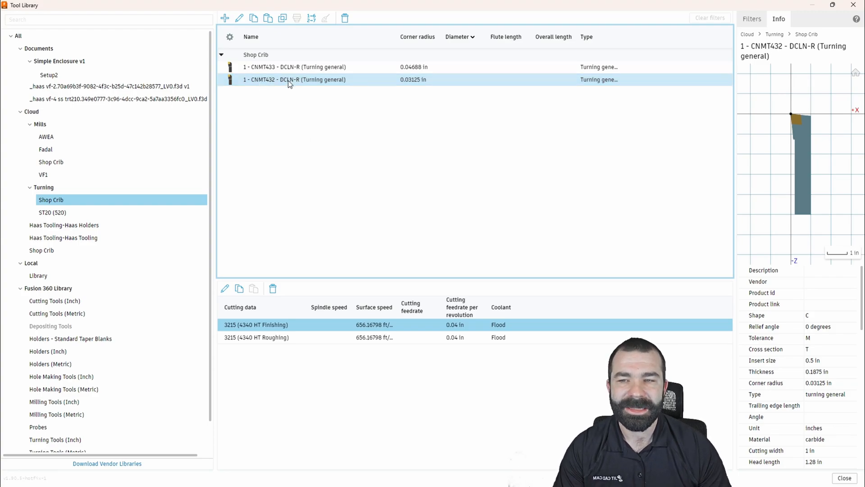
{"action": "mouse_move", "coordinate": [342, 167]}
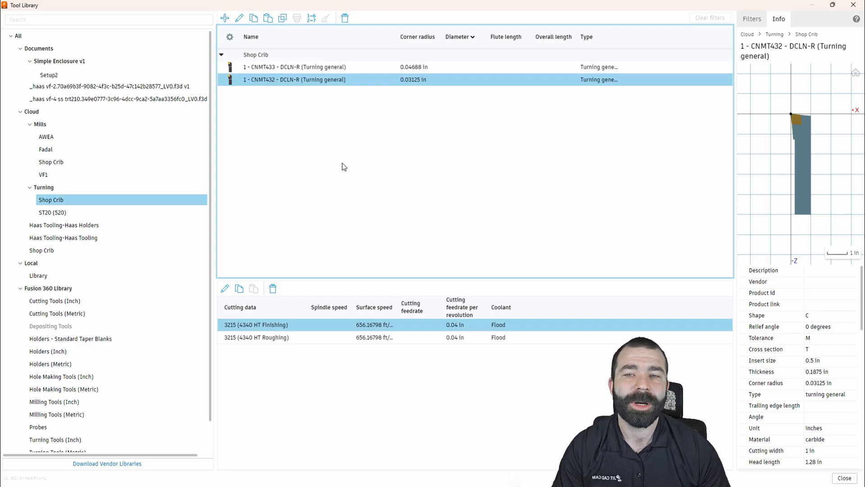
{"action": "mouse_move", "coordinate": [426, 67]}
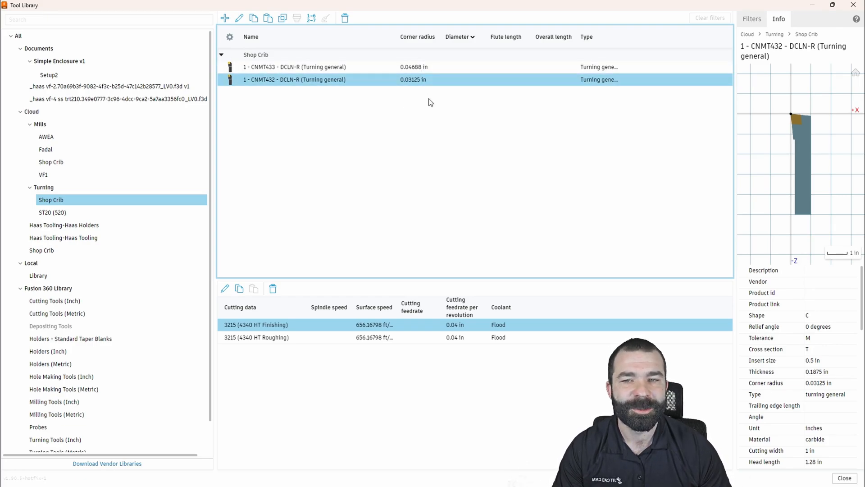
{"action": "mouse_move", "coordinate": [418, 173]}
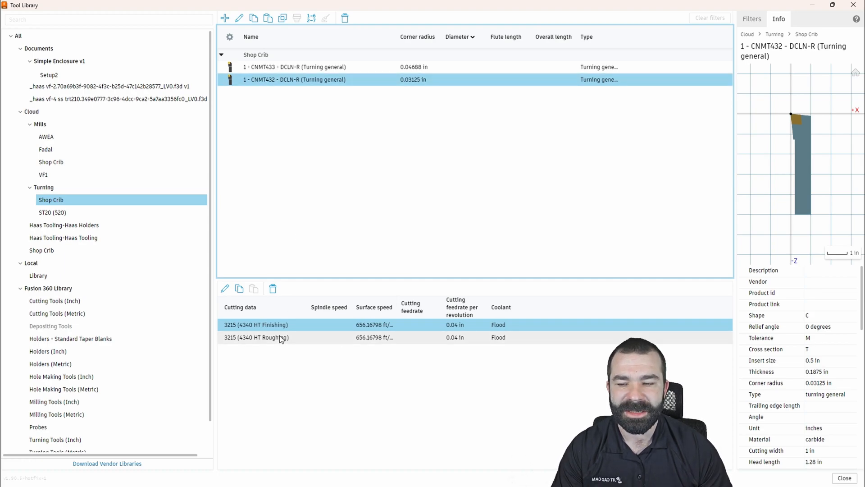
{"action": "left_click", "coordinate": [256, 337]}
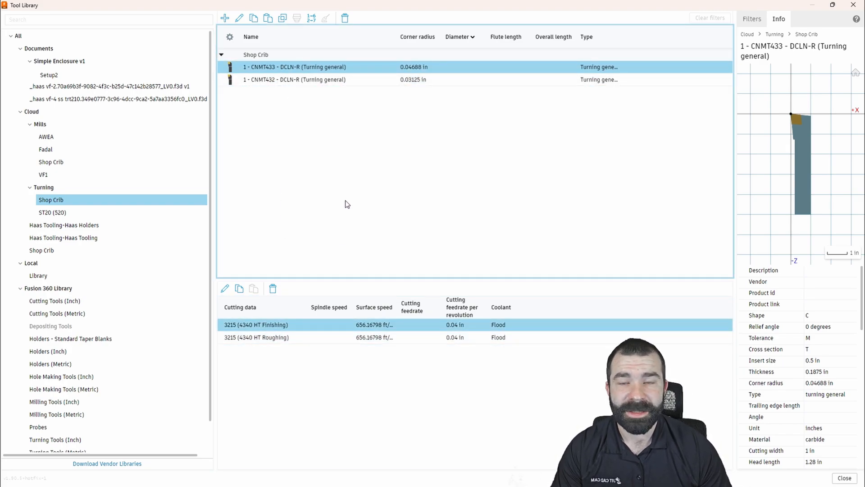
{"action": "mouse_move", "coordinate": [43, 175]}
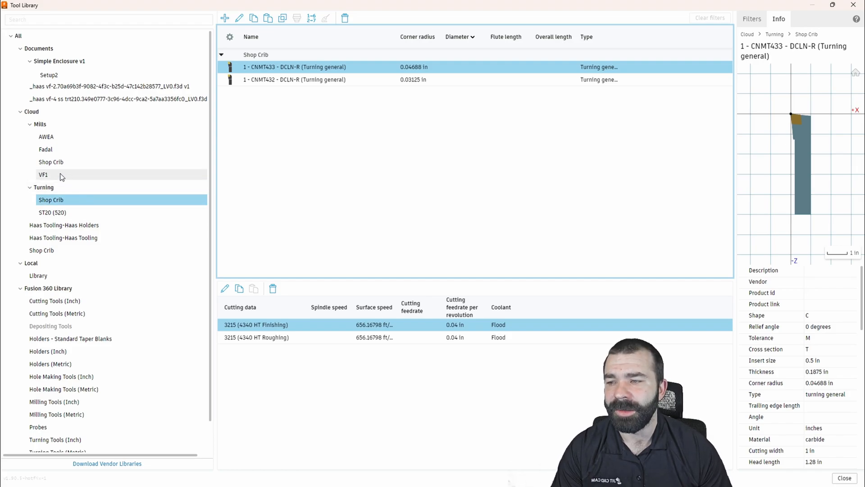
Step: Add a new Face mill tool to Shop Crib and check its cutter geometry and corner radius
{"action": "left_click", "coordinate": [50, 162]}
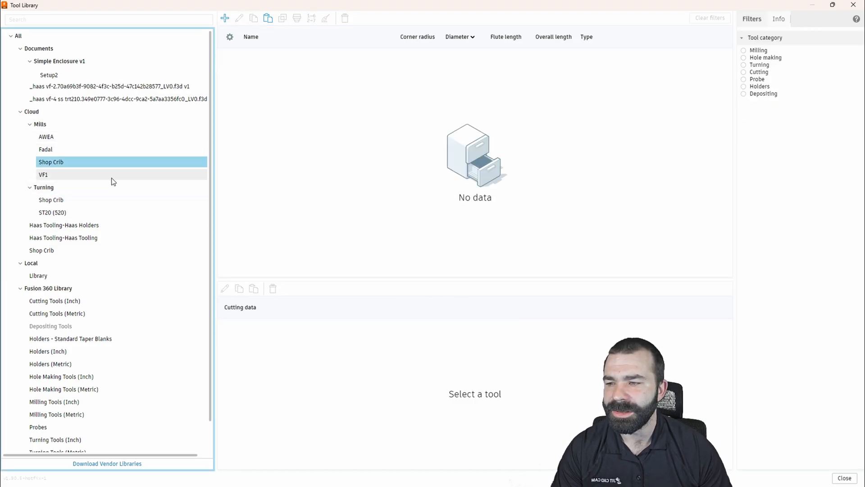
{"action": "mouse_move", "coordinate": [234, 25]}
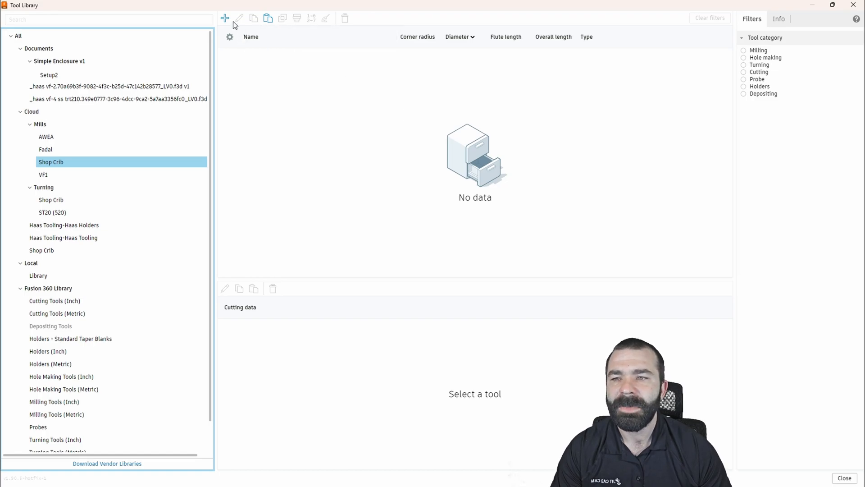
{"action": "left_click", "coordinate": [225, 18]}
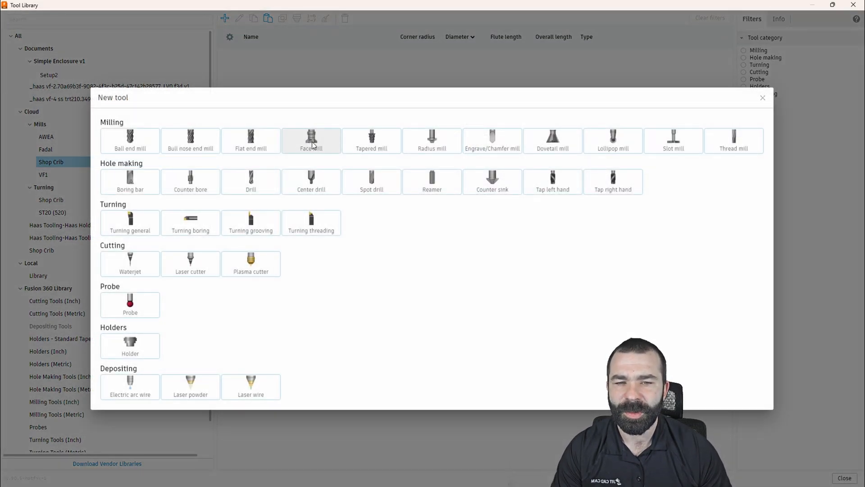
{"action": "left_click", "coordinate": [310, 140]}
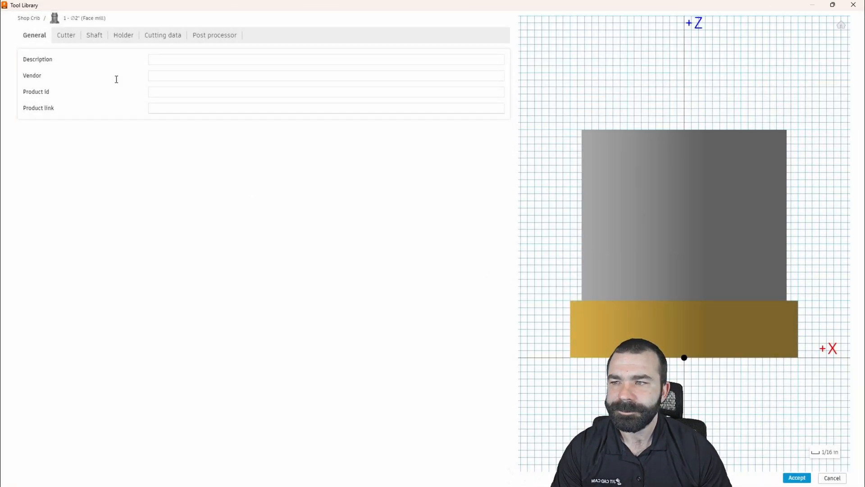
{"action": "left_click", "coordinate": [65, 35]}
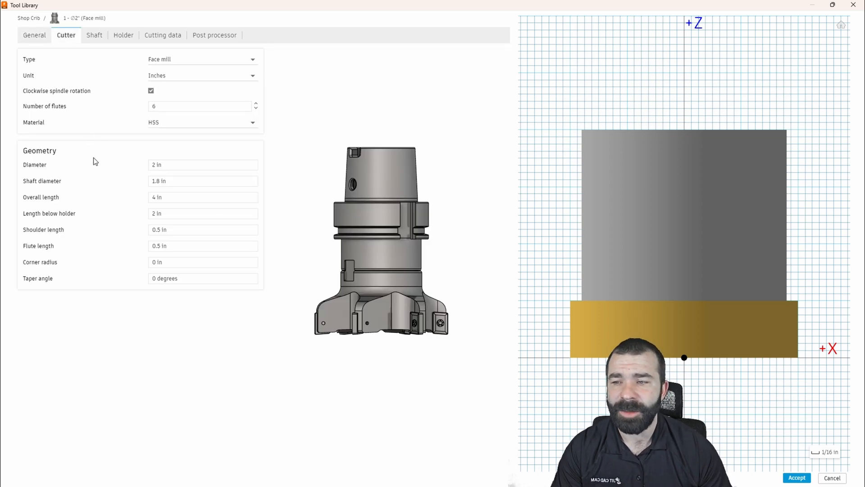
{"action": "mouse_move", "coordinate": [125, 244]}
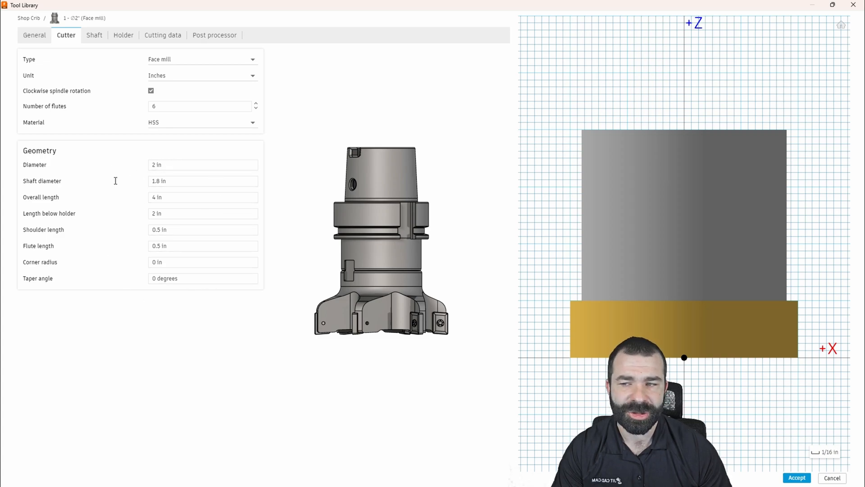
{"action": "mouse_move", "coordinate": [322, 329]}
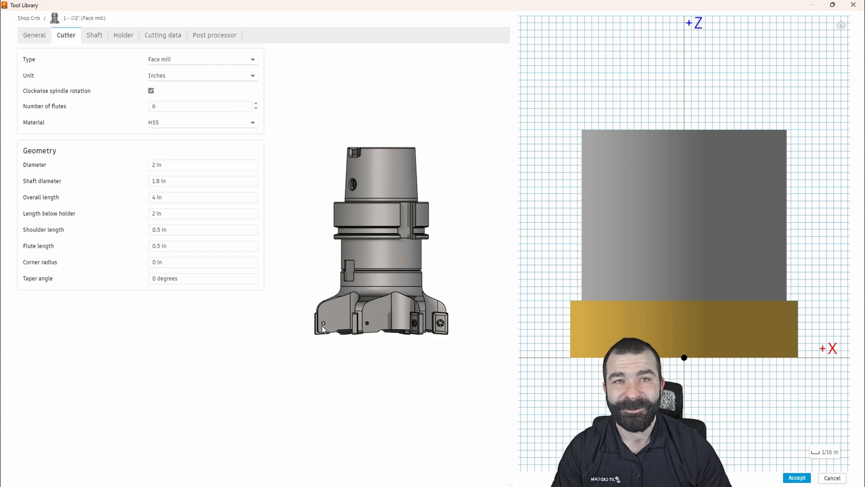
{"action": "mouse_move", "coordinate": [200, 305]}
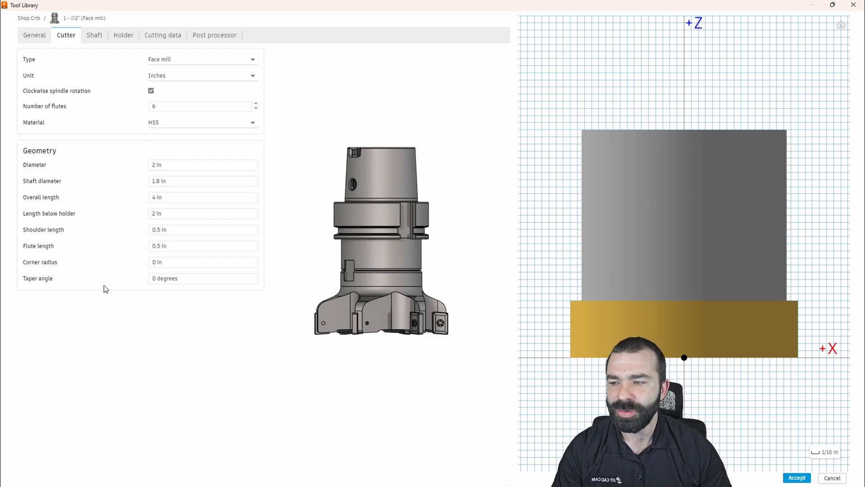
{"action": "left_click", "coordinate": [202, 261]}
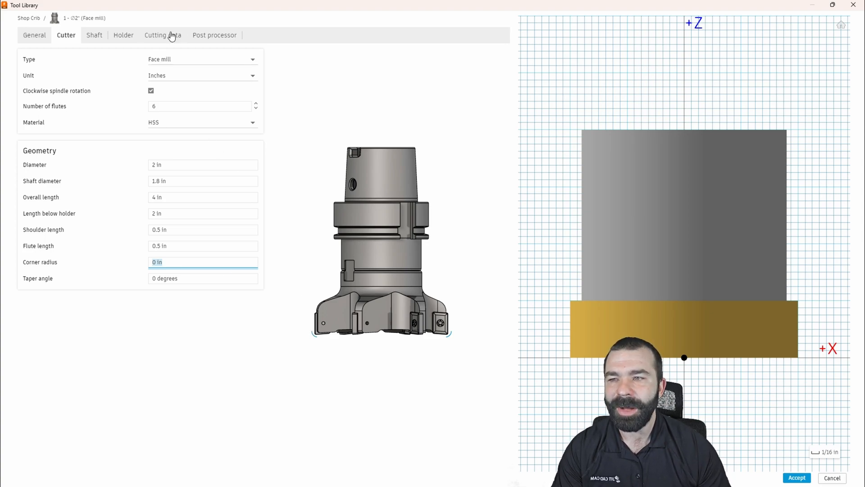
Step: Add a new cutting preset named '6061 Facing'
{"action": "left_click", "coordinate": [162, 35]}
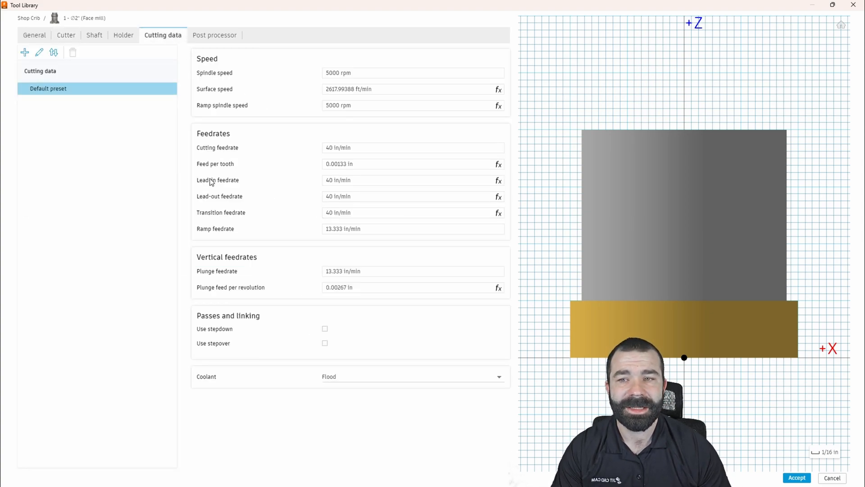
{"action": "left_click", "coordinate": [24, 52]}
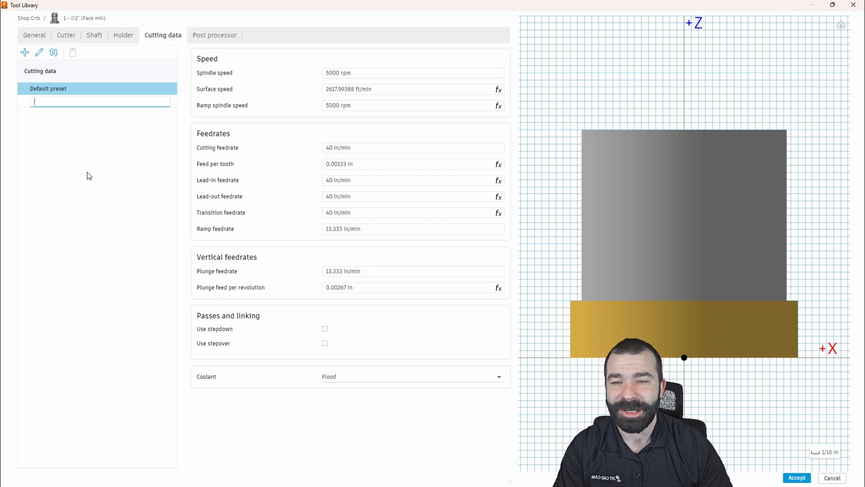
{"action": "mouse_move", "coordinate": [436, 276]}
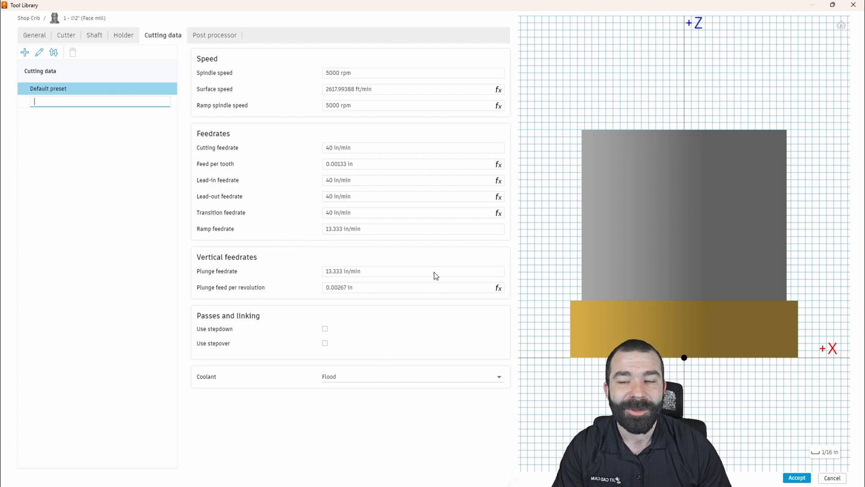
{"action": "mouse_move", "coordinate": [300, 123]}
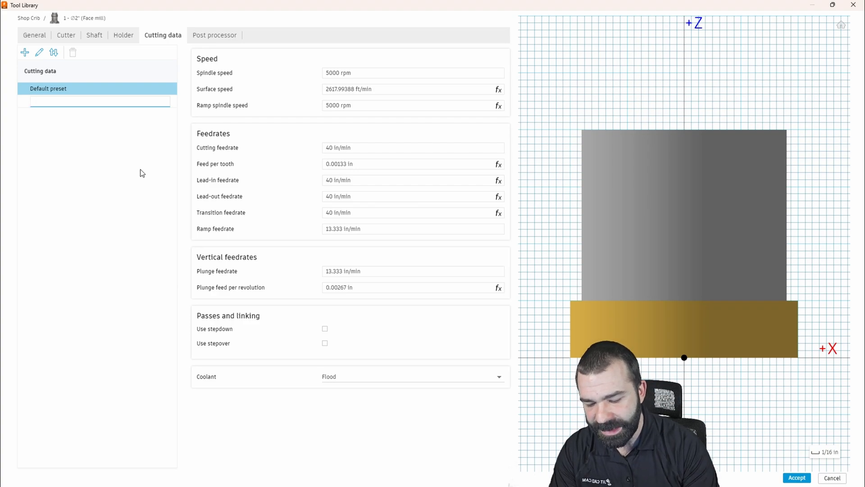
{"action": "type", "text": "6061"}
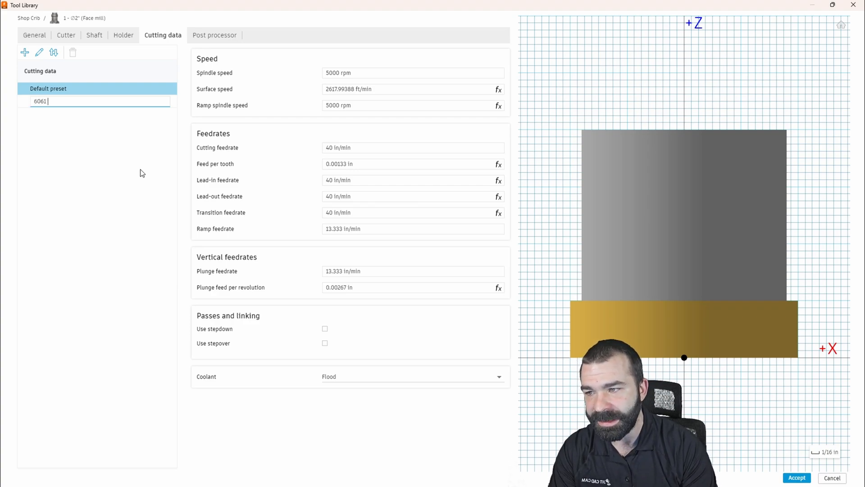
{"action": "type", "text": "F"}
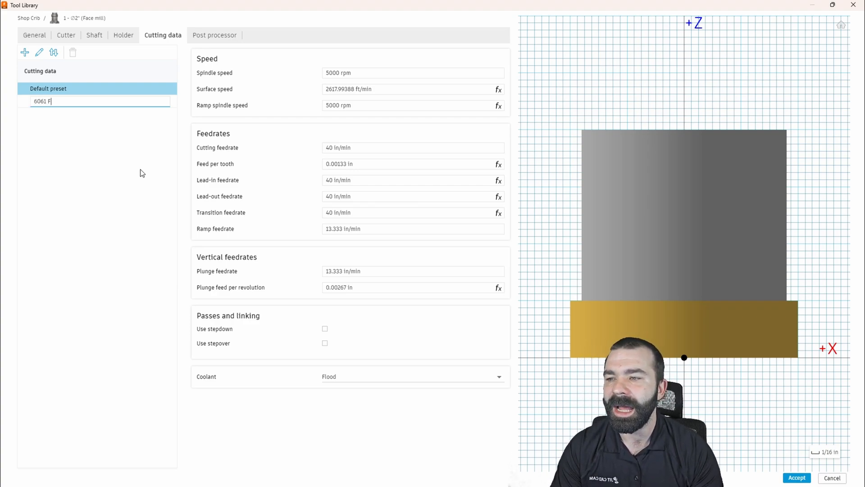
{"action": "type", "text": "acing"}
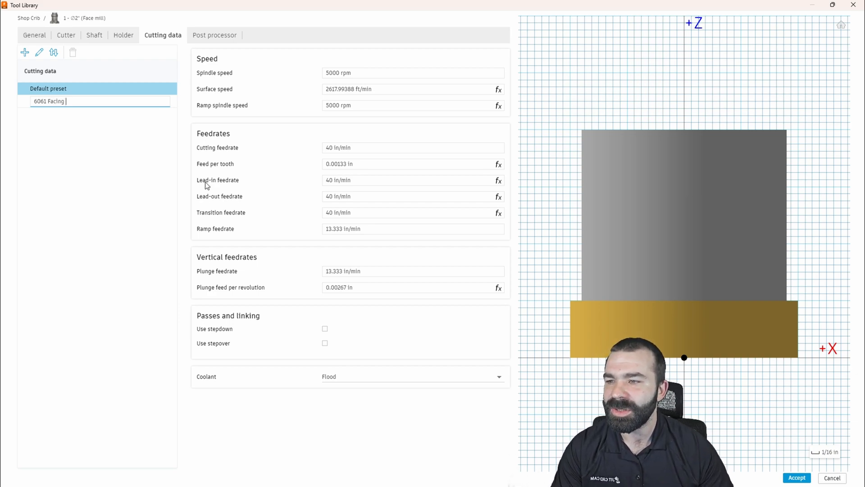
{"action": "mouse_move", "coordinate": [248, 181]}
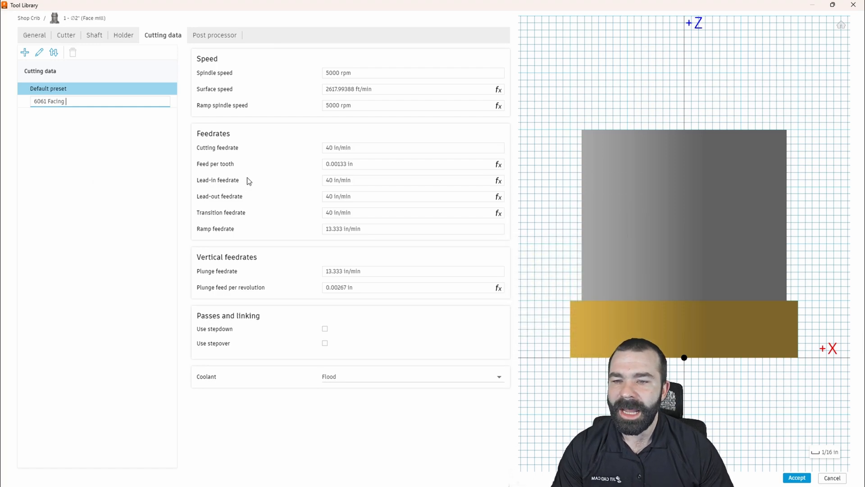
{"action": "mouse_move", "coordinate": [263, 324]}
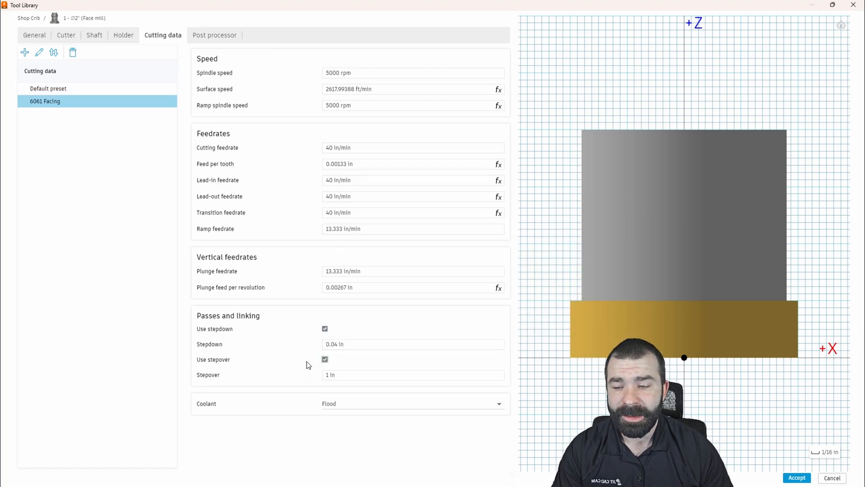
Step: Enable stepdown at 0.150 in and turn off the stepover override
{"action": "left_click", "coordinate": [360, 344]}
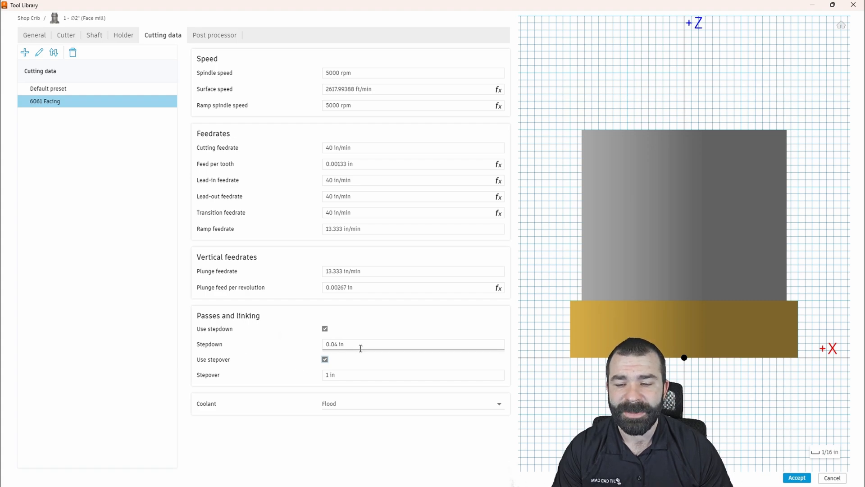
{"action": "left_click", "coordinate": [324, 359]}
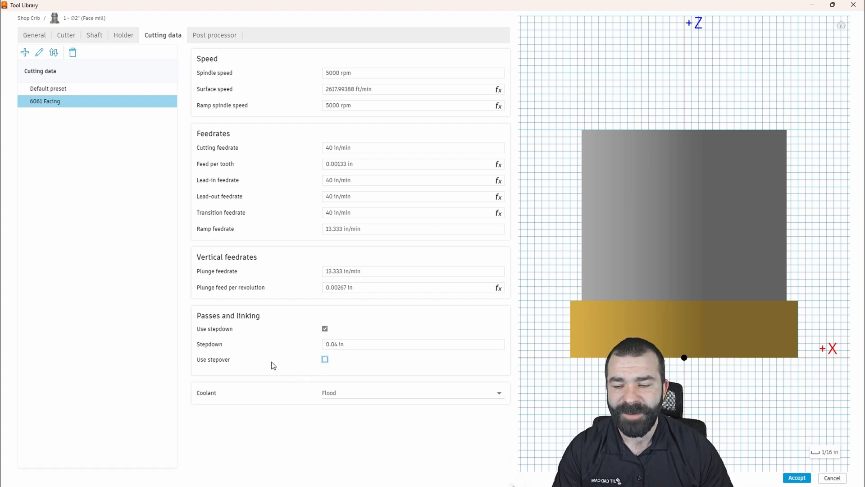
{"action": "mouse_move", "coordinate": [213, 359]}
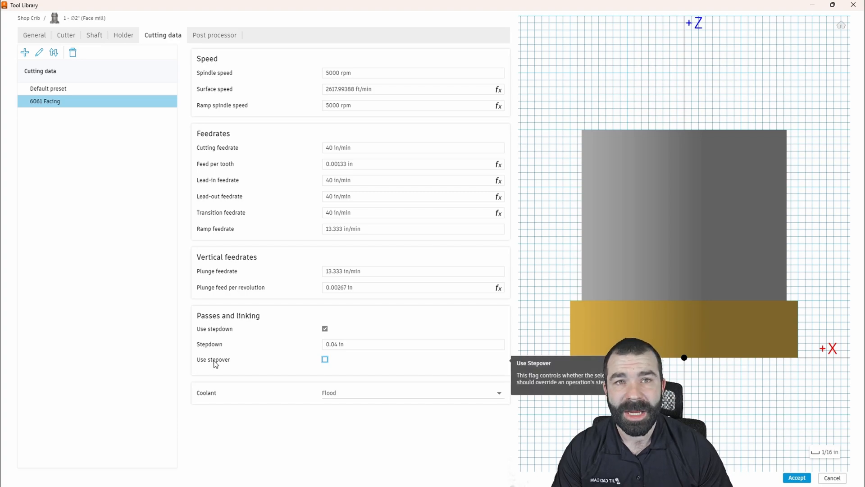
{"action": "mouse_move", "coordinate": [346, 344]}
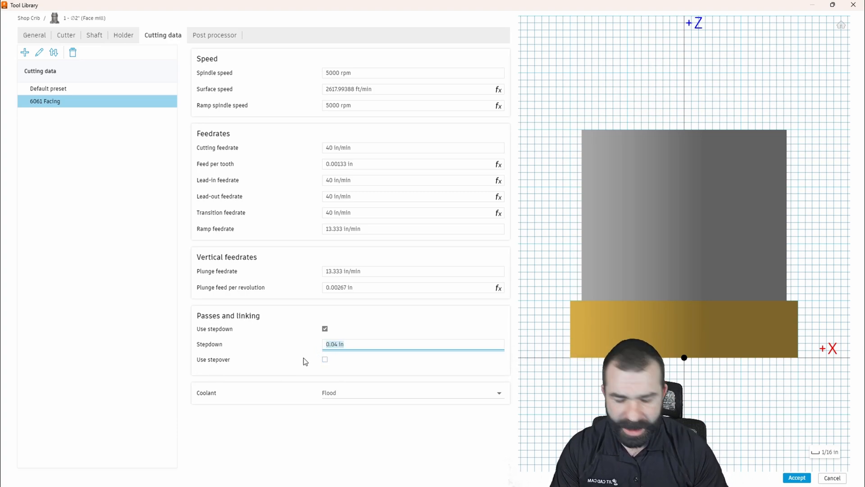
{"action": "type", "text": ".150"}
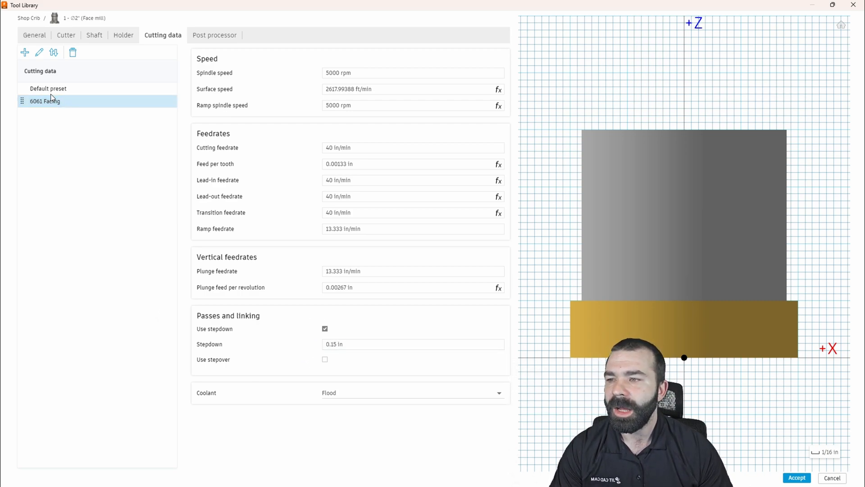
Step: Rename the Default preset to '6061 Roughing' and enable its 2.5 in stepdown
{"action": "right_click", "coordinate": [47, 89]}
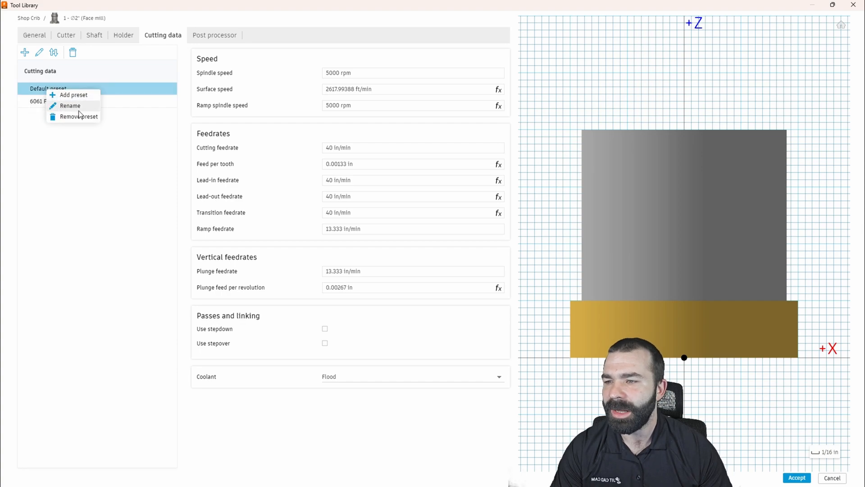
{"action": "left_click", "coordinate": [71, 105]}
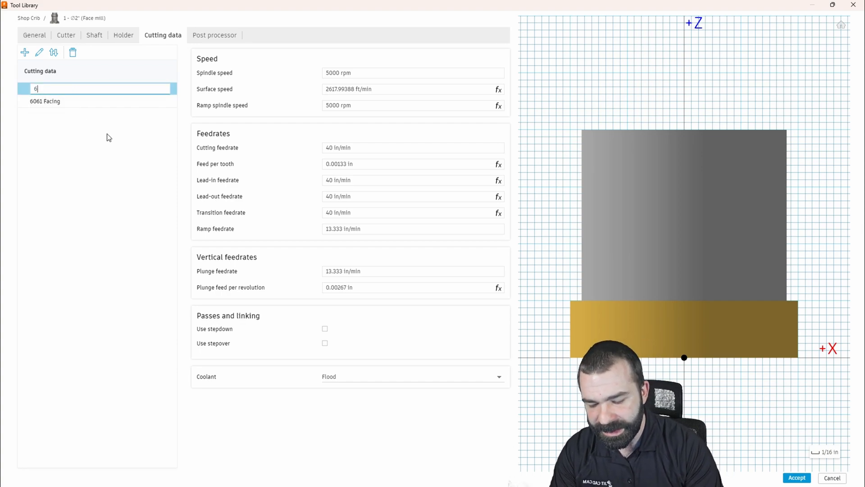
{"action": "type", "text": "061 Roughing"}
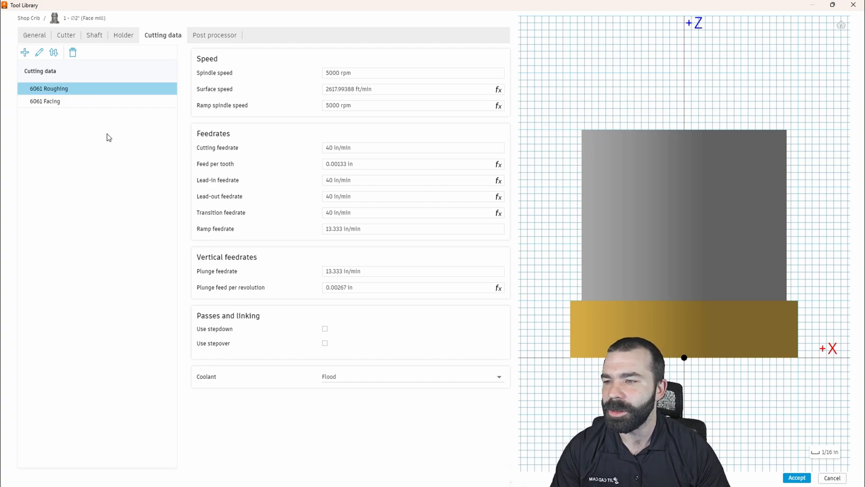
{"action": "mouse_move", "coordinate": [172, 170]}
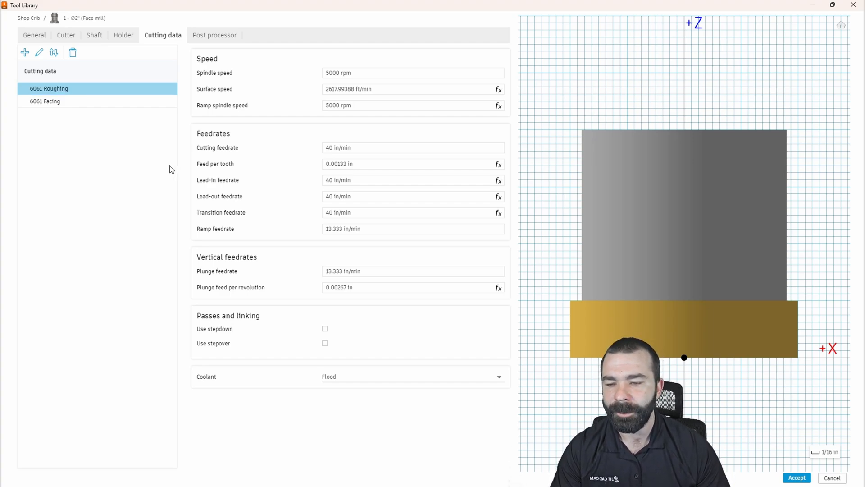
{"action": "left_click", "coordinate": [324, 329]}
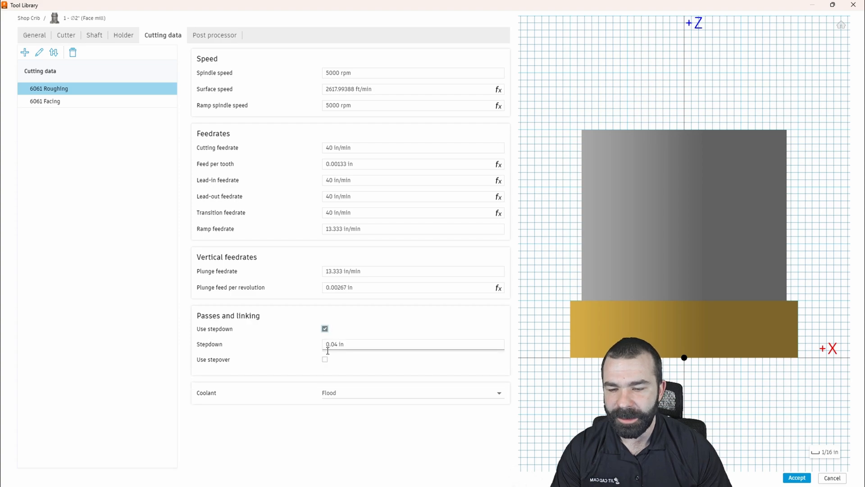
{"action": "left_click", "coordinate": [324, 359]}
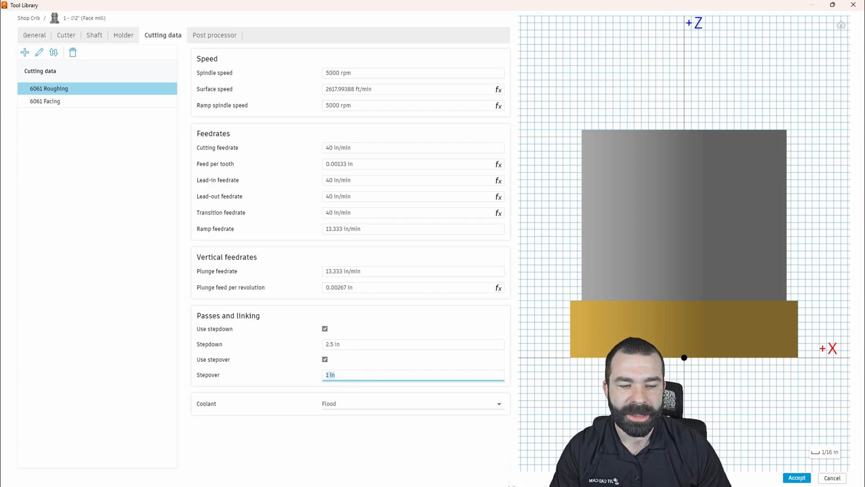
{"action": "mouse_move", "coordinate": [360, 385]}
{"action": "type", "text": "0.8"}
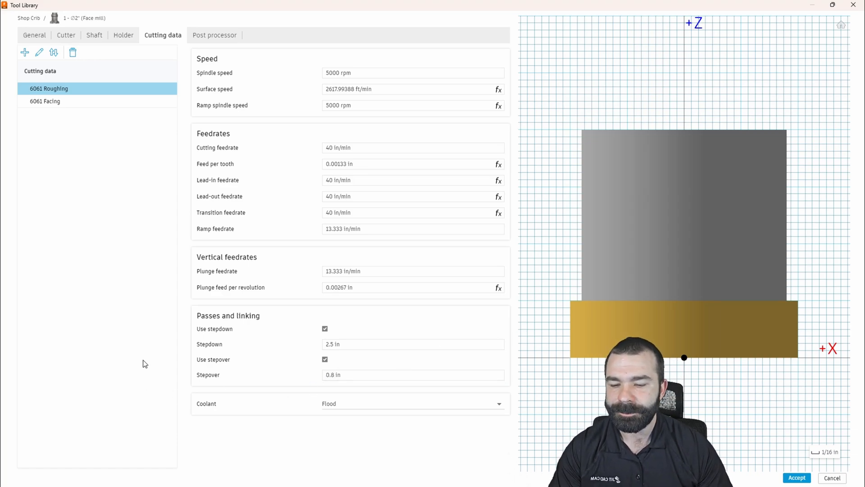
{"action": "mouse_move", "coordinate": [378, 186]}
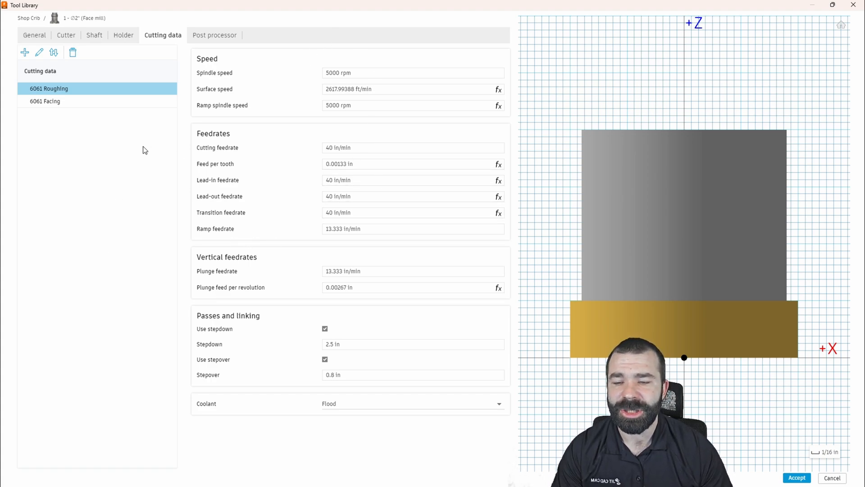
Step: Add a new face mill cutting data preset named 6061 Finishing
{"action": "left_click", "coordinate": [24, 52]}
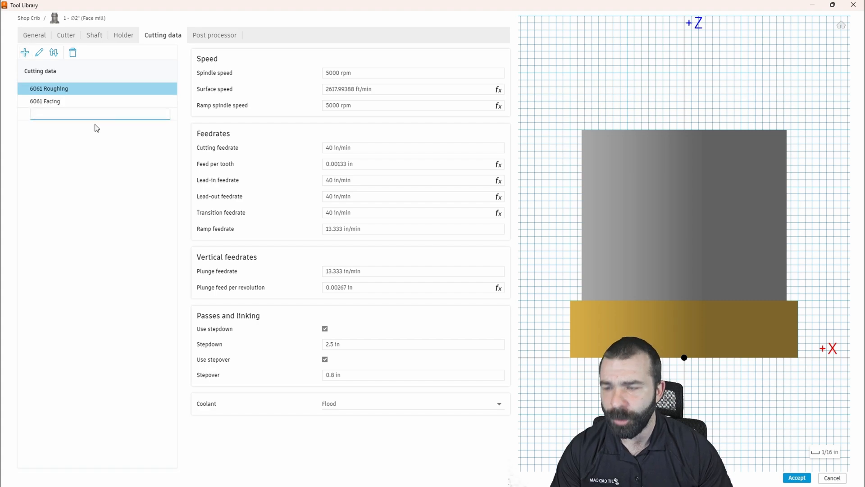
{"action": "type", "text": "60"}
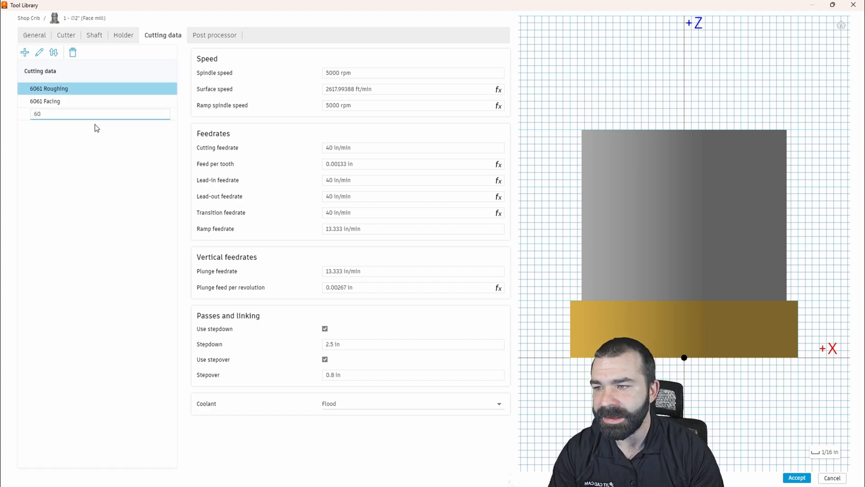
{"action": "type", "text": "6061 finishing"}
{"action": "left_click", "coordinate": [413, 344]}
{"action": "type", "text": "0.05"}
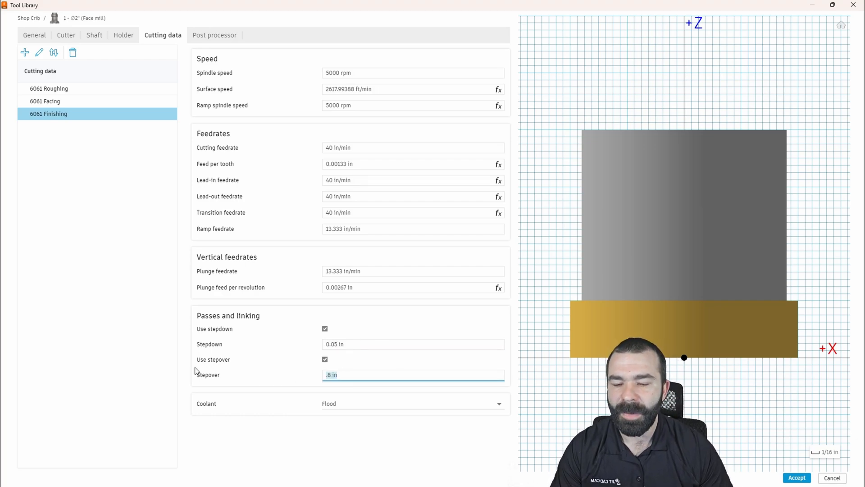
{"action": "mouse_move", "coordinate": [88, 114]}
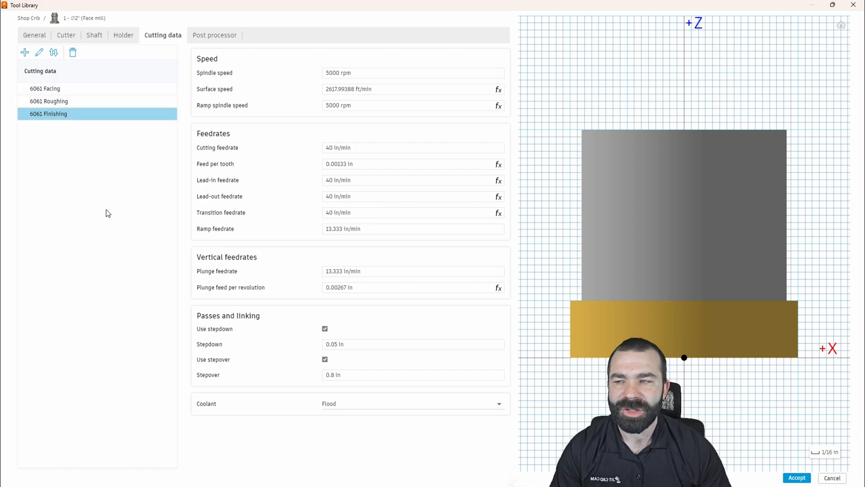
{"action": "mouse_move", "coordinate": [106, 235]}
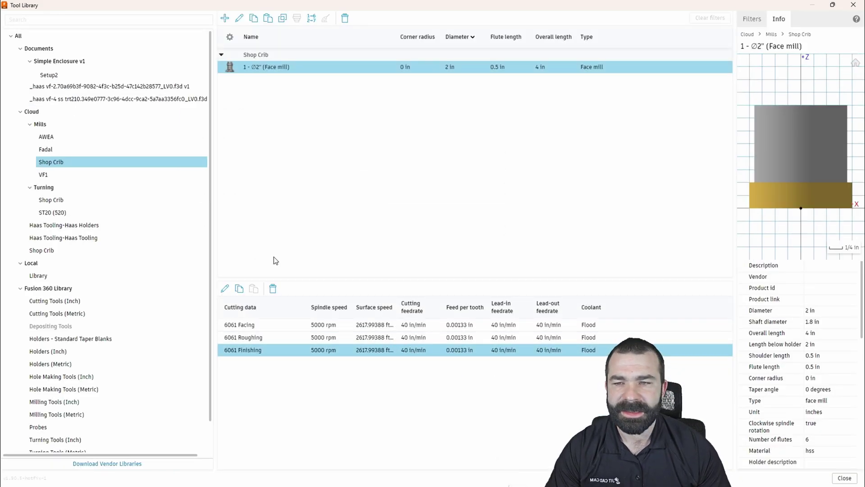
{"action": "mouse_move", "coordinate": [621, 118]}
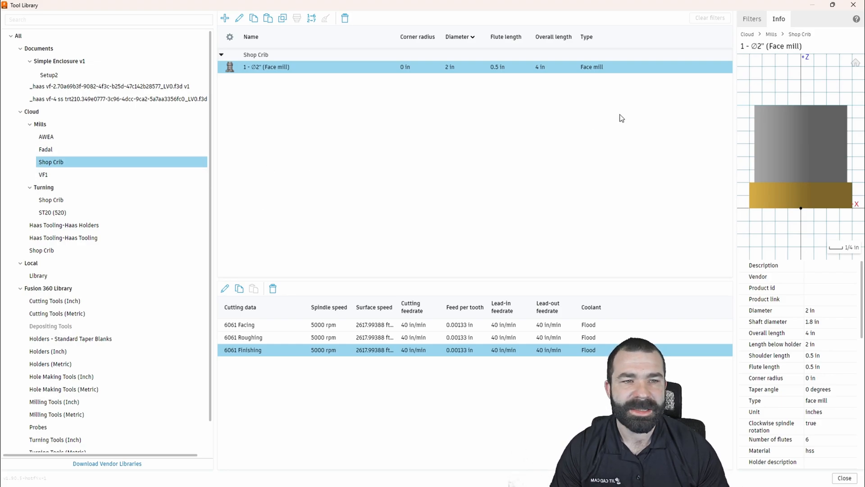
Step: Accept and close the Tool Library, then select Setup2's existing toolpaths
{"action": "left_click", "coordinate": [844, 478]}
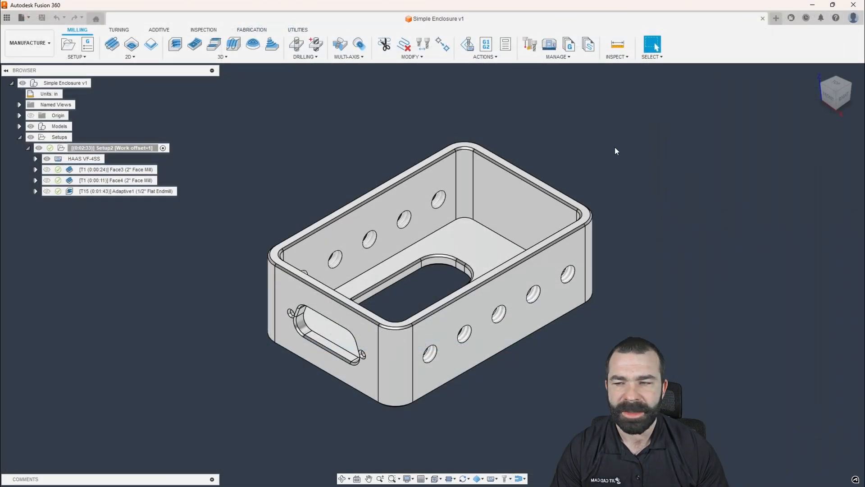
{"action": "left_click", "coordinate": [127, 191]}
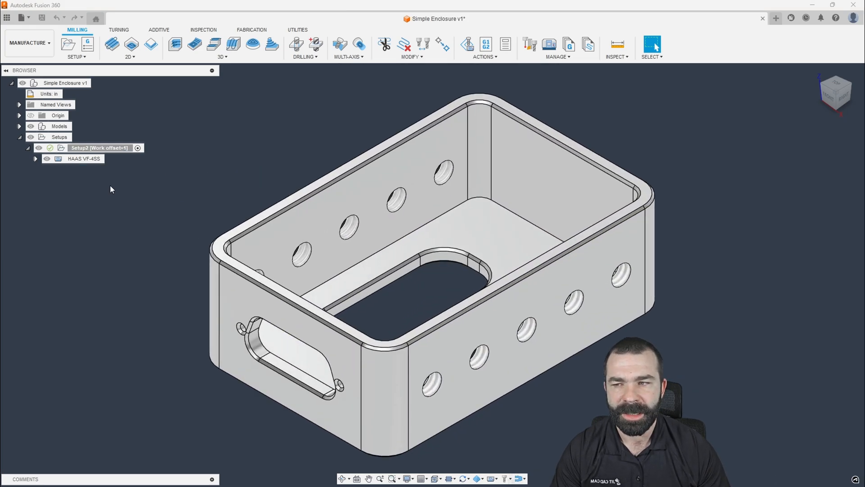
{"action": "mouse_move", "coordinate": [111, 44]}
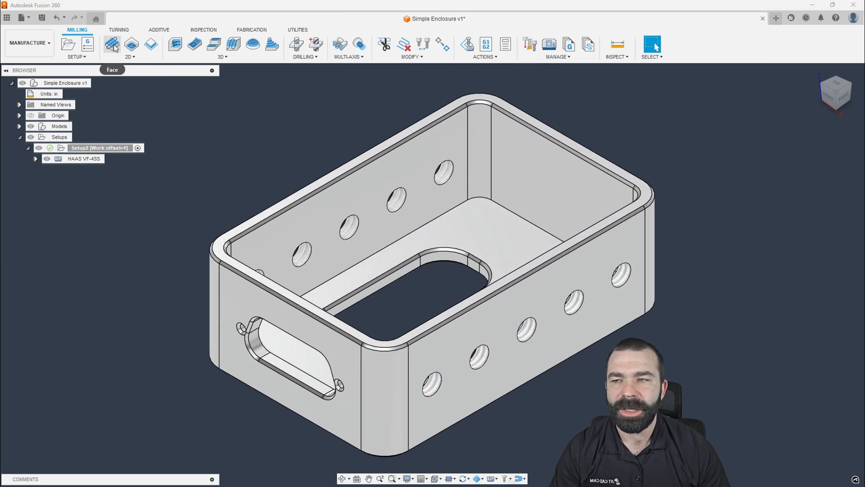
Step: Start a Face toolpath and browse the Shop Crib and VF1 tool libraries
{"action": "left_click", "coordinate": [112, 44]}
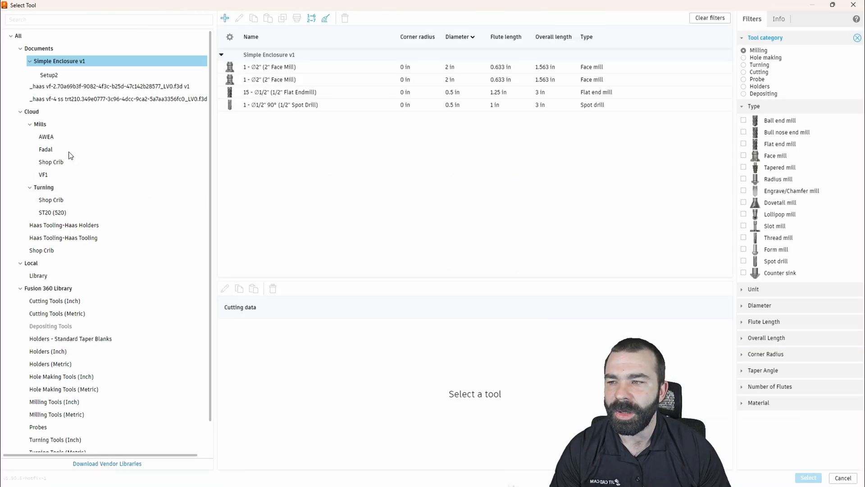
{"action": "left_click", "coordinate": [51, 162]}
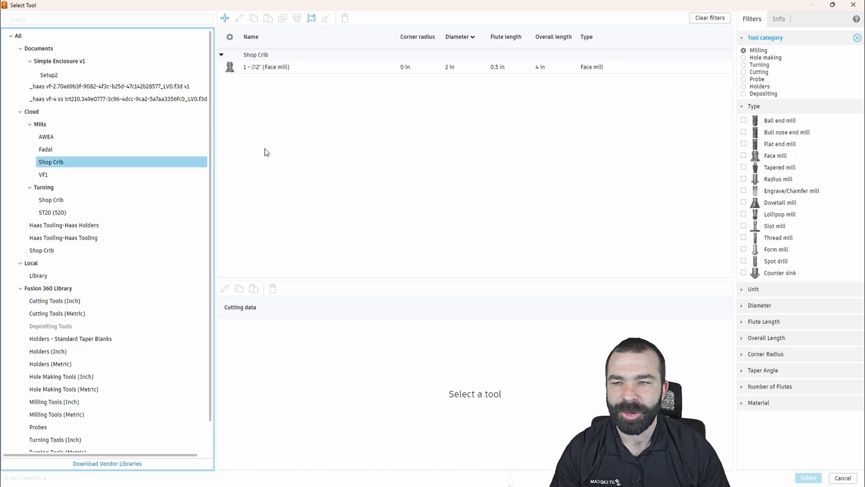
{"action": "mouse_move", "coordinate": [275, 66]}
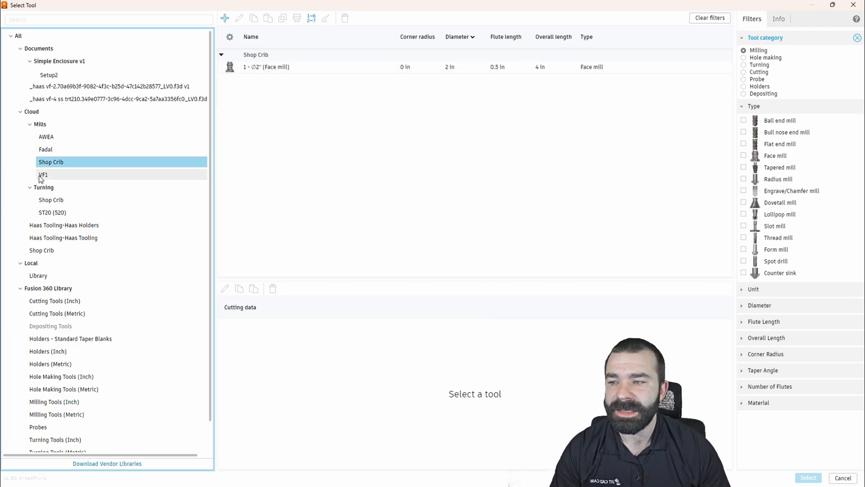
{"action": "left_click", "coordinate": [44, 174]}
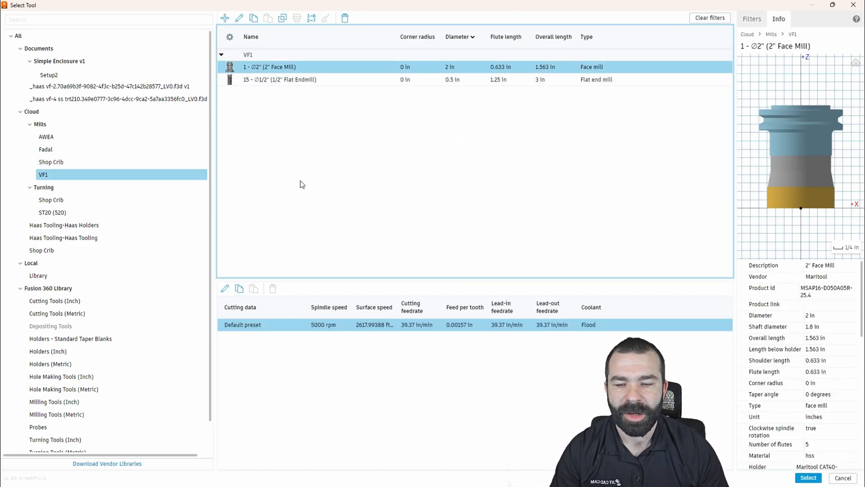
{"action": "right_click", "coordinate": [280, 79]}
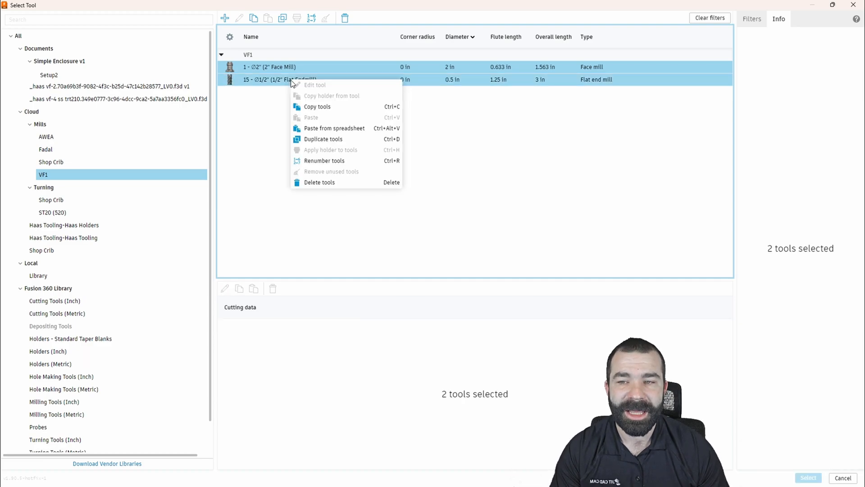
{"action": "left_click", "coordinate": [261, 173]}
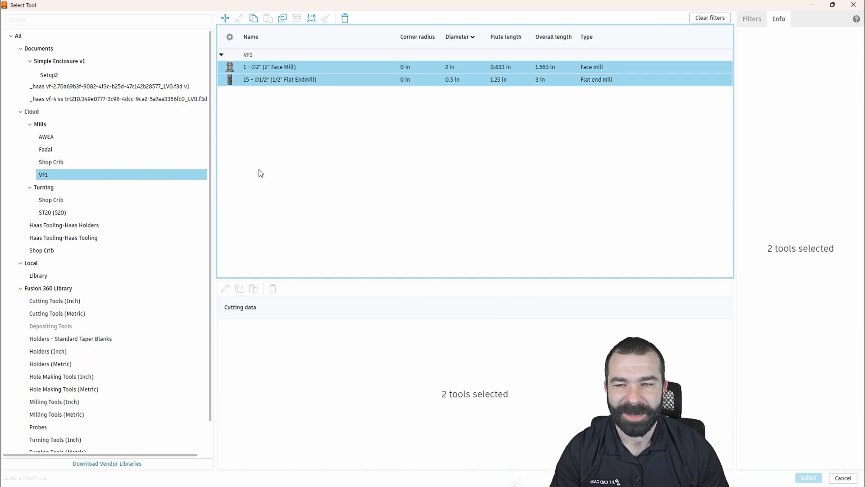
{"action": "mouse_move", "coordinate": [317, 106]}
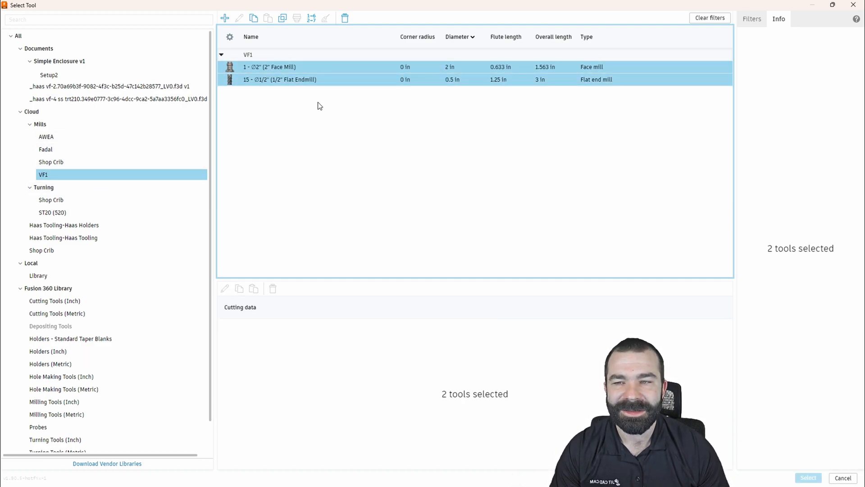
{"action": "left_click", "coordinate": [270, 67]}
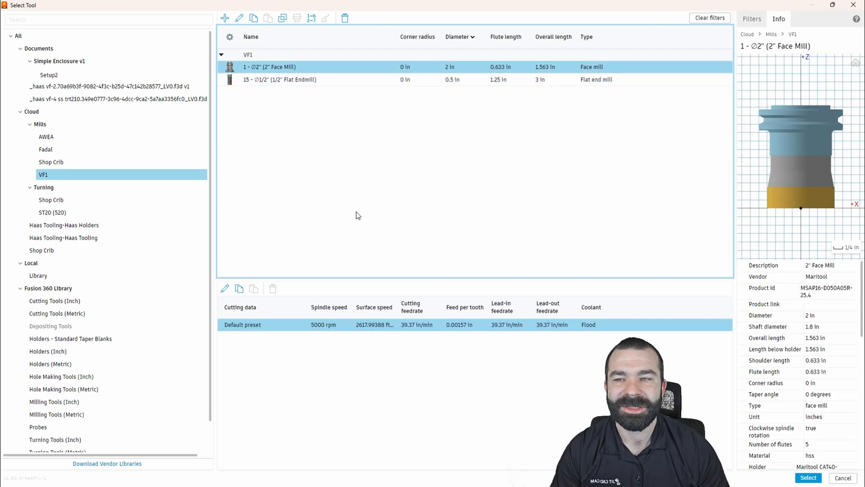
{"action": "mouse_move", "coordinate": [352, 338]}
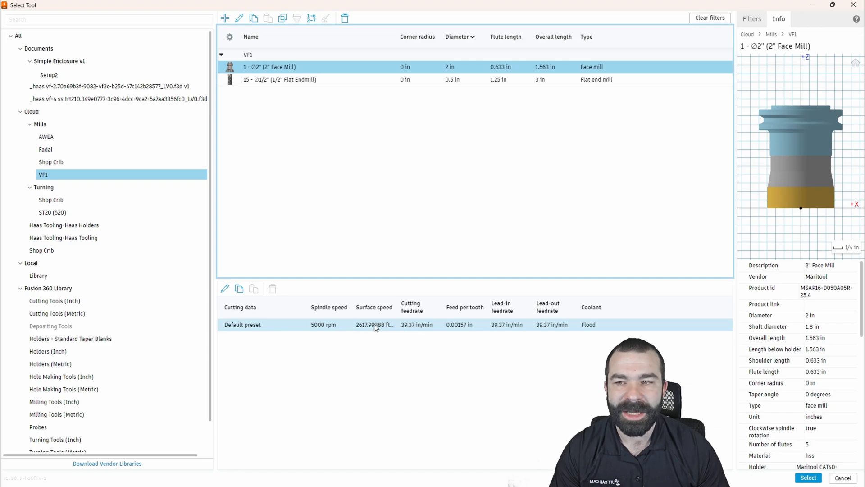
{"action": "mouse_move", "coordinate": [367, 324]}
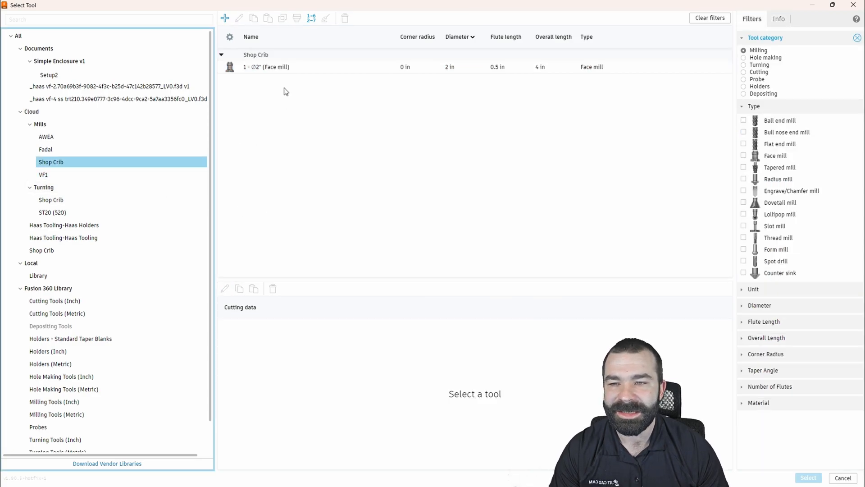
Step: Delete the 2" Face Mill from the VF1 library and return to Shop Crib
{"action": "left_click", "coordinate": [270, 66]}
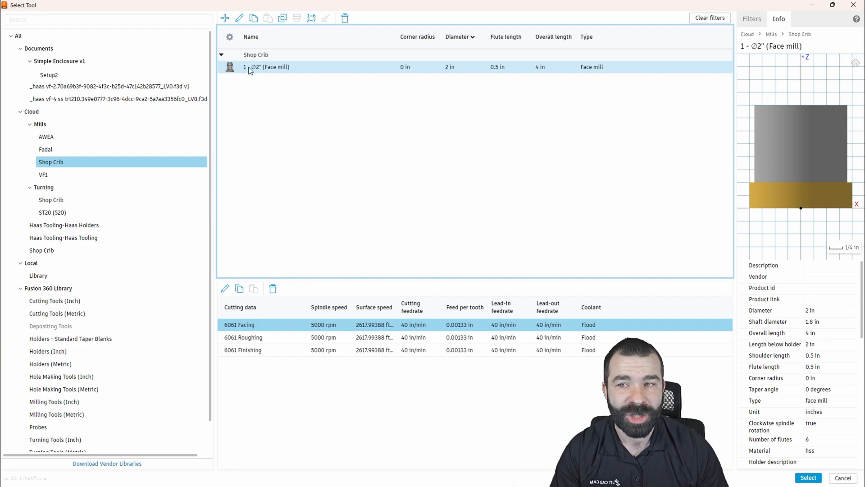
{"action": "left_click", "coordinate": [43, 174]}
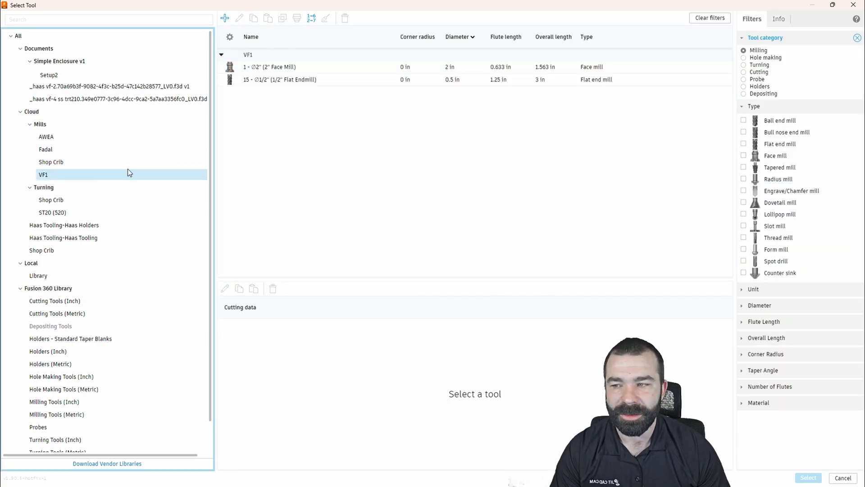
{"action": "right_click", "coordinate": [270, 66]}
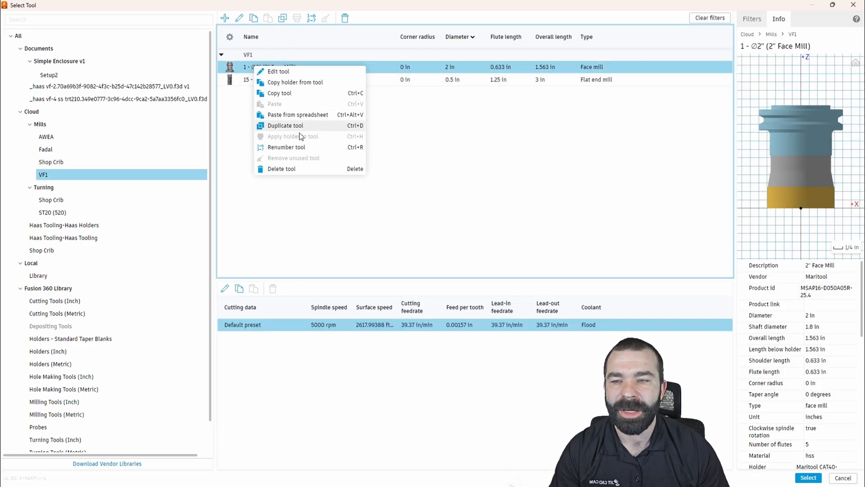
{"action": "left_click", "coordinate": [282, 168]}
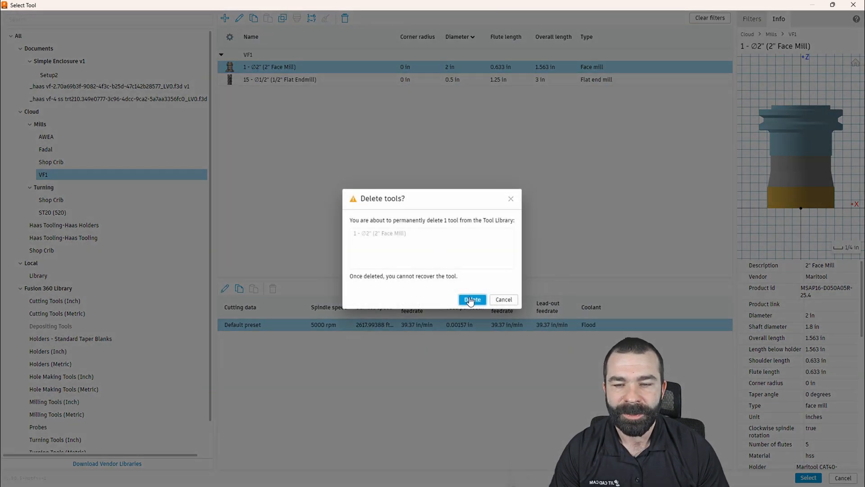
{"action": "left_click", "coordinate": [472, 299]}
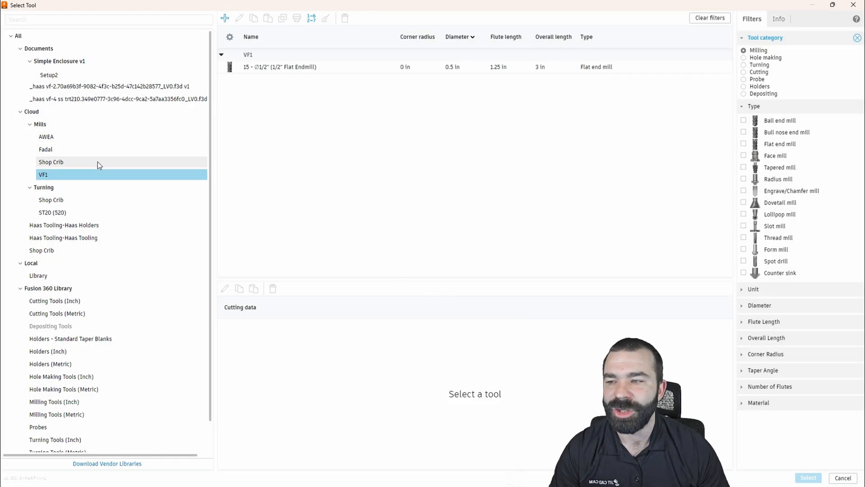
{"action": "left_click", "coordinate": [51, 162]}
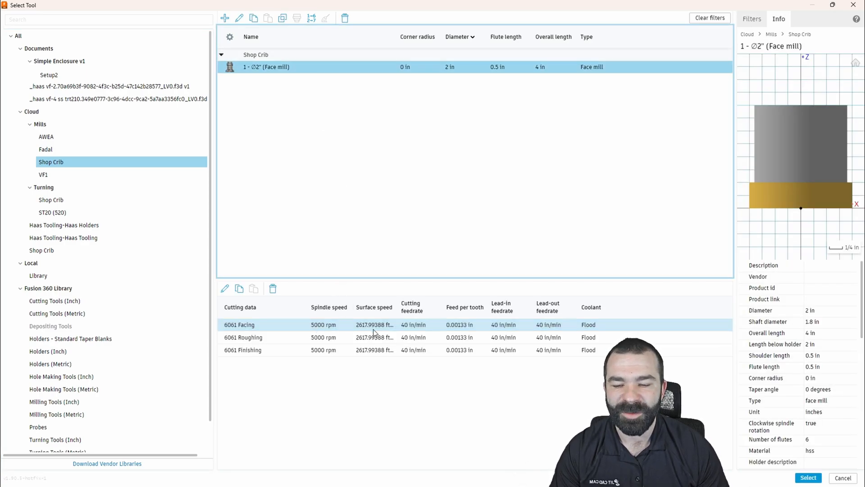
Step: Create Face3 with the 6061 Facing preset, then add 0.15 in multiple depths despite the warning
{"action": "left_click", "coordinate": [807, 477]}
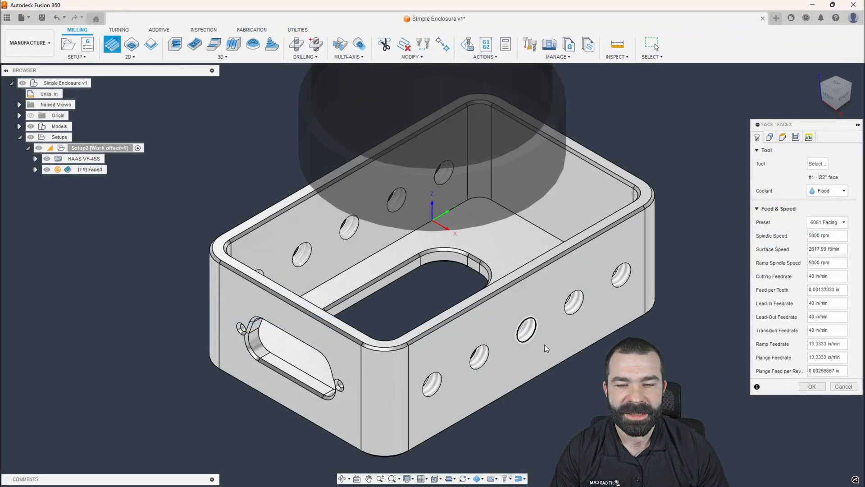
{"action": "left_click", "coordinate": [812, 386]}
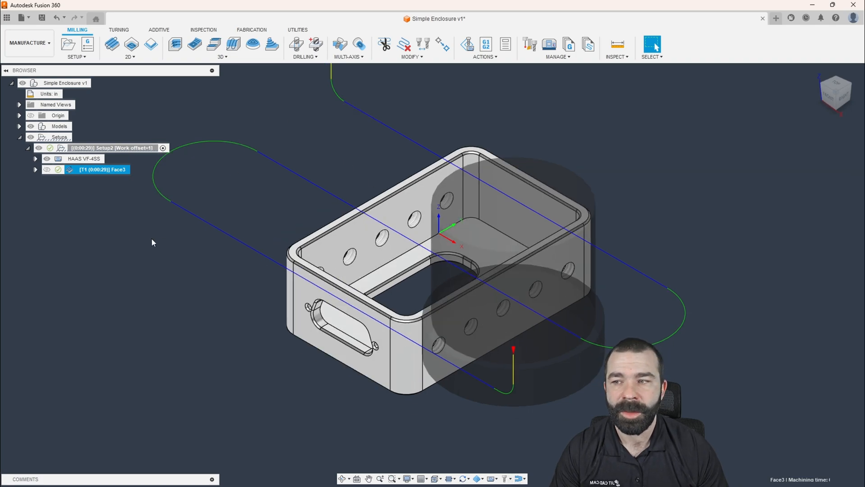
{"action": "double_click", "coordinate": [101, 169]}
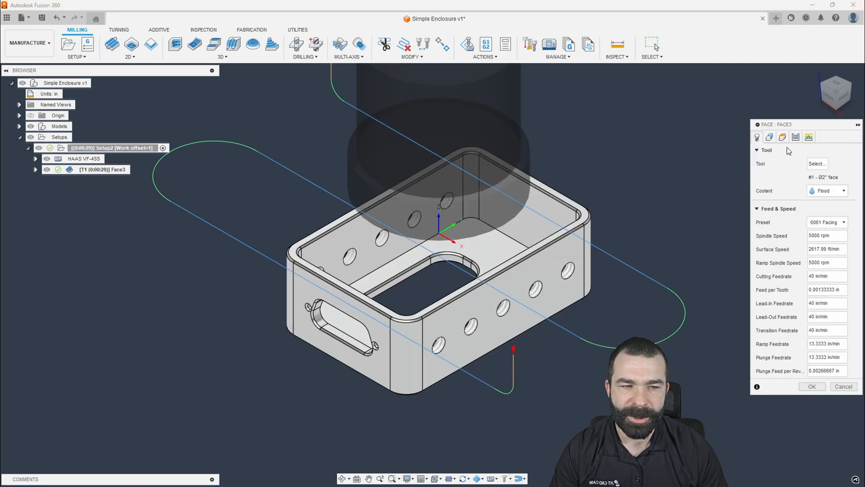
{"action": "left_click", "coordinate": [782, 137]}
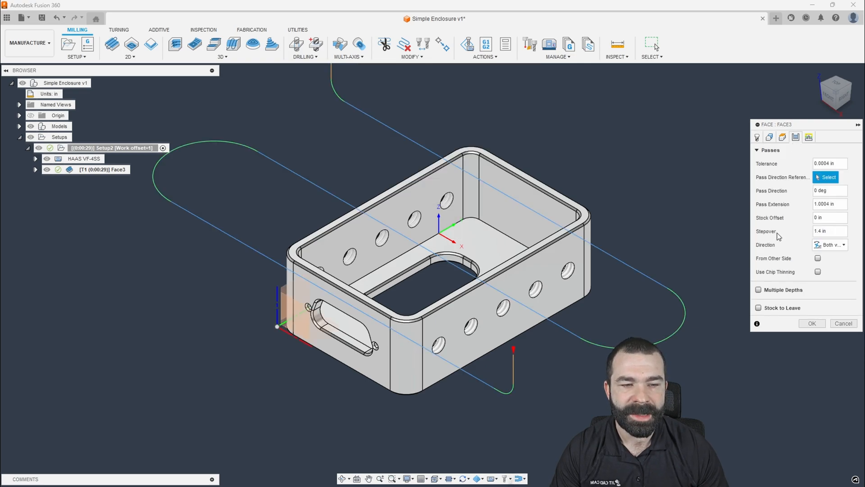
{"action": "mouse_move", "coordinate": [766, 287]}
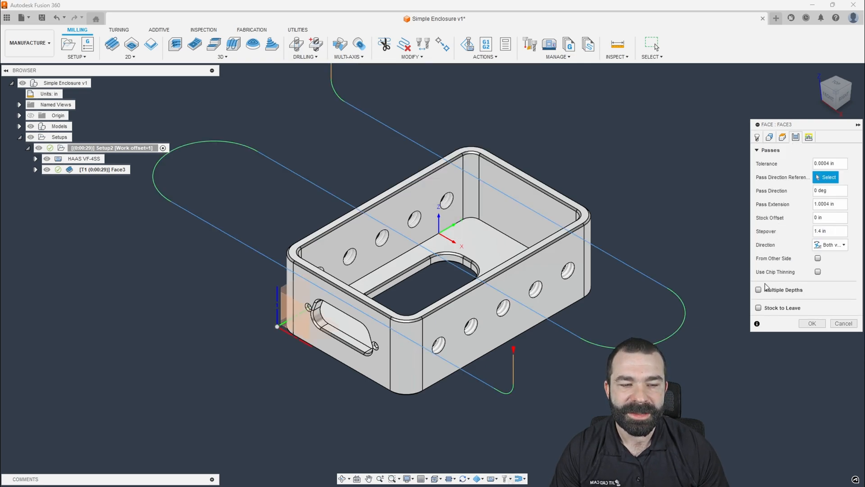
{"action": "left_click", "coordinate": [758, 289]}
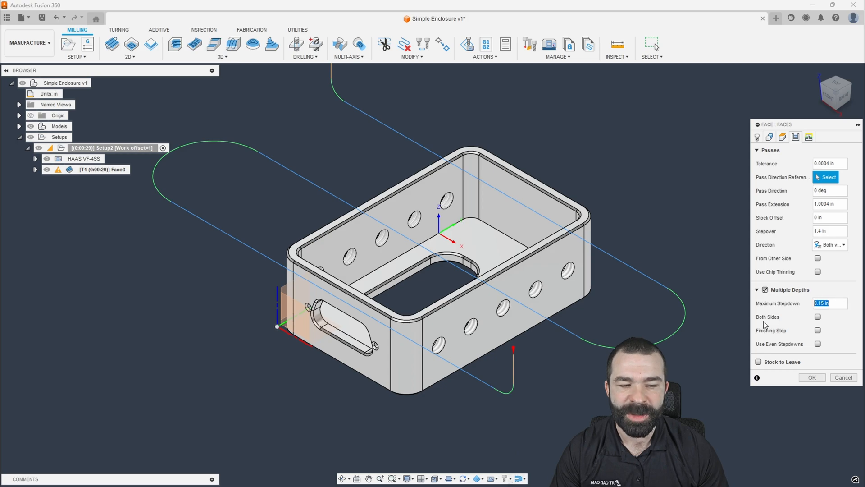
{"action": "left_click", "coordinate": [811, 376]}
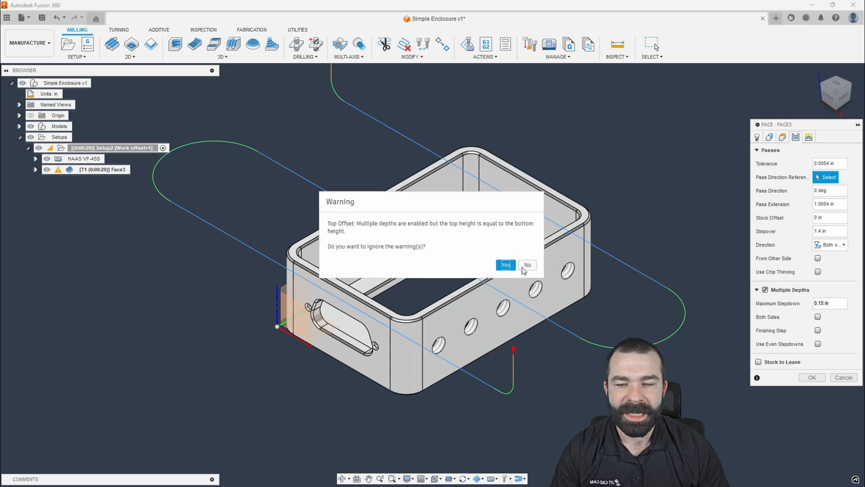
{"action": "left_click", "coordinate": [504, 265]}
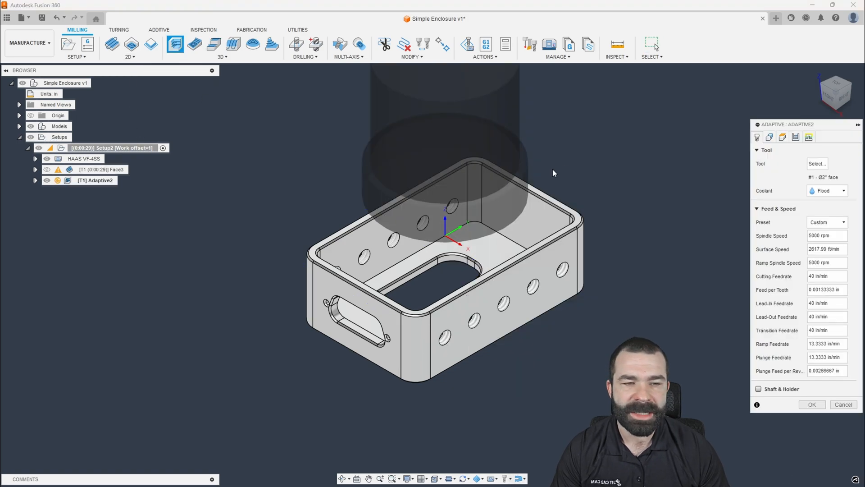
{"action": "mouse_move", "coordinate": [442, 148]}
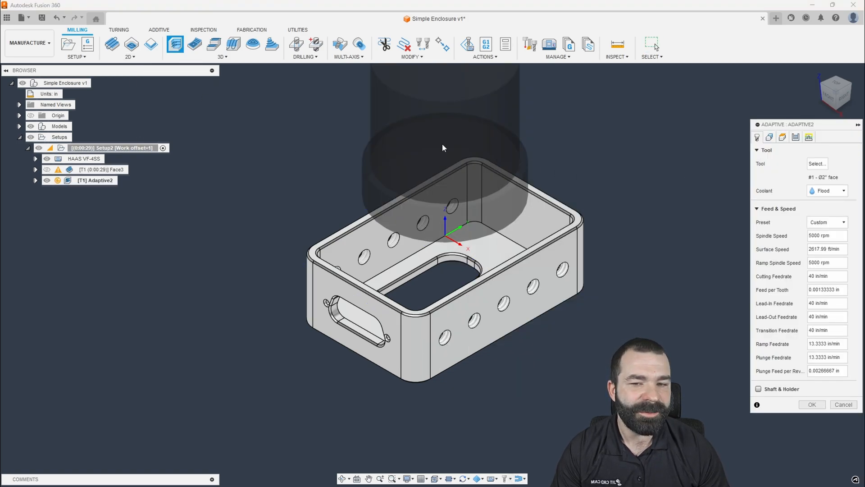
{"action": "mouse_move", "coordinate": [494, 221]}
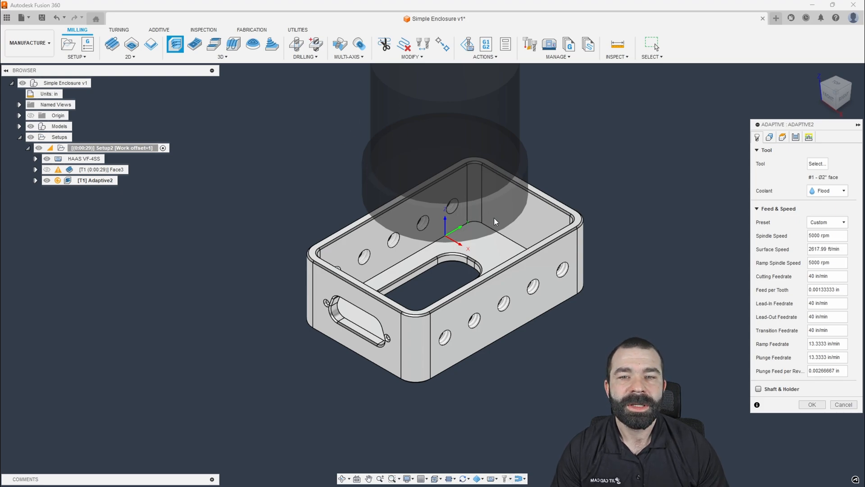
Step: Apply the 6061 Roughing preset to Adaptive2 and inspect its roughing stepdown expression
{"action": "left_click", "coordinate": [827, 221]}
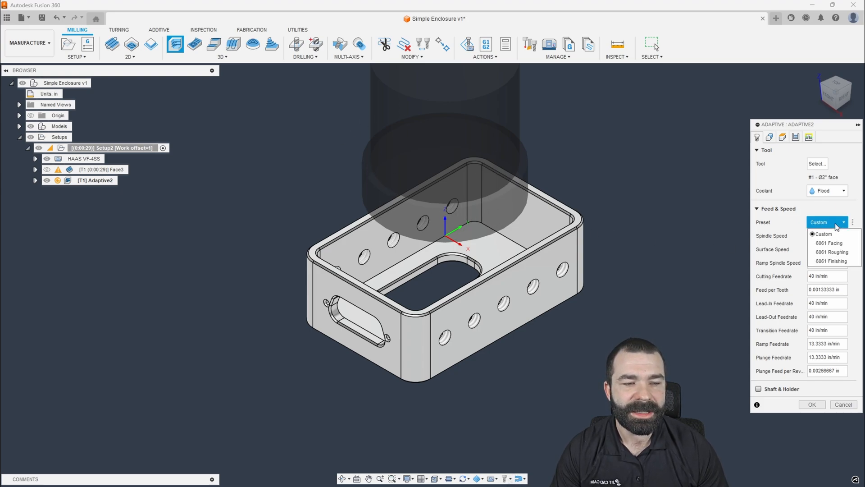
{"action": "left_click", "coordinate": [832, 251]}
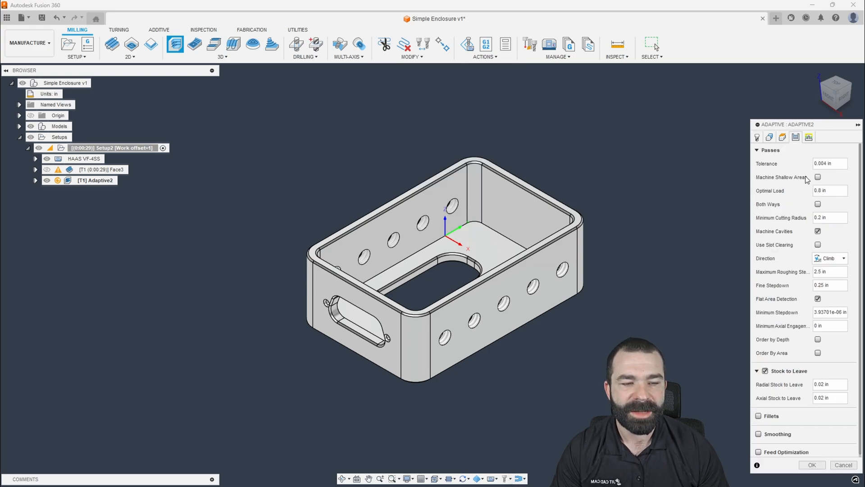
{"action": "mouse_move", "coordinate": [781, 310]}
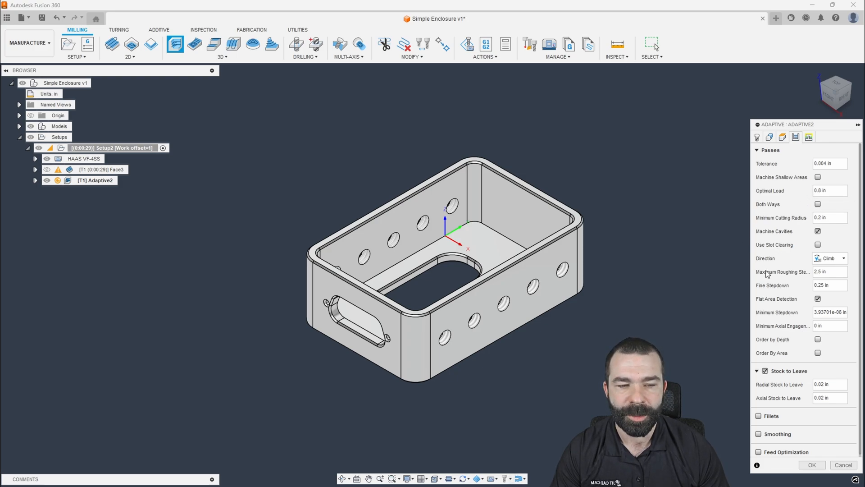
{"action": "mouse_move", "coordinate": [837, 307]}
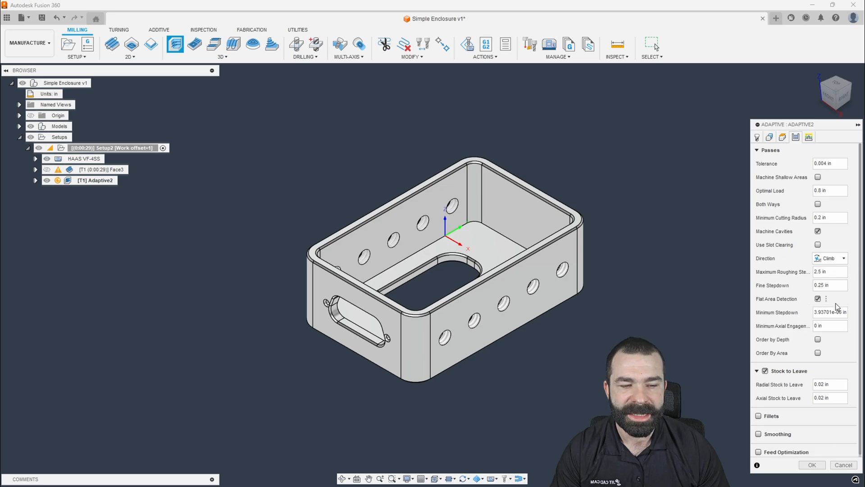
{"action": "mouse_move", "coordinate": [829, 272]}
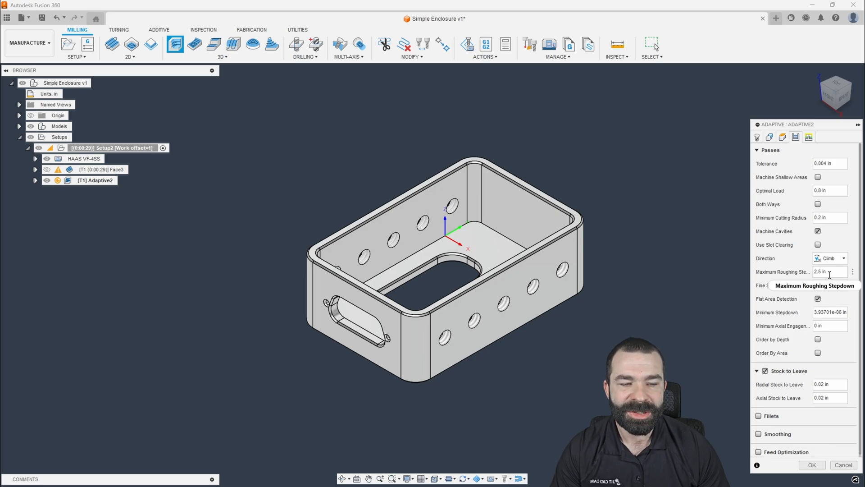
{"action": "mouse_move", "coordinate": [852, 276]}
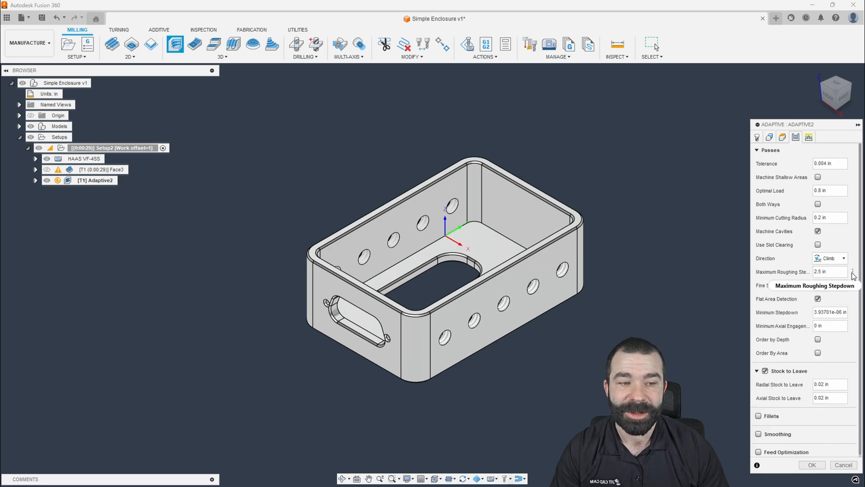
{"action": "left_click", "coordinate": [852, 271]}
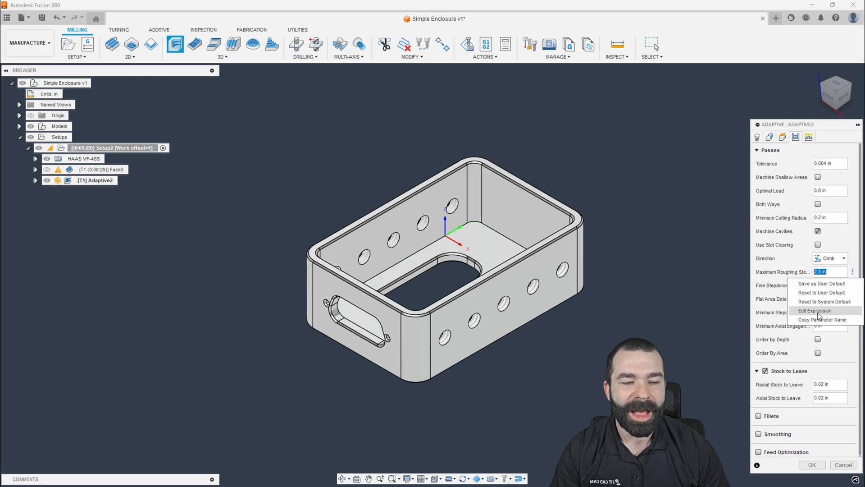
{"action": "left_click", "coordinate": [814, 310]}
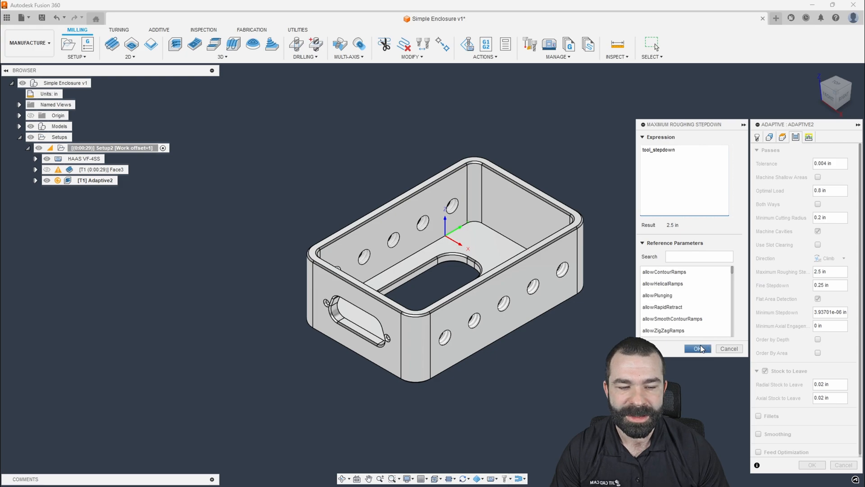
{"action": "left_click", "coordinate": [697, 348]}
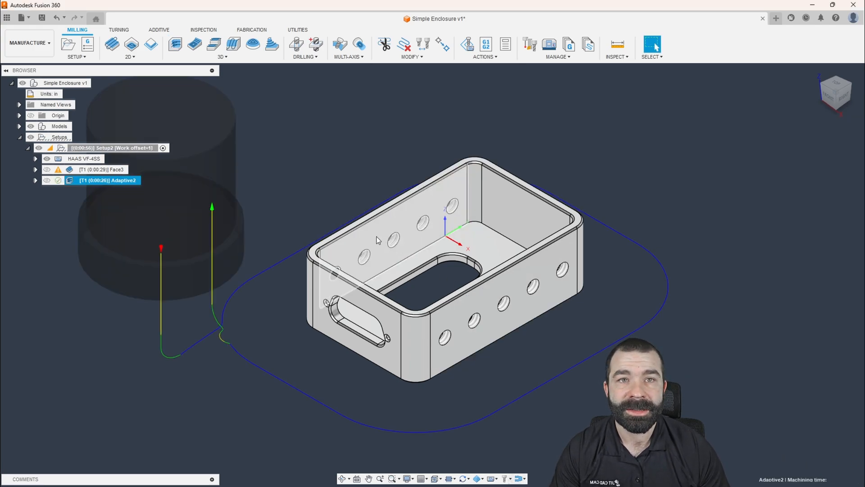
{"action": "right_click", "coordinate": [105, 147]}
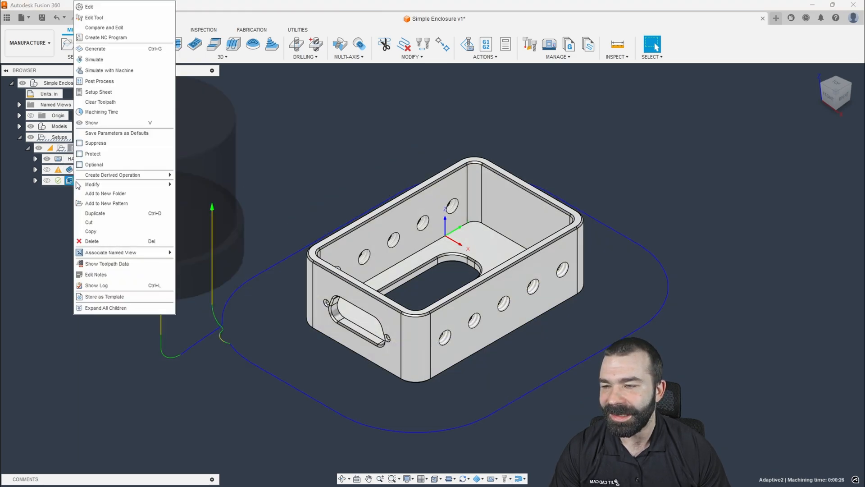
Step: Set the face mill's 6061 Roughing stepdown to .25 in and accept the tool
{"action": "left_click", "coordinate": [94, 17]}
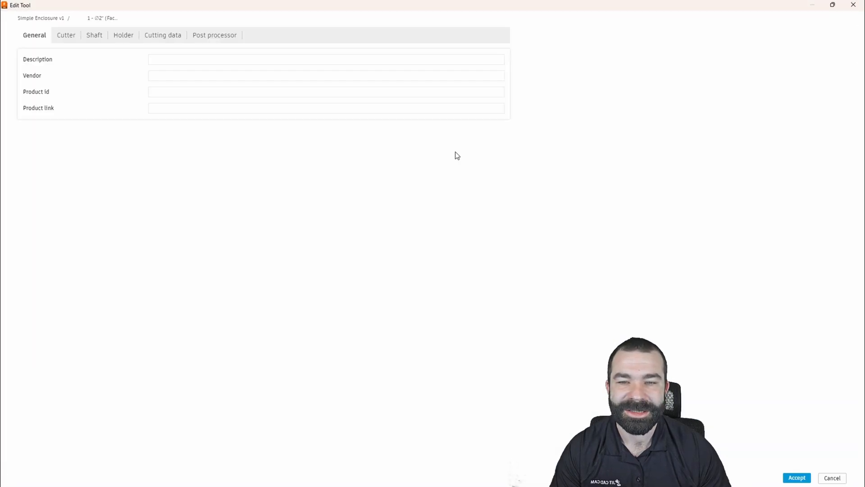
{"action": "left_click", "coordinate": [162, 35]}
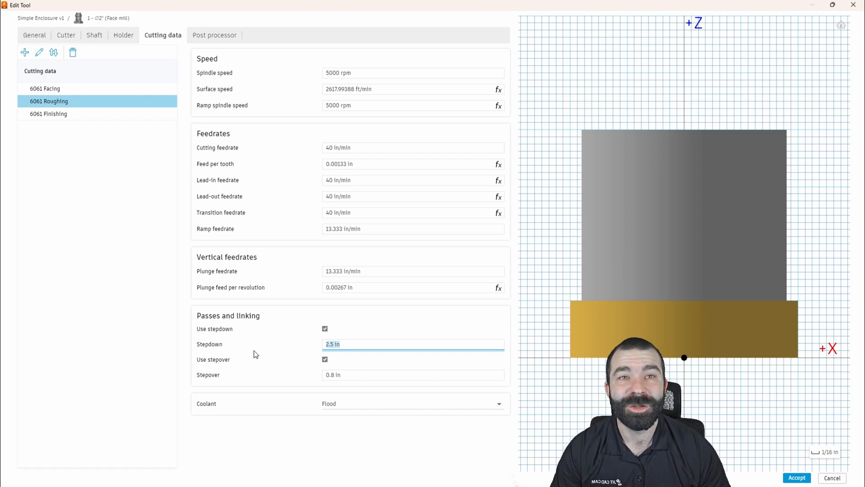
{"action": "type", "text": ".2"}
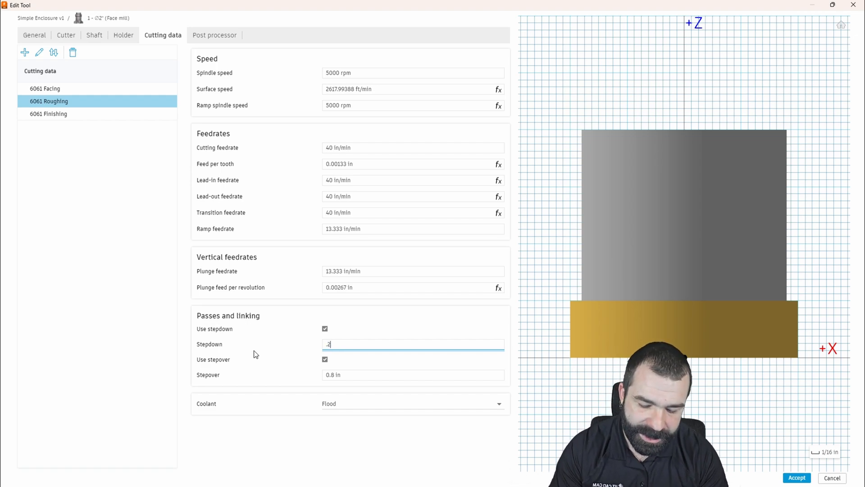
{"action": "type", "text": "5"}
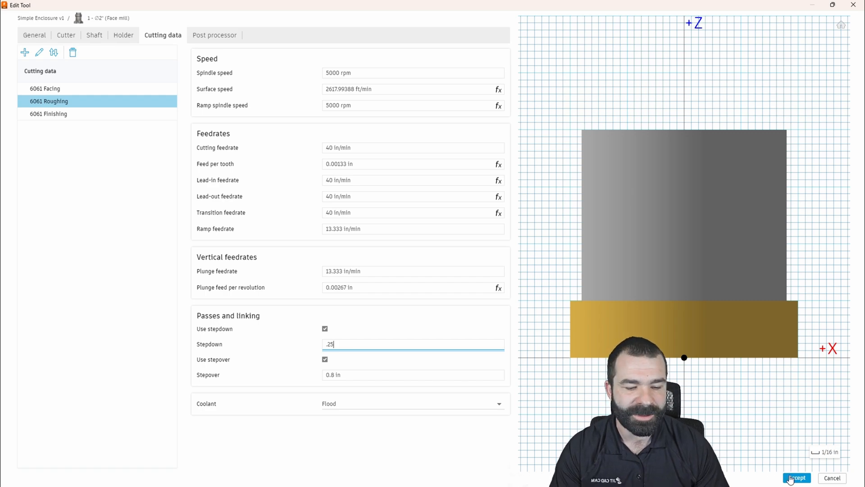
{"action": "left_click", "coordinate": [796, 477]}
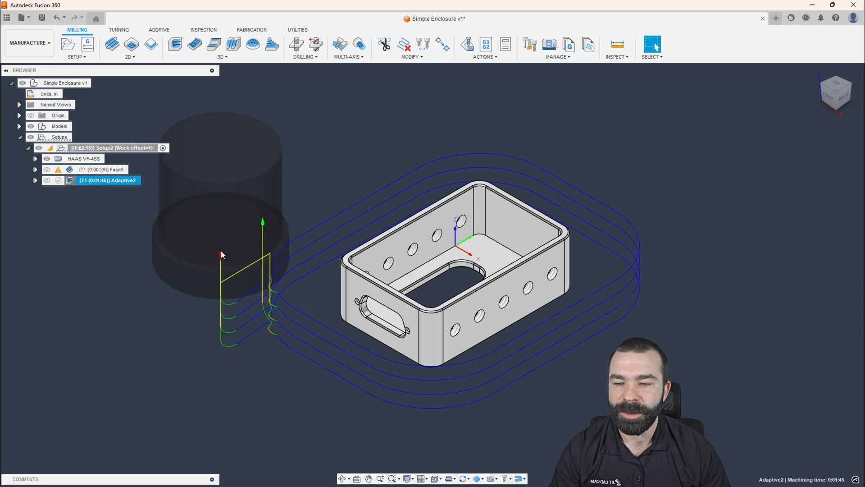
{"action": "mouse_move", "coordinate": [123, 217]}
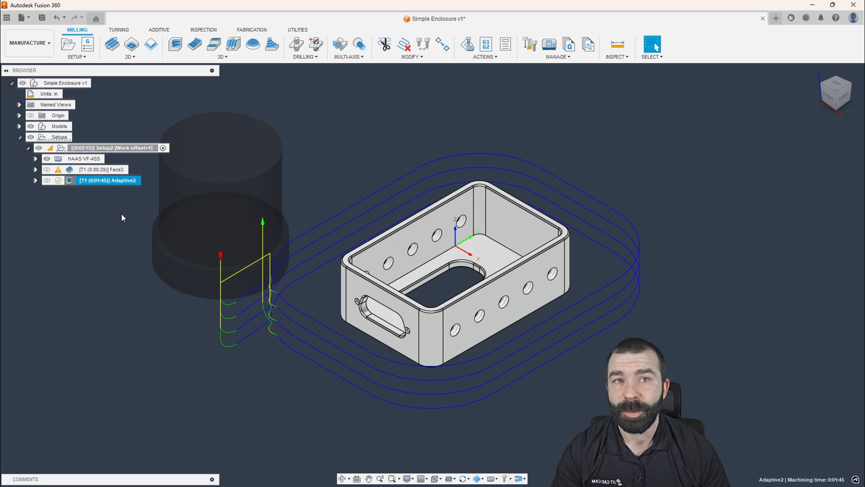
{"action": "mouse_move", "coordinate": [285, 301]}
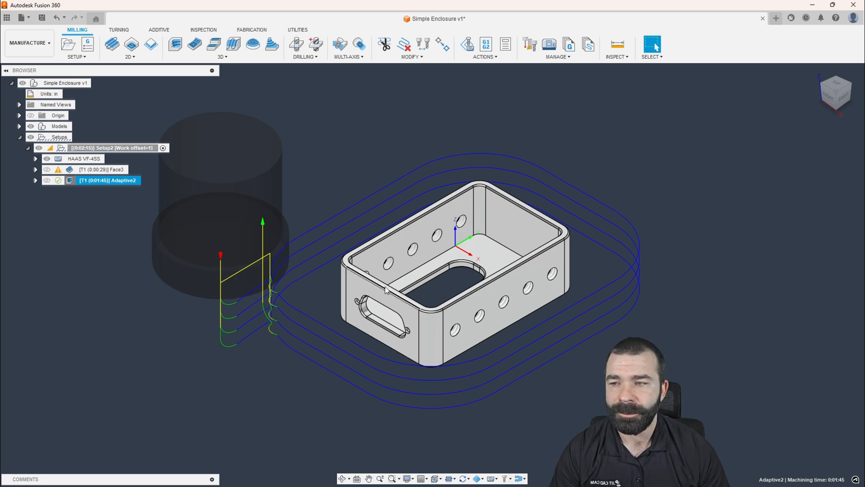
{"action": "left_click", "coordinate": [102, 169]}
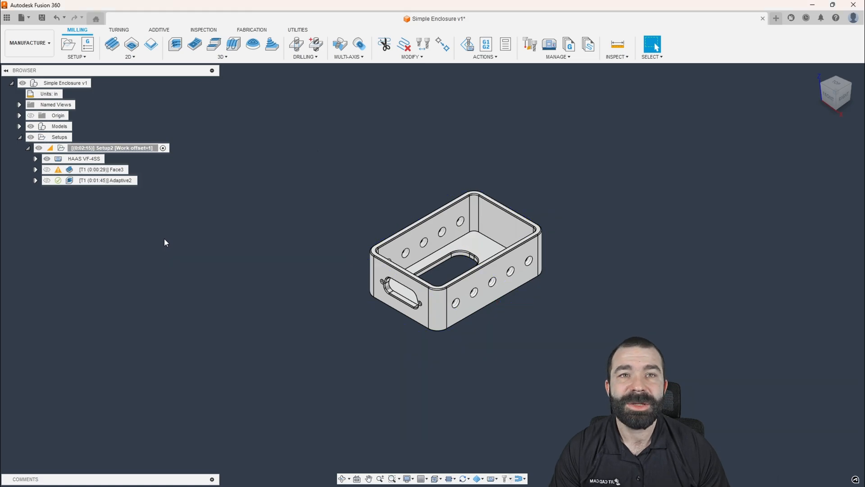
{"action": "mouse_move", "coordinate": [138, 79]}
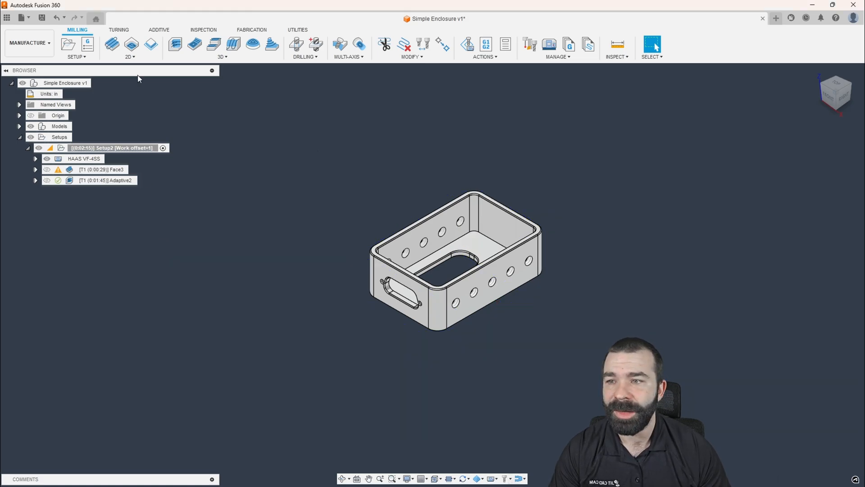
Step: Create a 2D Contour along the enclosure's bottom edge chain
{"action": "left_click", "coordinate": [151, 44]}
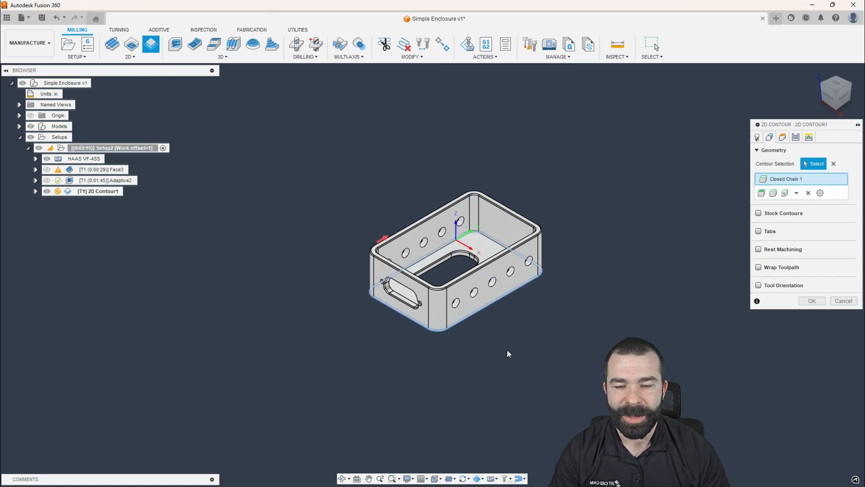
{"action": "left_click", "coordinate": [811, 300]}
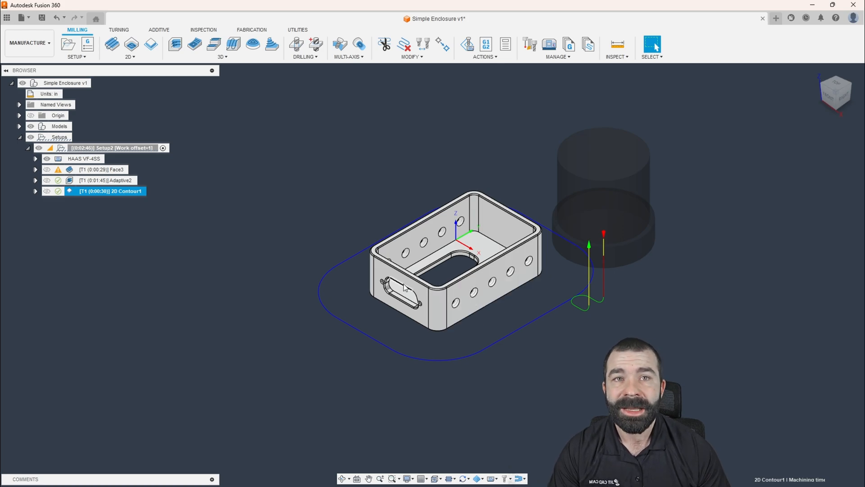
{"action": "mouse_move", "coordinate": [209, 277]}
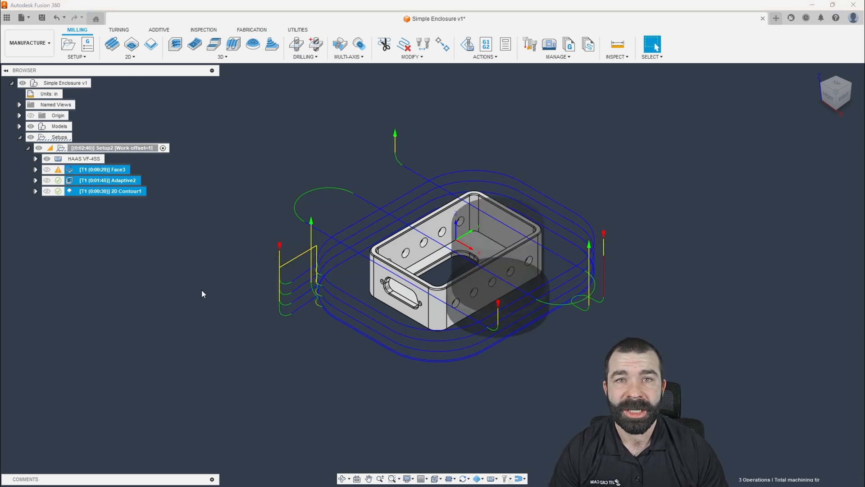
Step: Open Compare and Edit for the three operations and filter parameters by 'spee'
{"action": "right_click", "coordinate": [108, 180]}
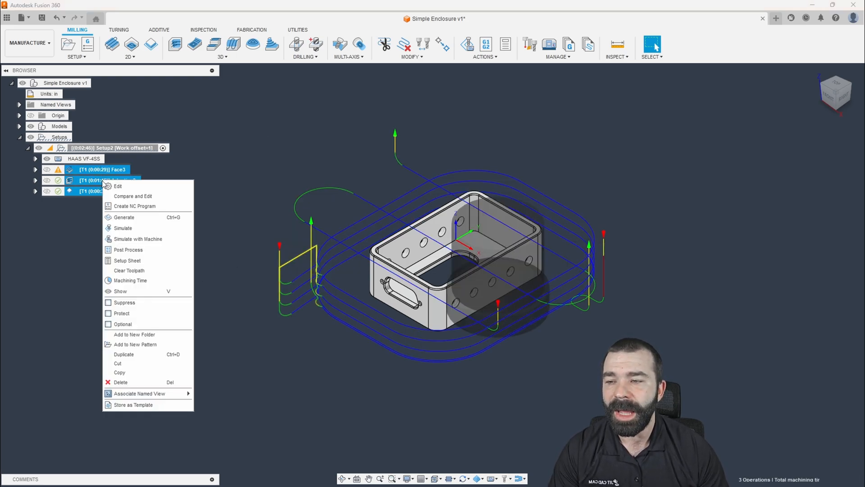
{"action": "mouse_move", "coordinate": [123, 200]}
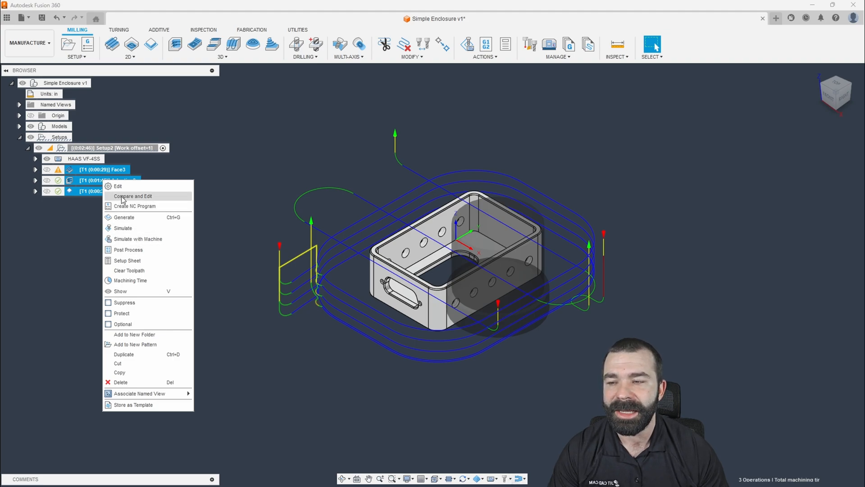
{"action": "left_click", "coordinate": [133, 196]}
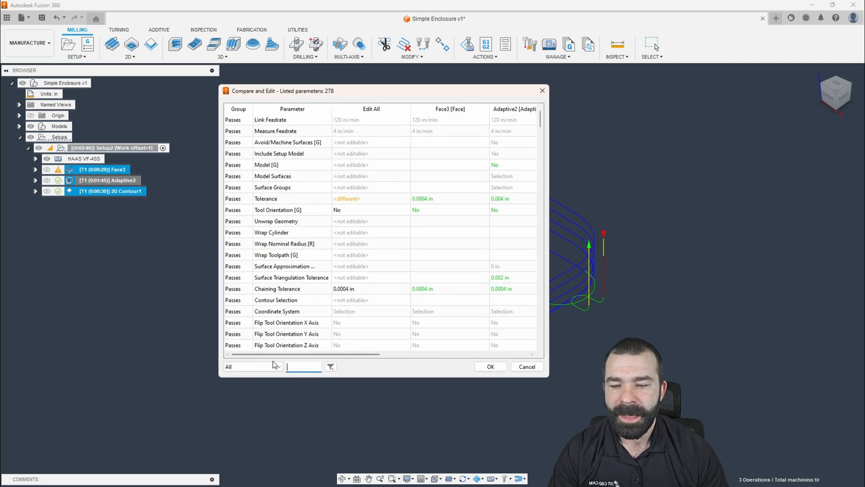
{"action": "type", "text": "spe"}
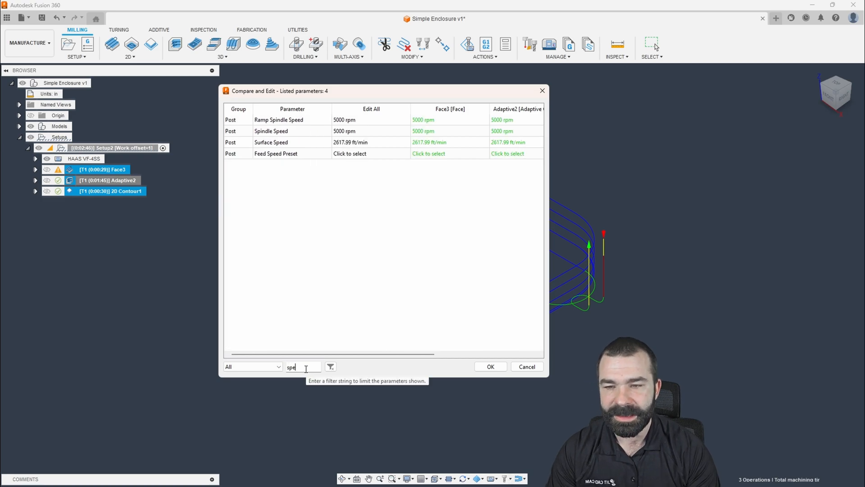
{"action": "type", "text": "e"}
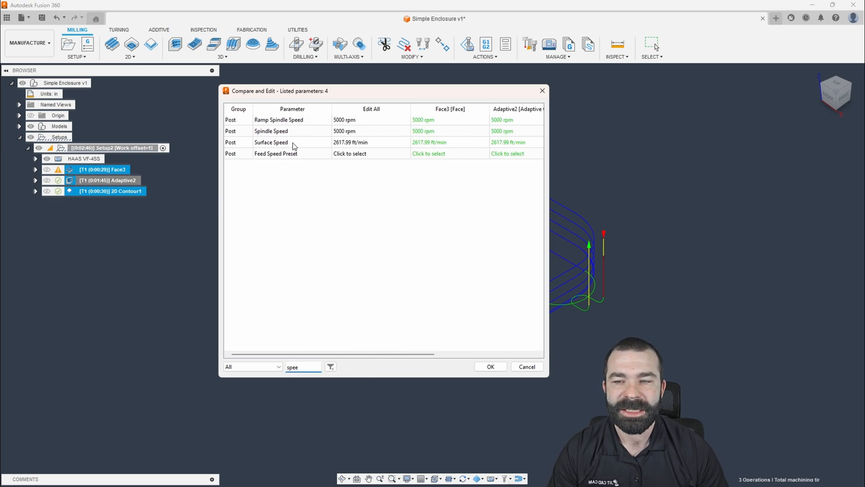
{"action": "mouse_move", "coordinate": [364, 337]}
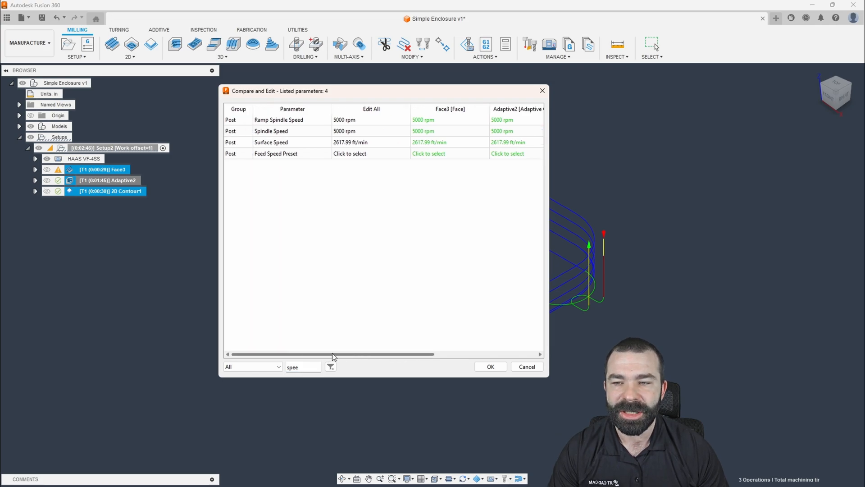
Step: Assign 6061 feed-speed presets to each operation, ignore warnings, and update them
{"action": "left_click", "coordinate": [447, 153]}
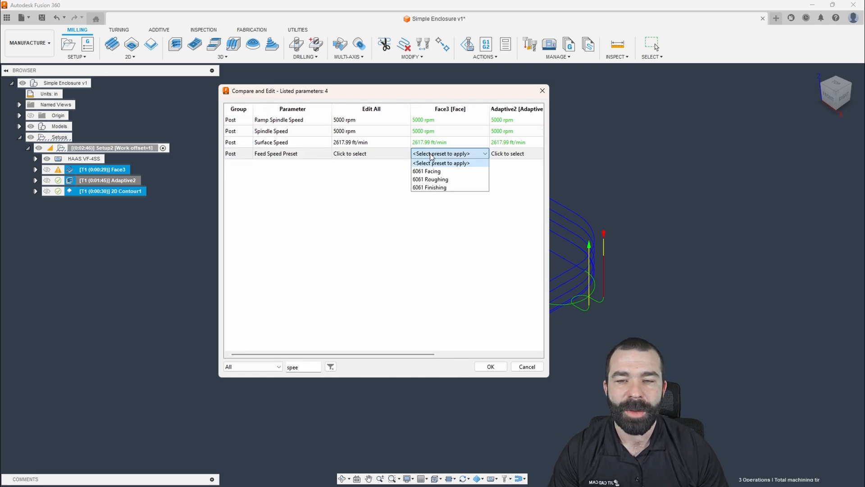
{"action": "mouse_move", "coordinate": [447, 114]}
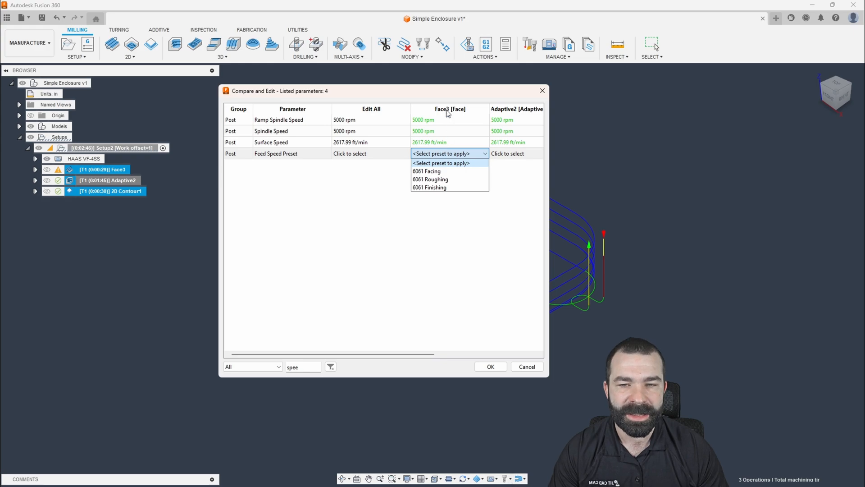
{"action": "left_click", "coordinate": [441, 163]}
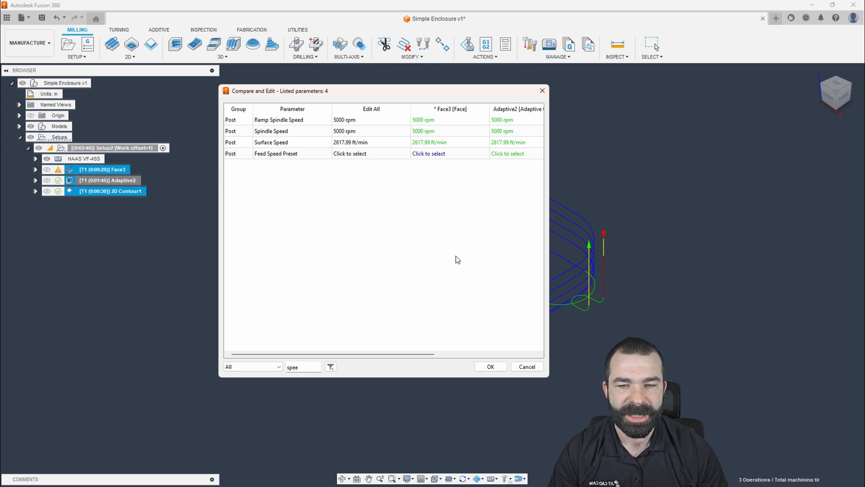
{"action": "scroll", "scroll_direction": "right", "scroll_amount": 3}
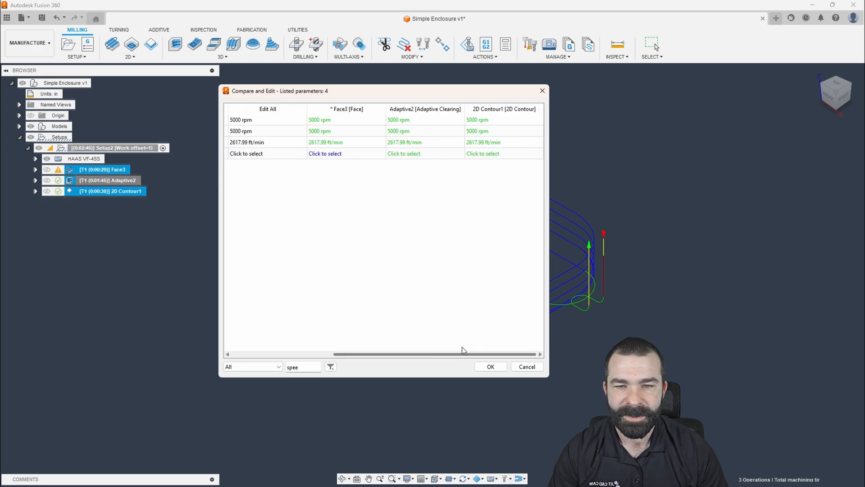
{"action": "left_click", "coordinate": [425, 153]}
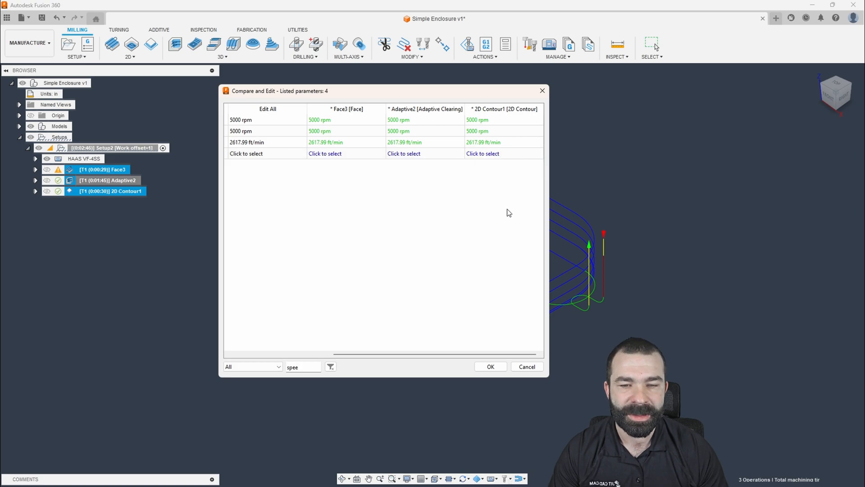
{"action": "mouse_move", "coordinate": [444, 248]}
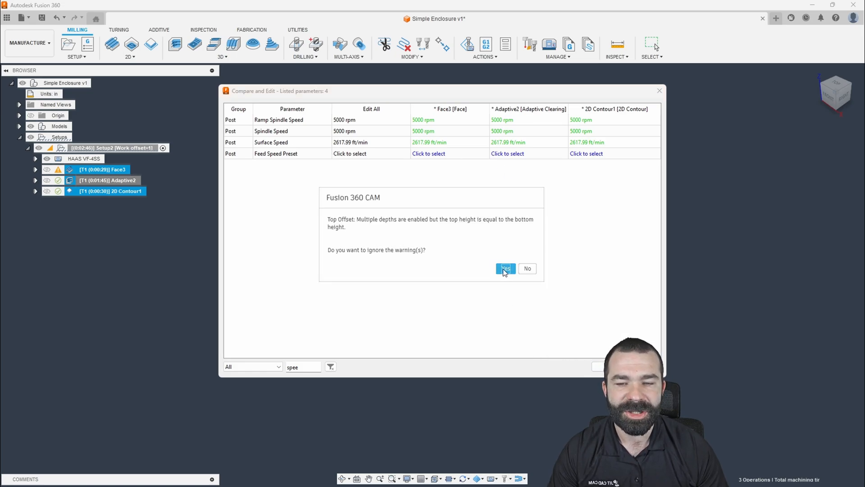
{"action": "left_click", "coordinate": [505, 269]}
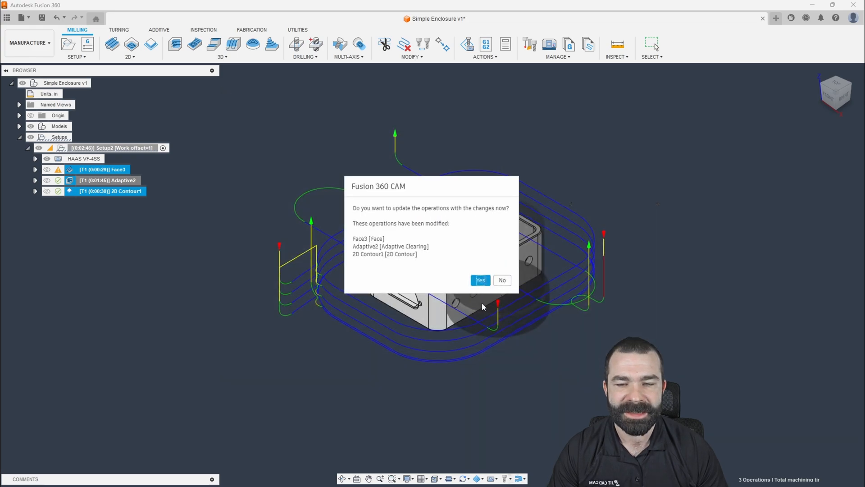
{"action": "left_click", "coordinate": [479, 280]}
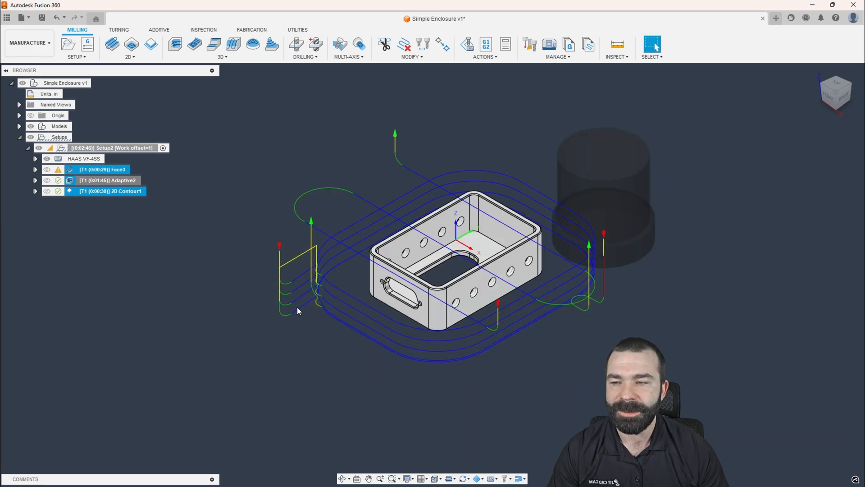
{"action": "mouse_move", "coordinate": [280, 290]}
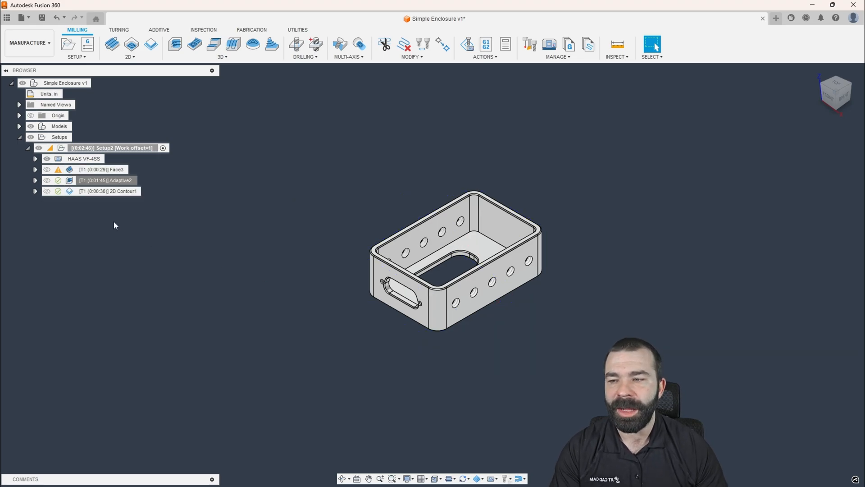
{"action": "double_click", "coordinate": [108, 191]}
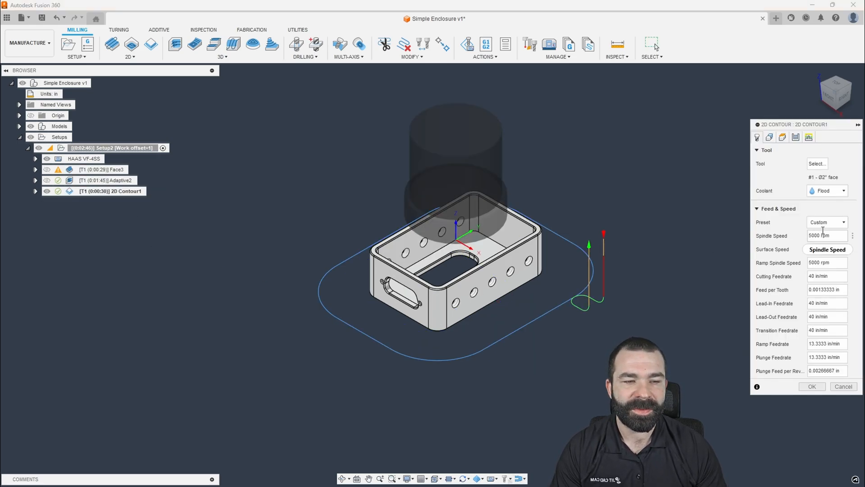
{"action": "left_click", "coordinate": [827, 222]}
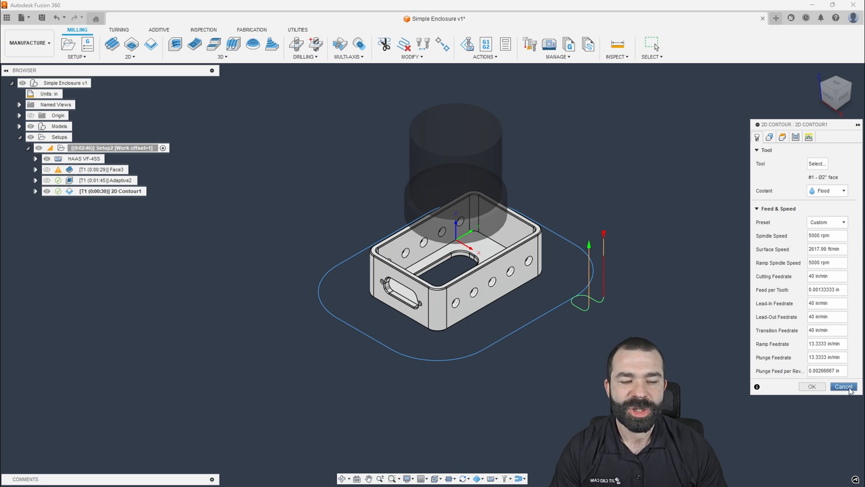
{"action": "left_click", "coordinate": [843, 386]}
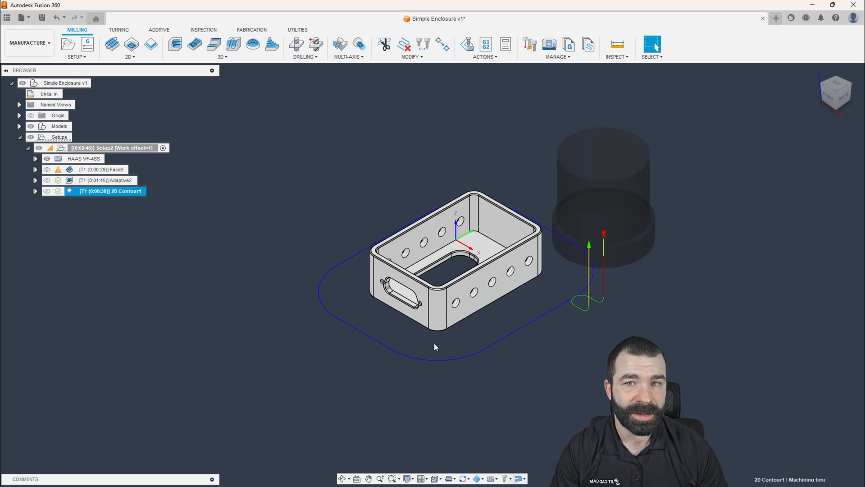
{"action": "mouse_move", "coordinate": [385, 341]}
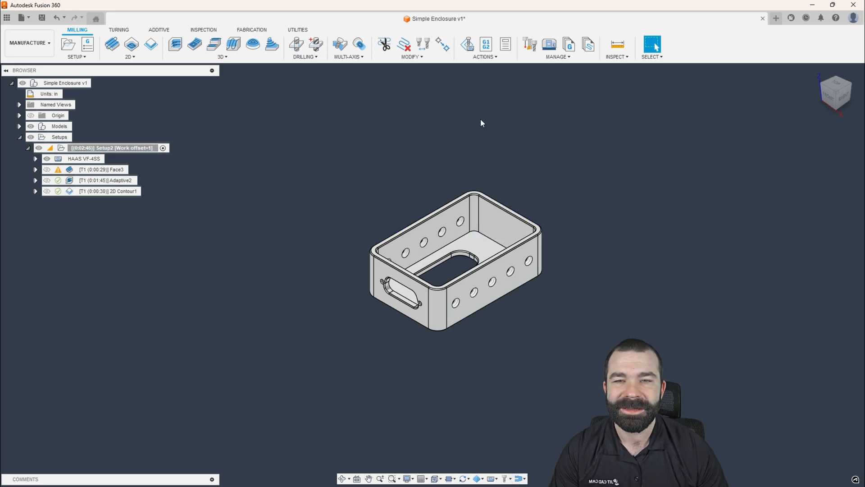
{"action": "mouse_move", "coordinate": [424, 130]}
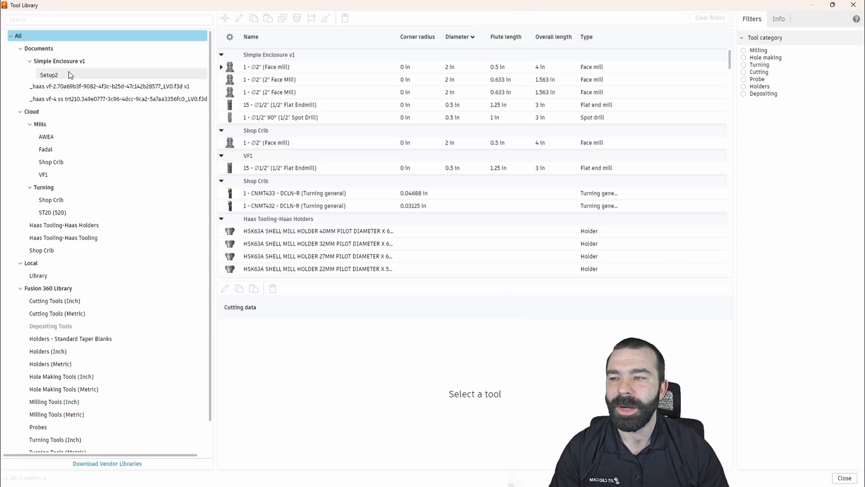
{"action": "right_click", "coordinate": [266, 67]}
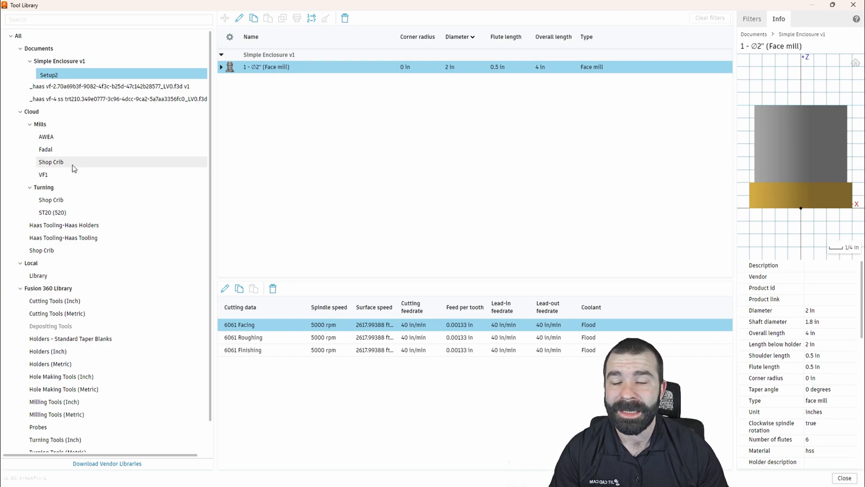
{"action": "mouse_move", "coordinate": [108, 108]}
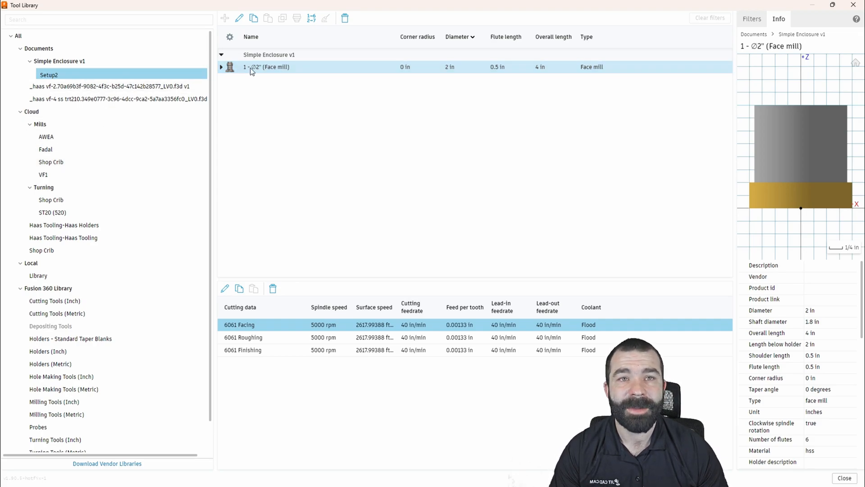
{"action": "mouse_move", "coordinate": [272, 78]}
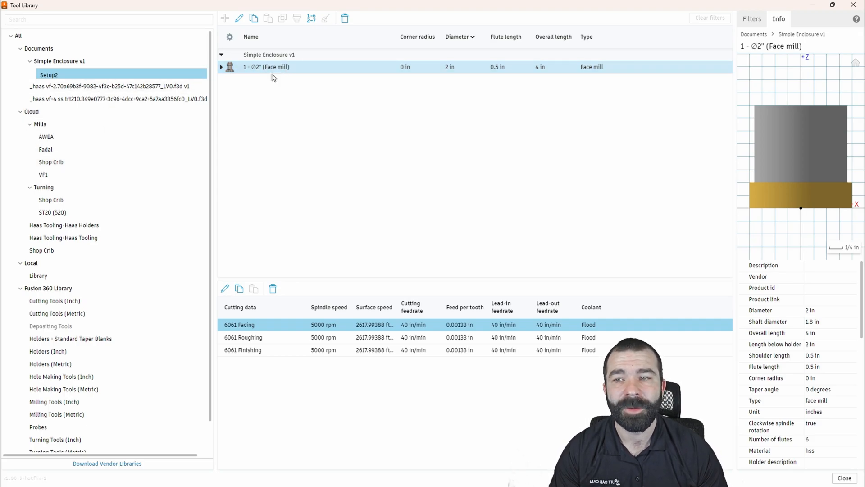
{"action": "mouse_move", "coordinate": [91, 164]}
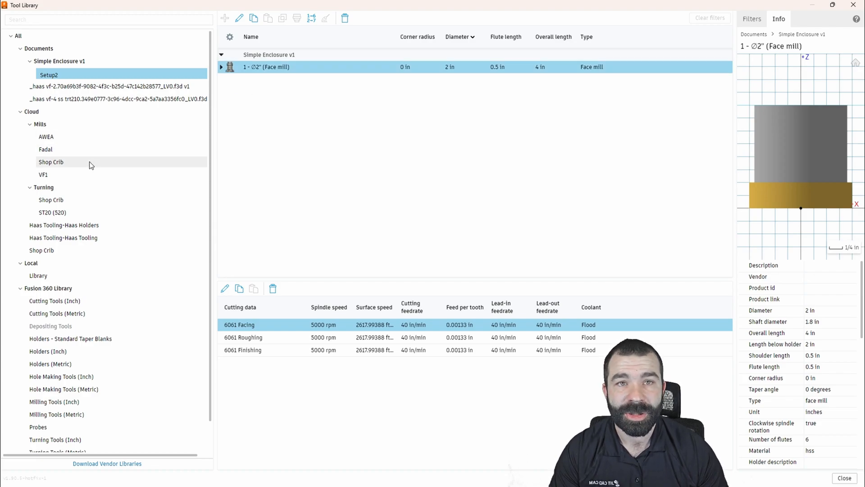
{"action": "mouse_move", "coordinate": [44, 174]}
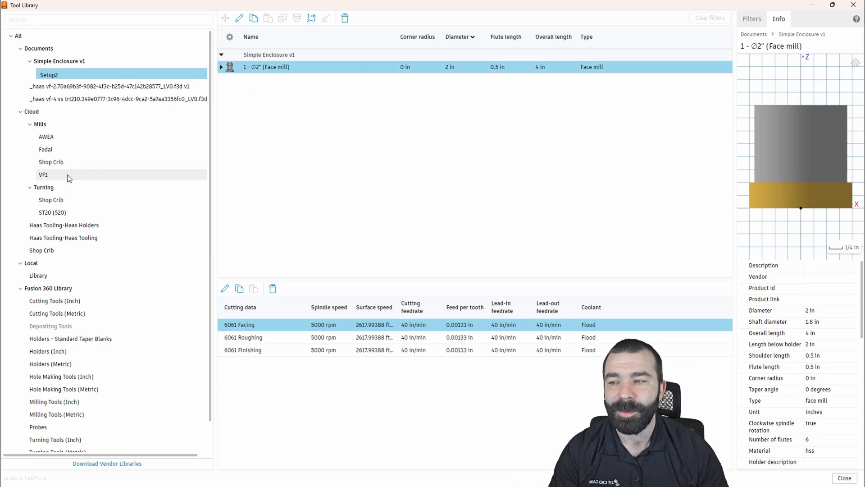
{"action": "mouse_move", "coordinate": [59, 136]}
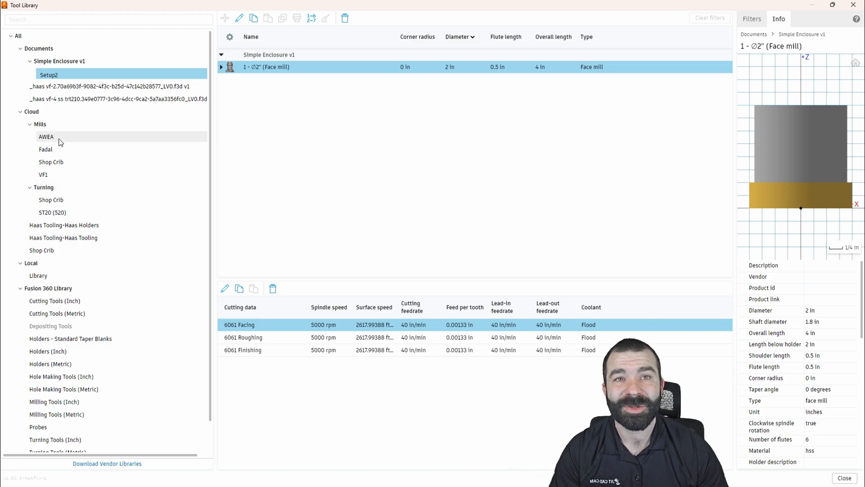
{"action": "mouse_move", "coordinate": [64, 177]}
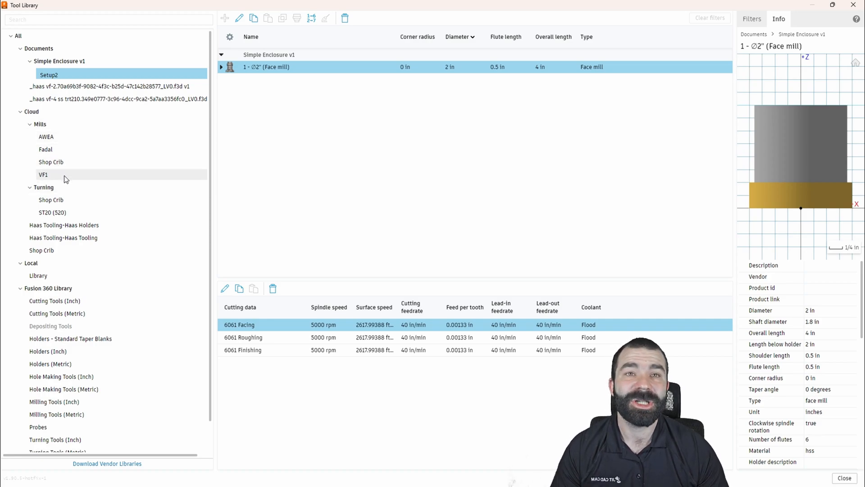
{"action": "mouse_move", "coordinate": [267, 164]}
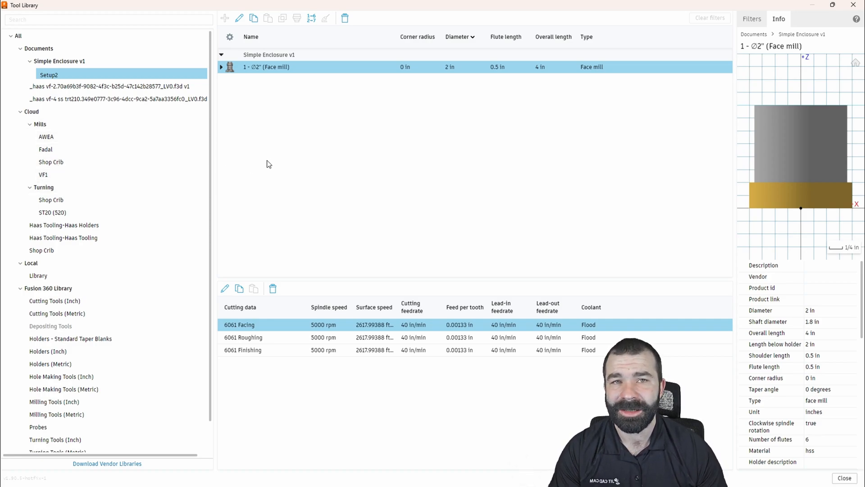
{"action": "left_click", "coordinate": [844, 477]}
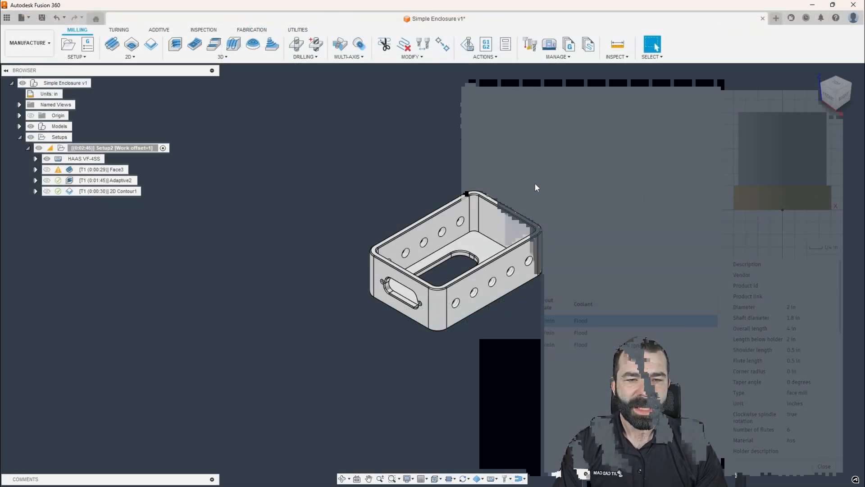